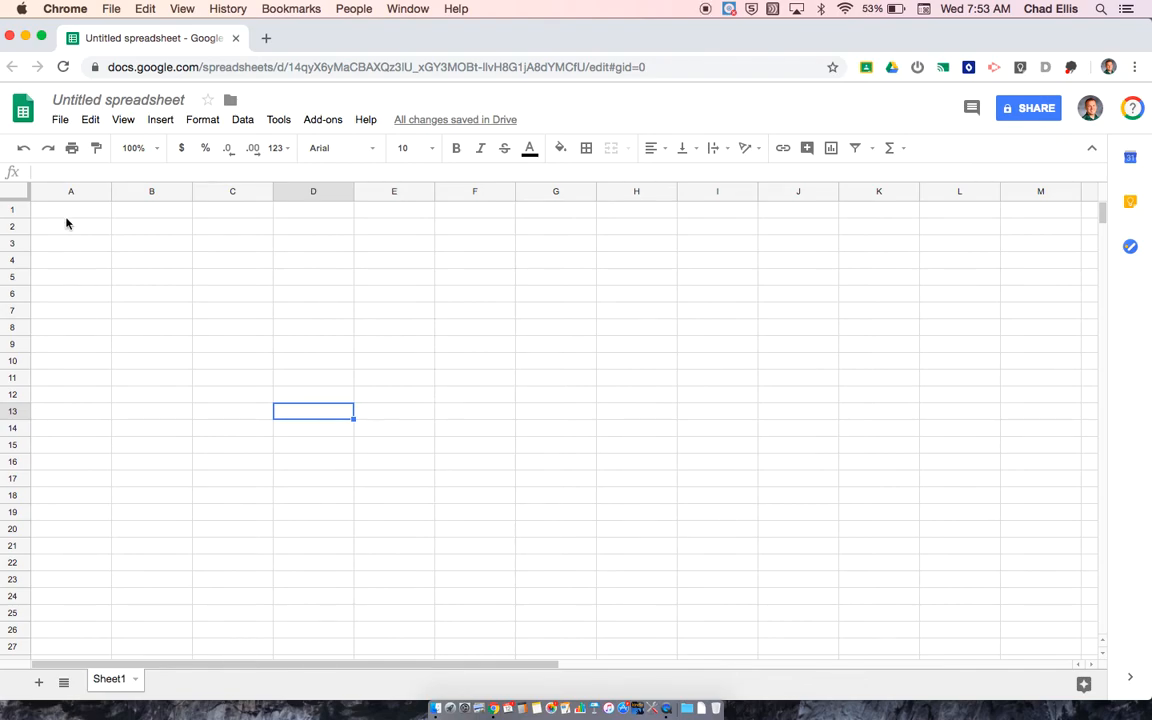
Enter the header Time (min) in cell A1 and move to B1.
left_click(70, 210)
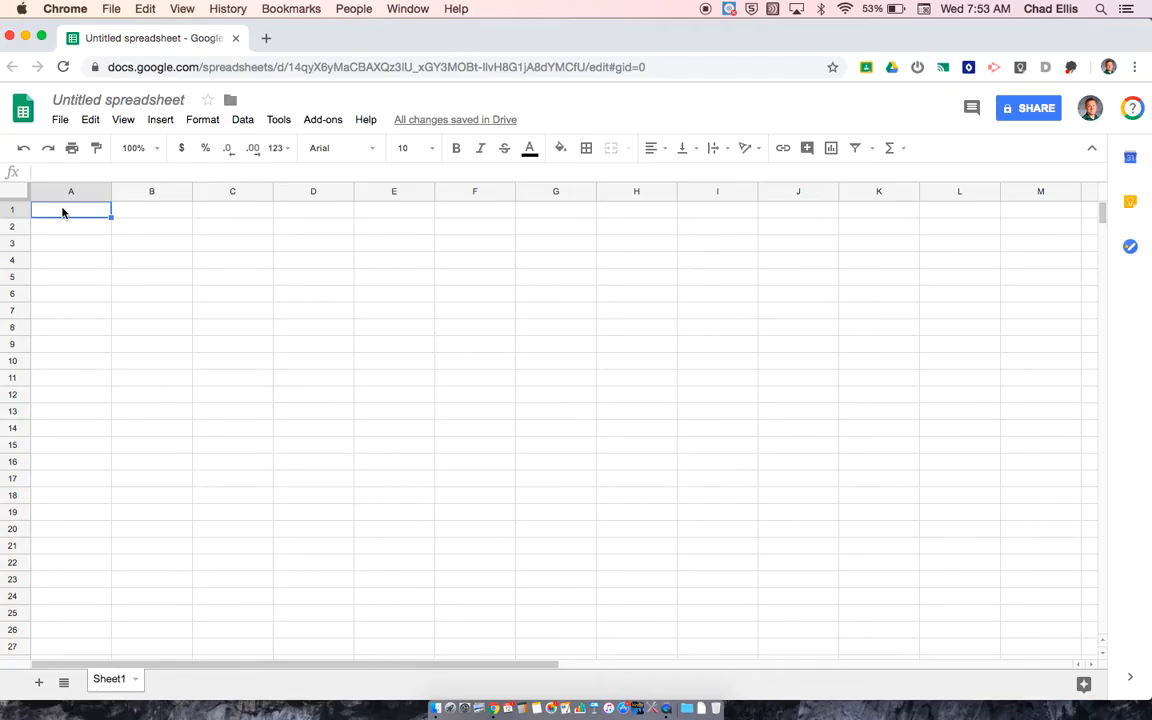
left_click_drag(70, 210, 70, 392)
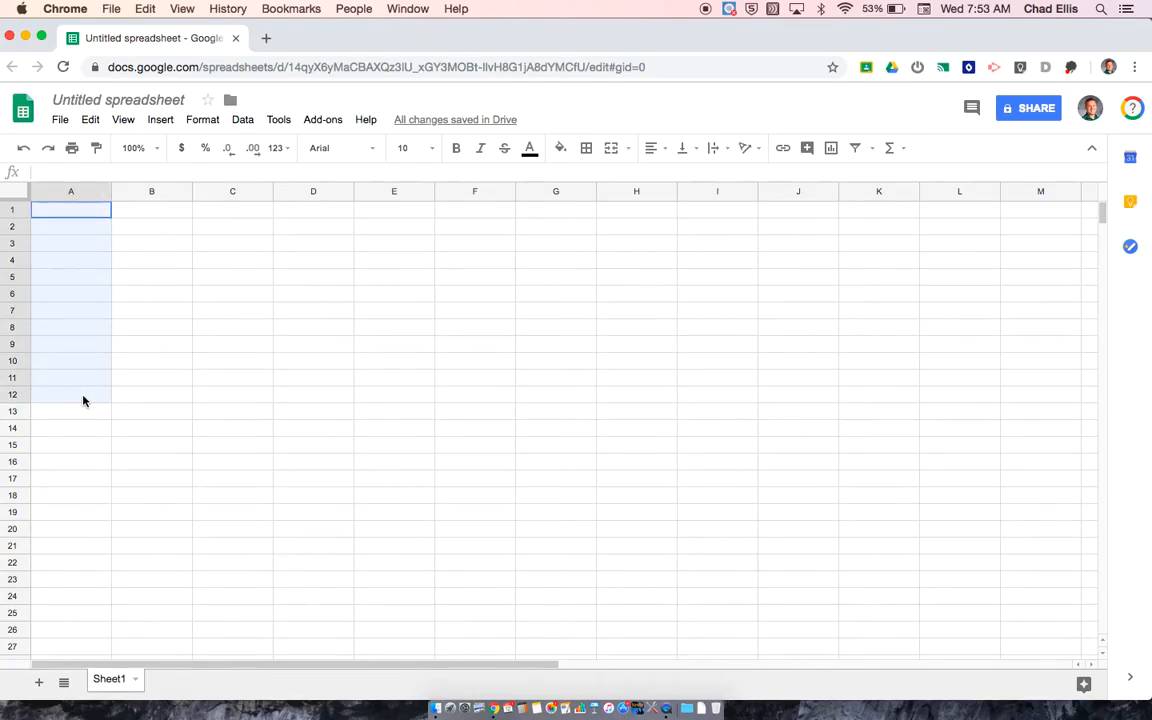
left_click(152, 210)
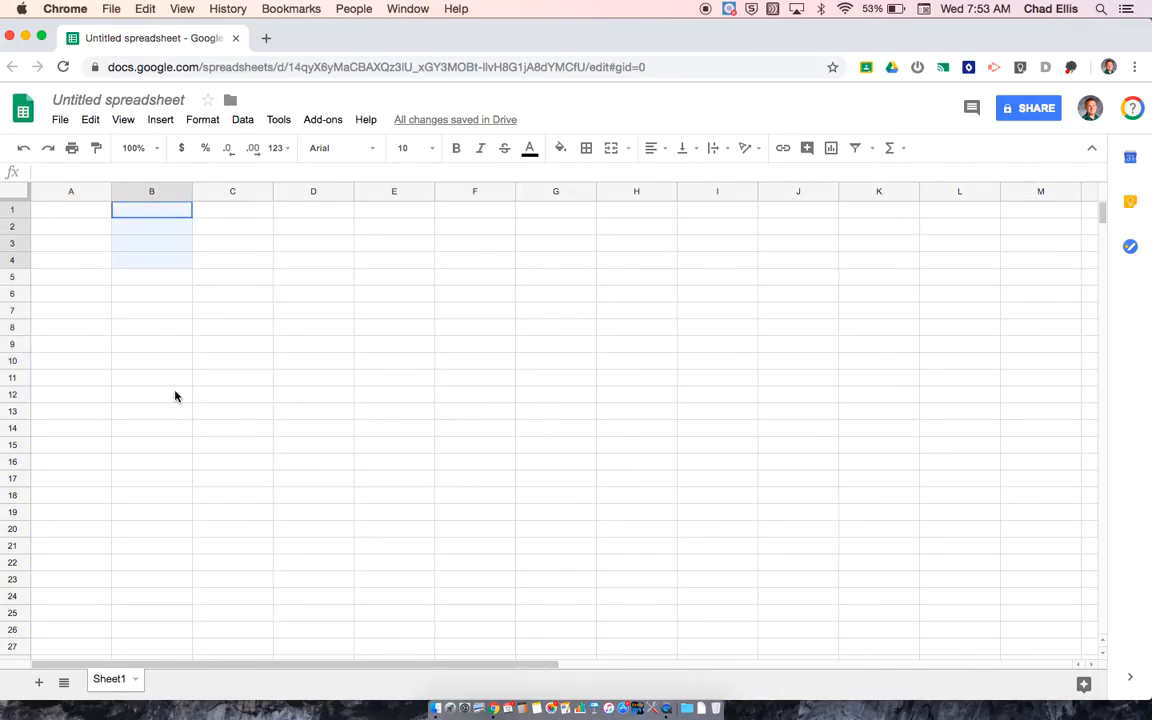
left_click(70, 208)
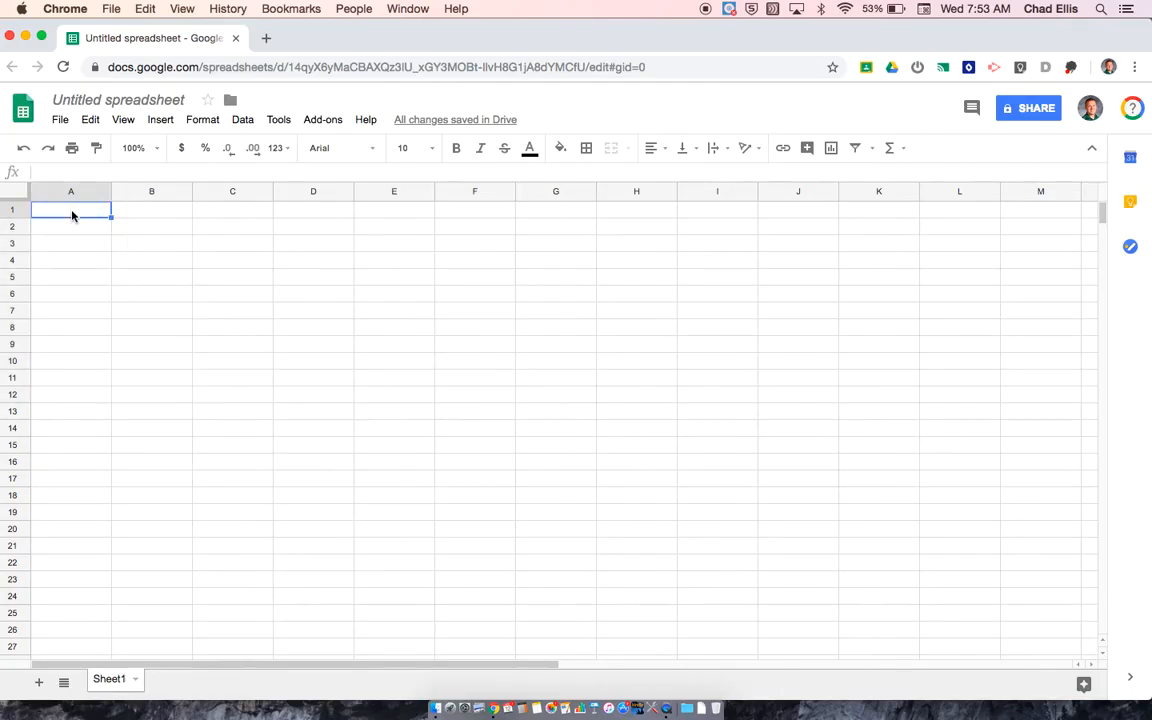
type("Time")
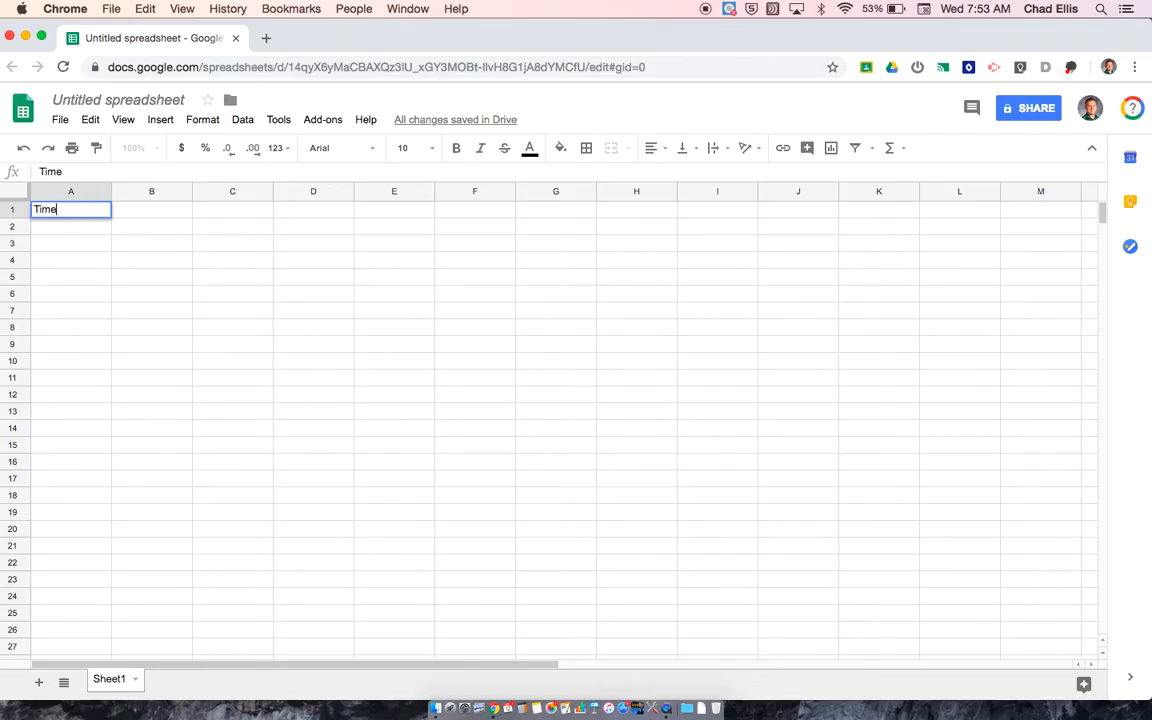
type("(")
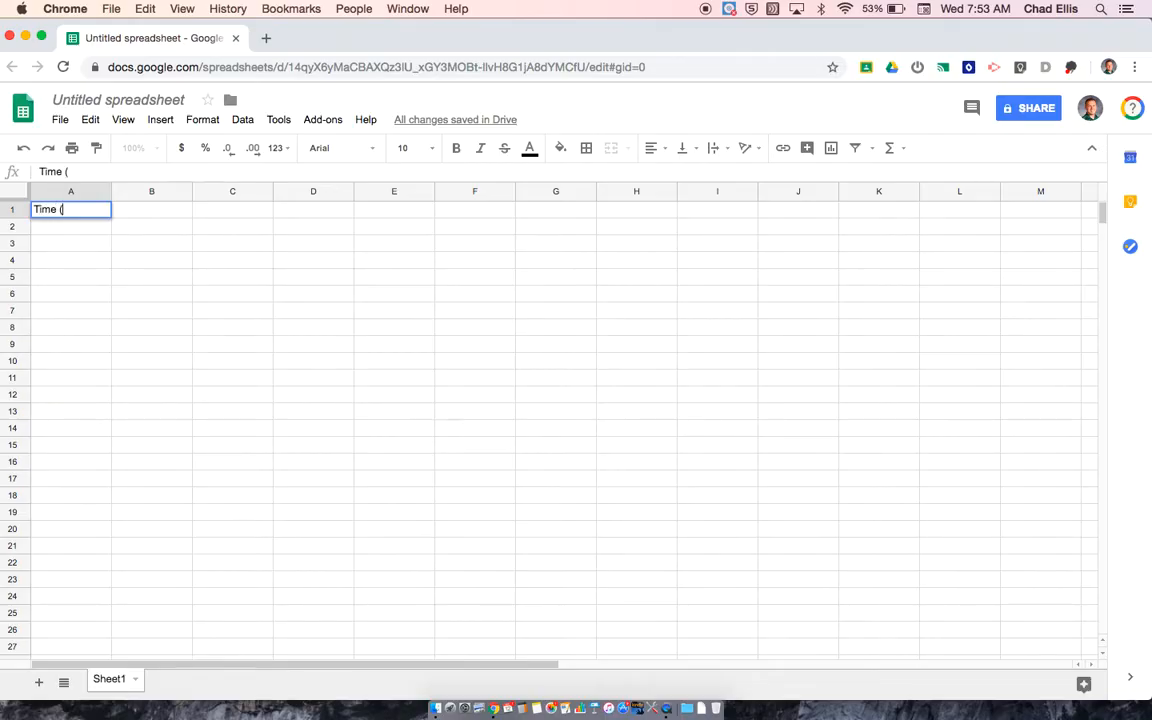
type("min)")
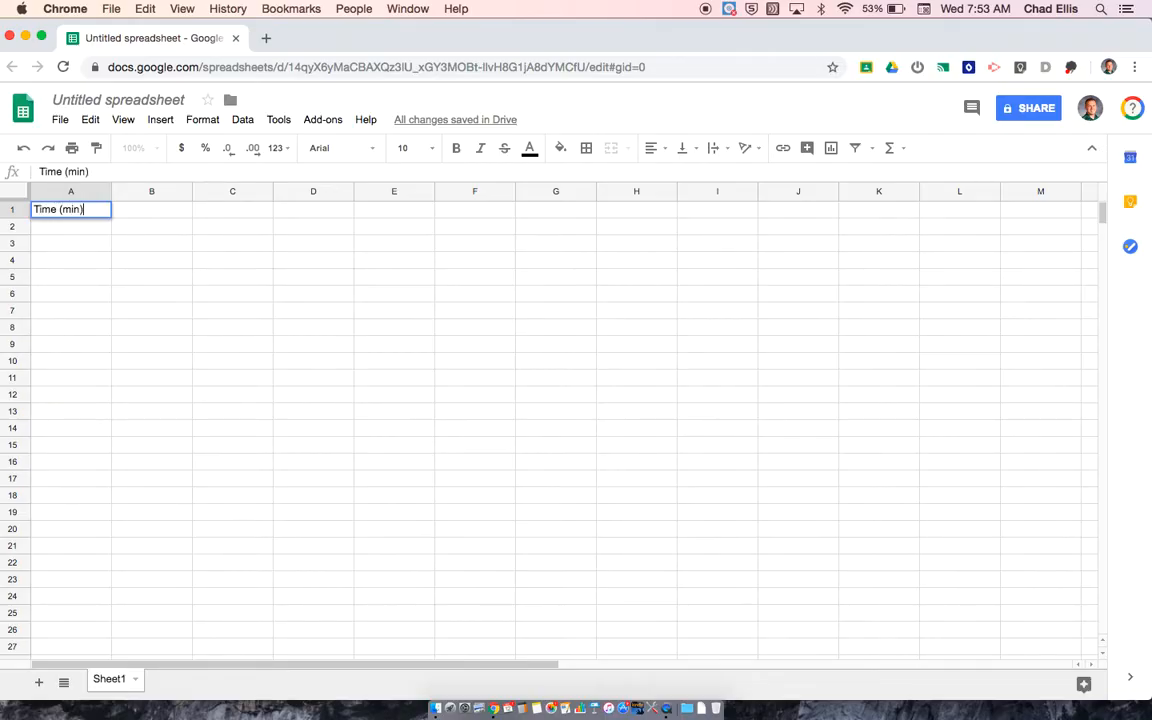
key("Tab")
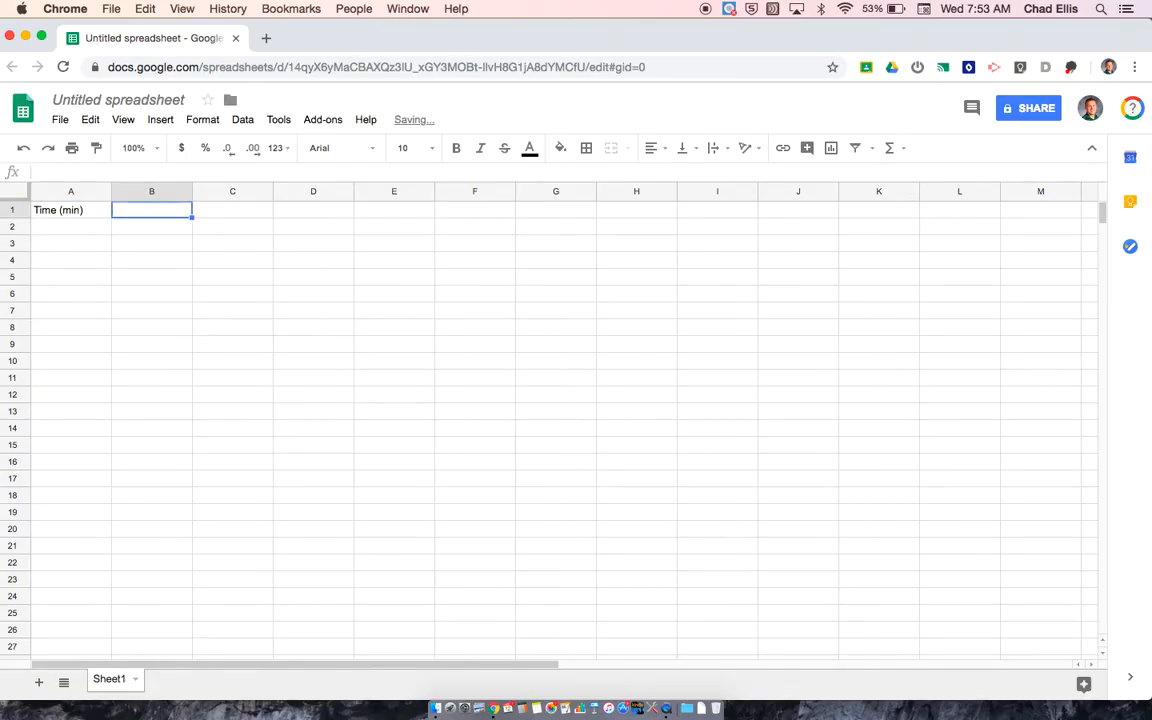
Enter the header Temperature (Degrees C) in cell B1.
type("Temperature")
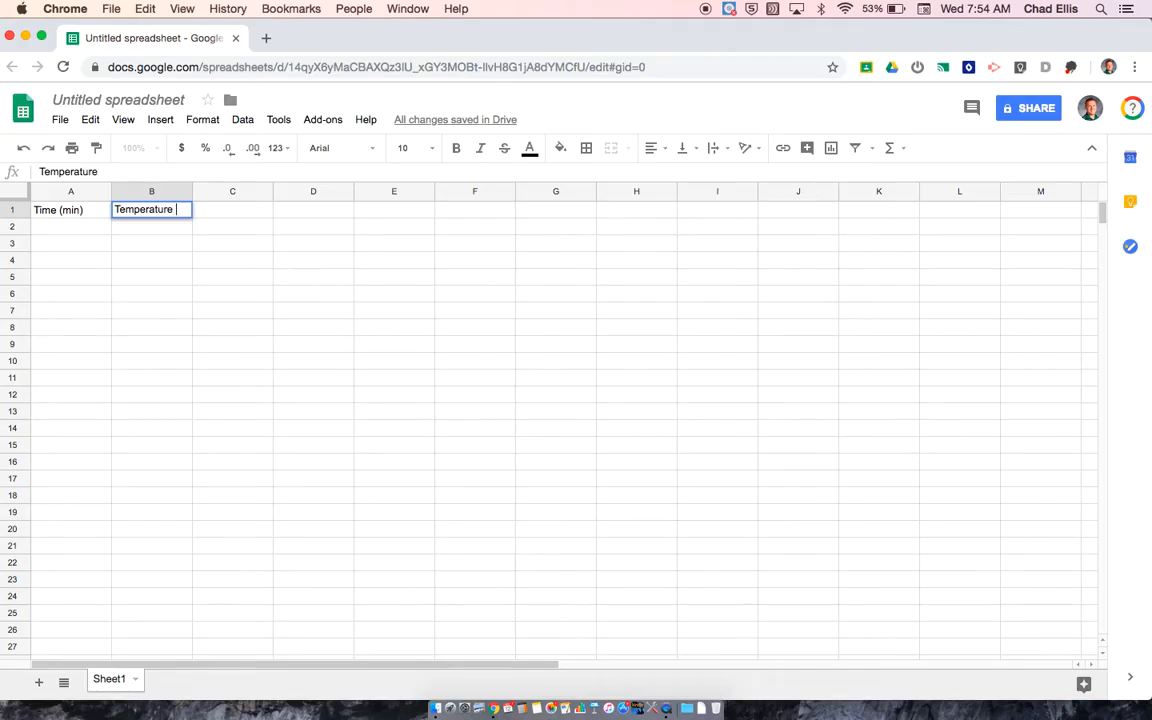
type("(Degre")
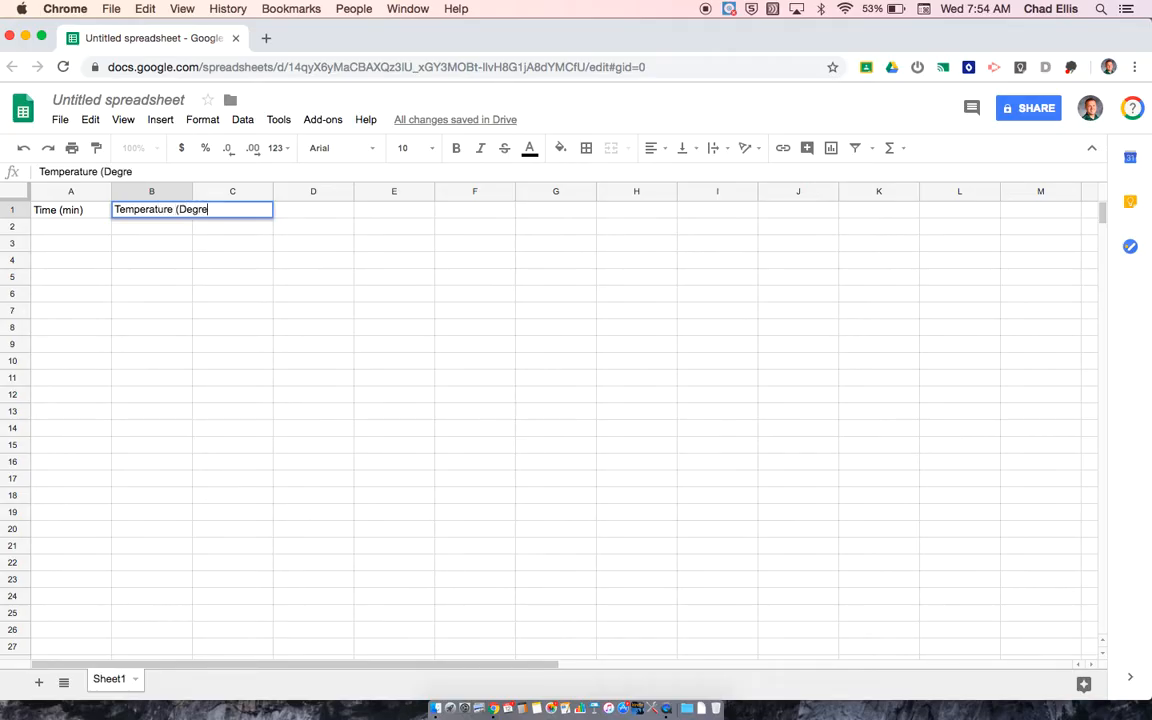
type("es C)")
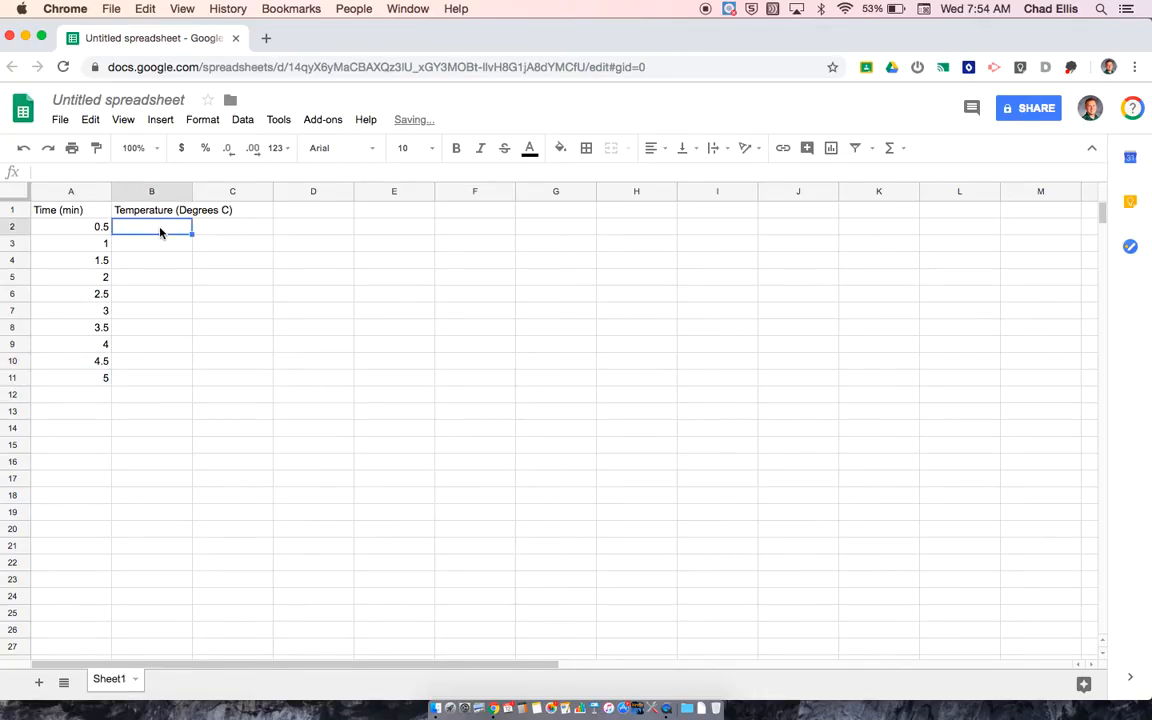
Fill column B with temperatures 12, 24, 48 and 52 beside the time values.
type("12")
left_click(152, 244)
type("15")
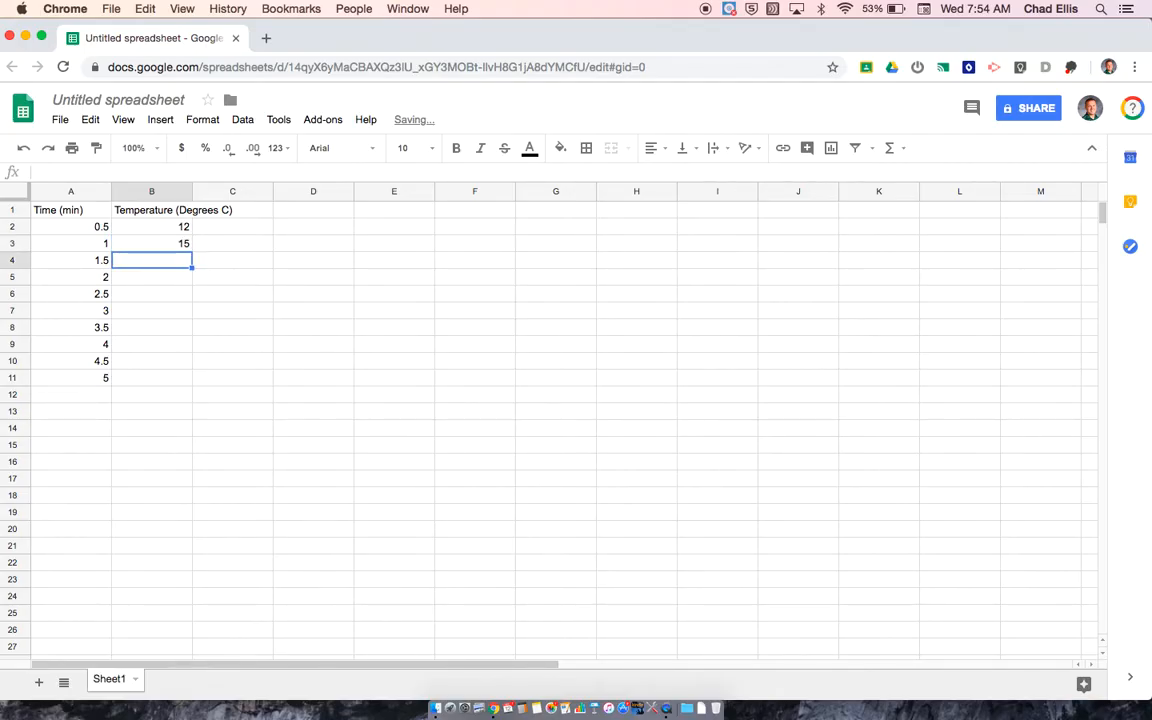
type("24")
left_click(152, 344)
type("43")
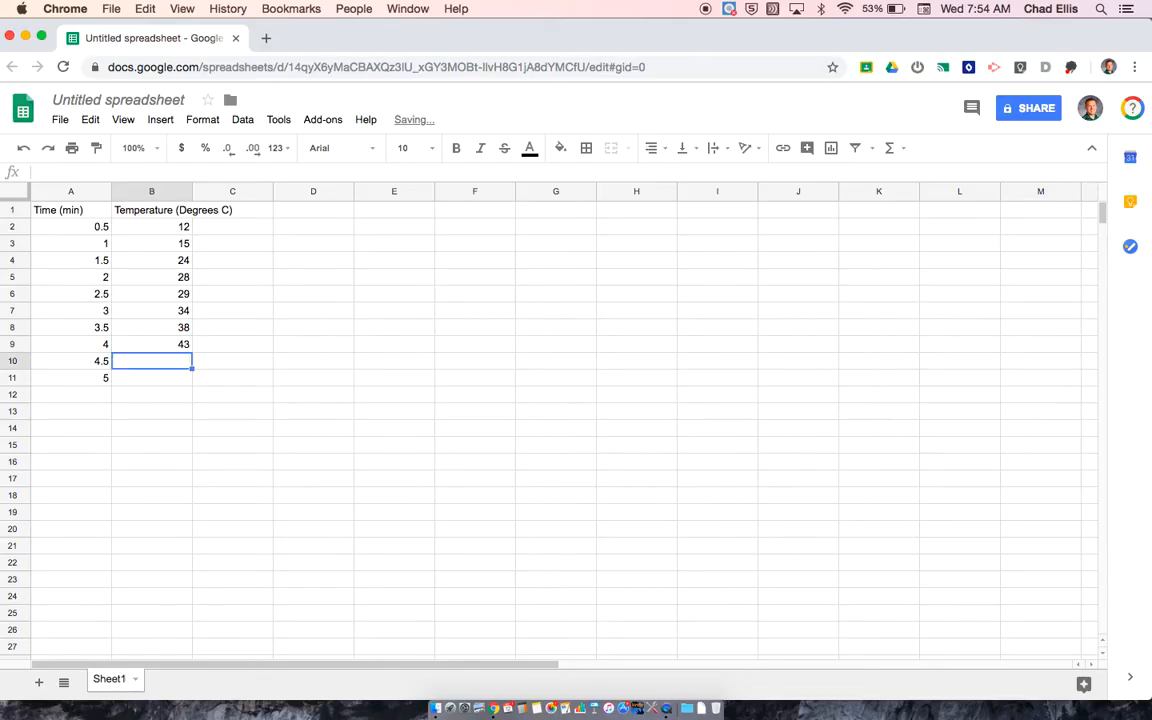
type("48")
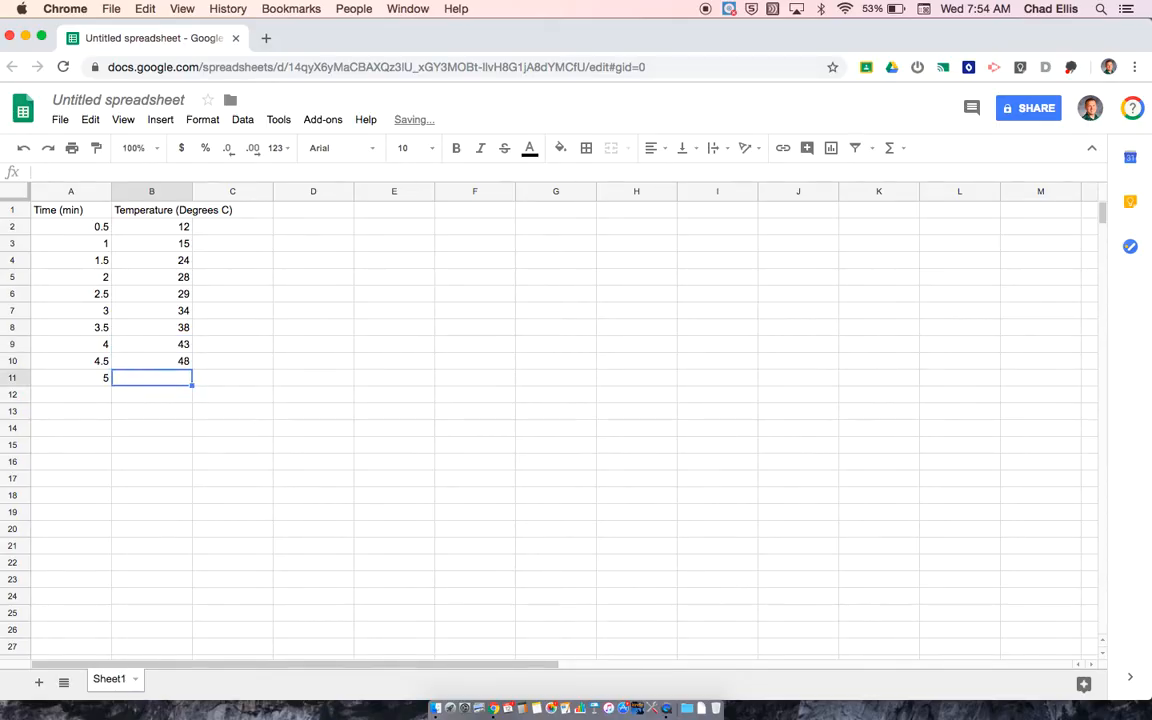
type("52")
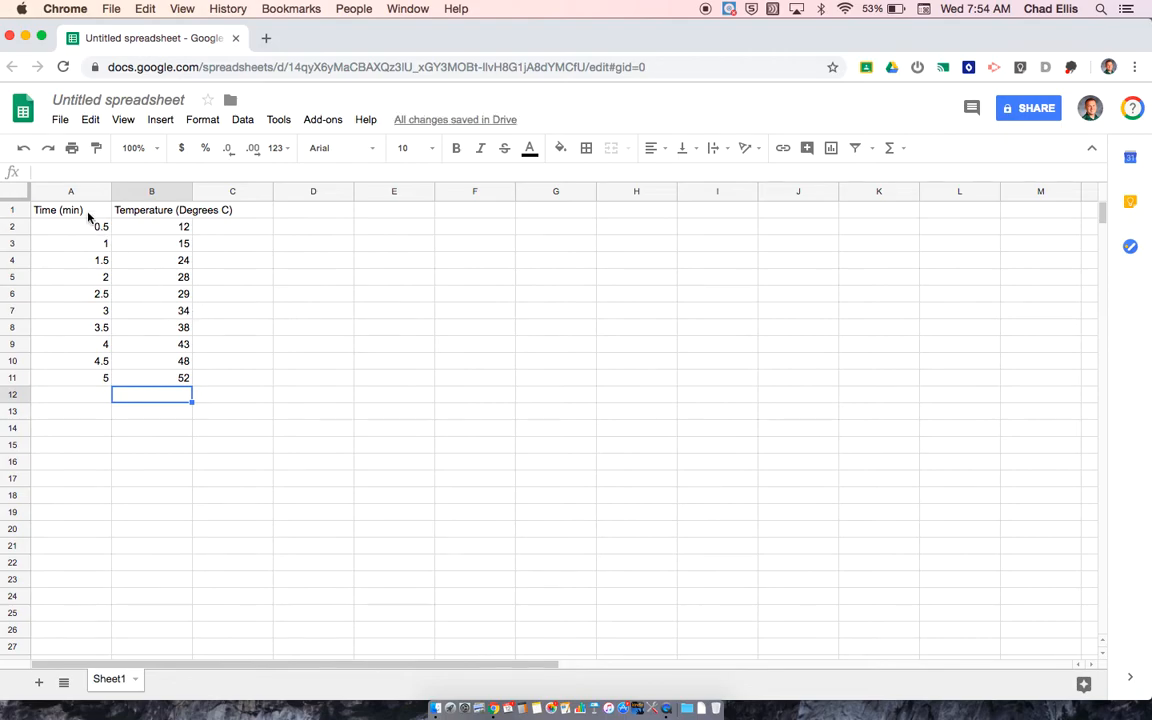
mouse_move(328, 420)
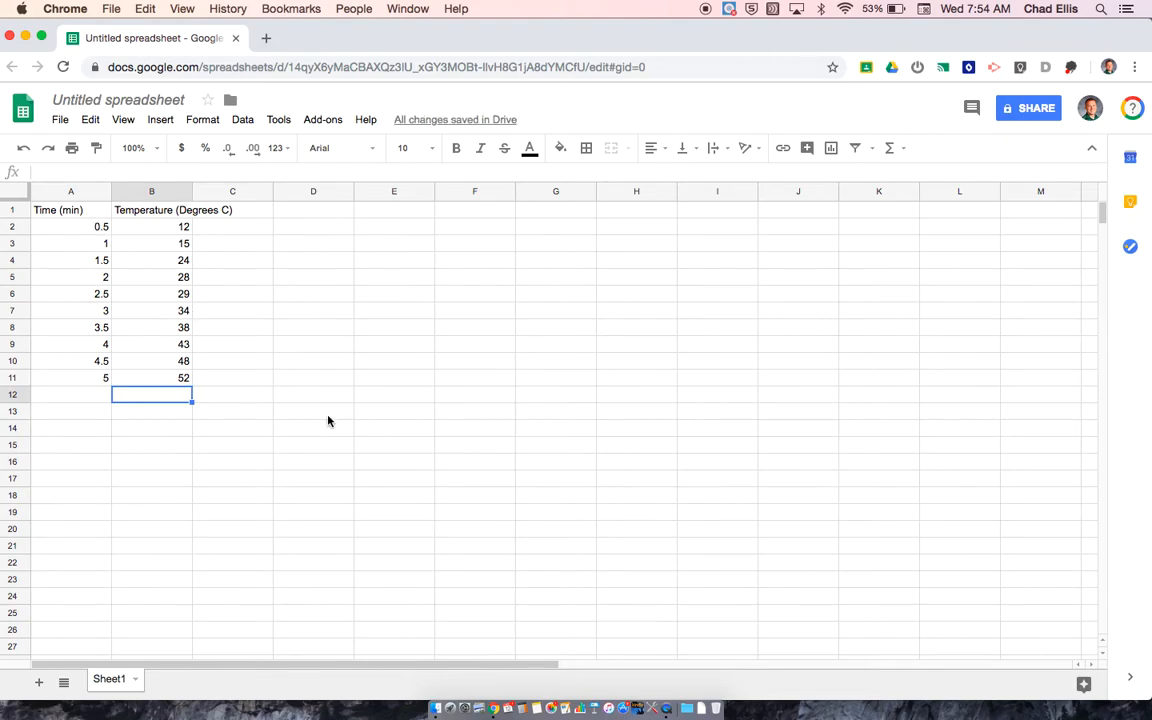
mouse_move(80, 212)
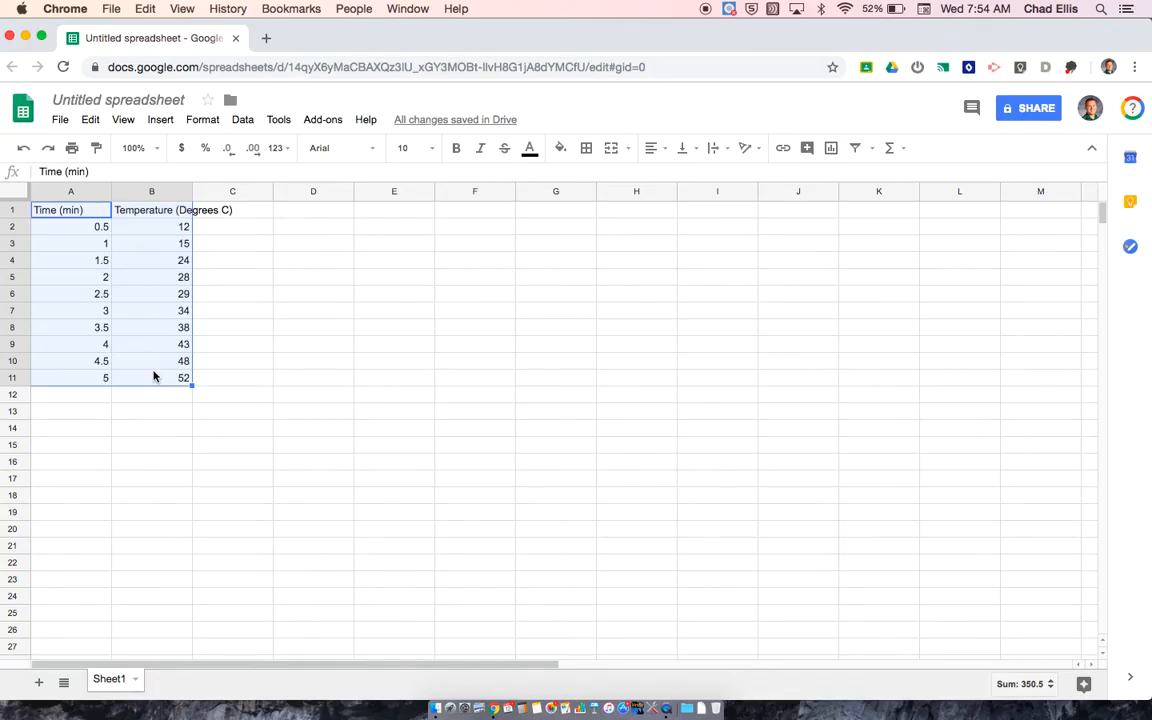
mouse_move(836, 164)
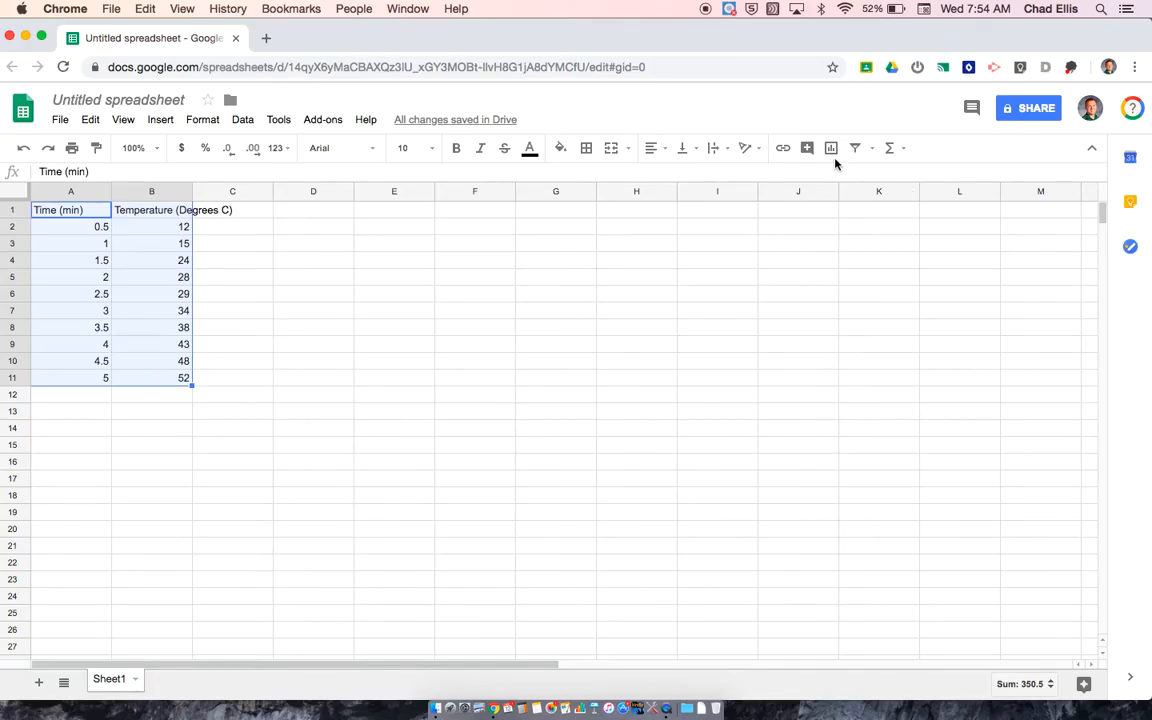
mouse_move(832, 148)
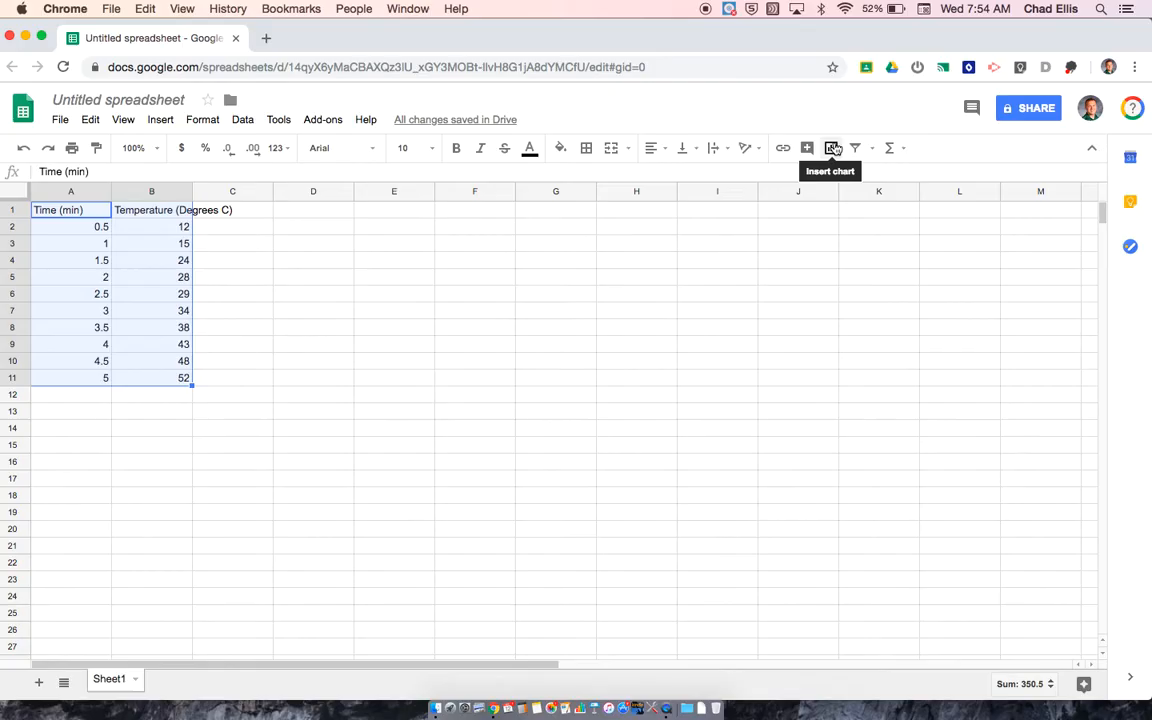
Insert a chart from the selected A1:B11 time and temperature data.
left_click(832, 148)
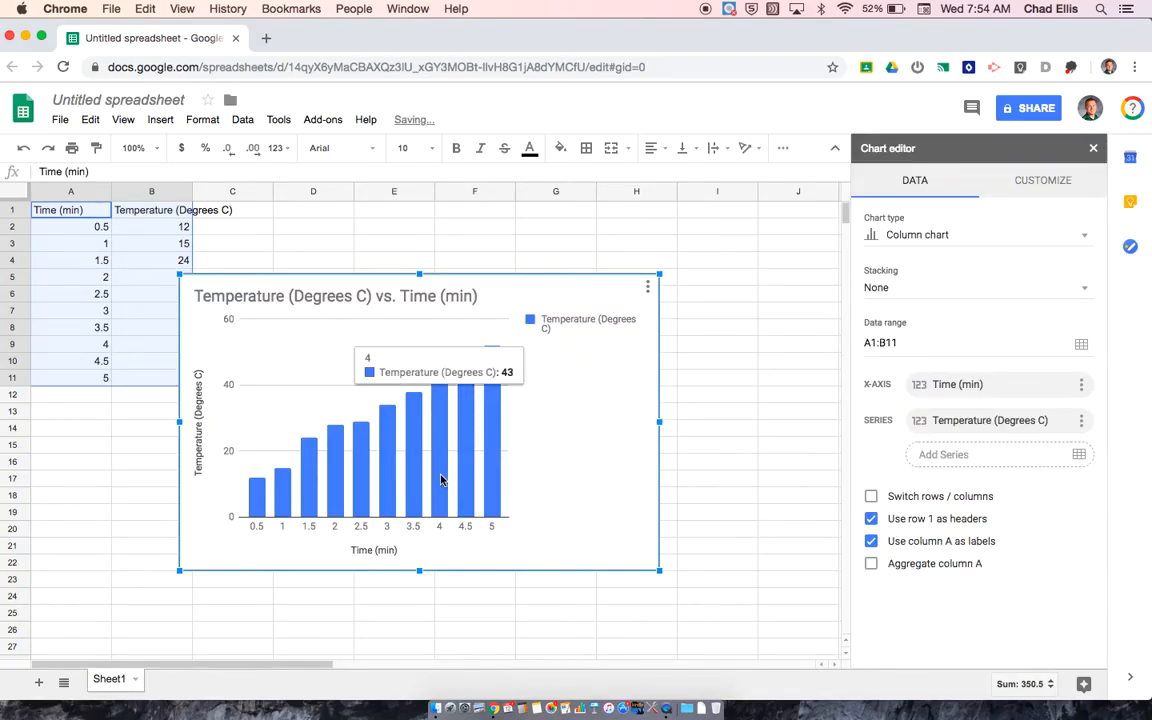
mouse_move(464, 568)
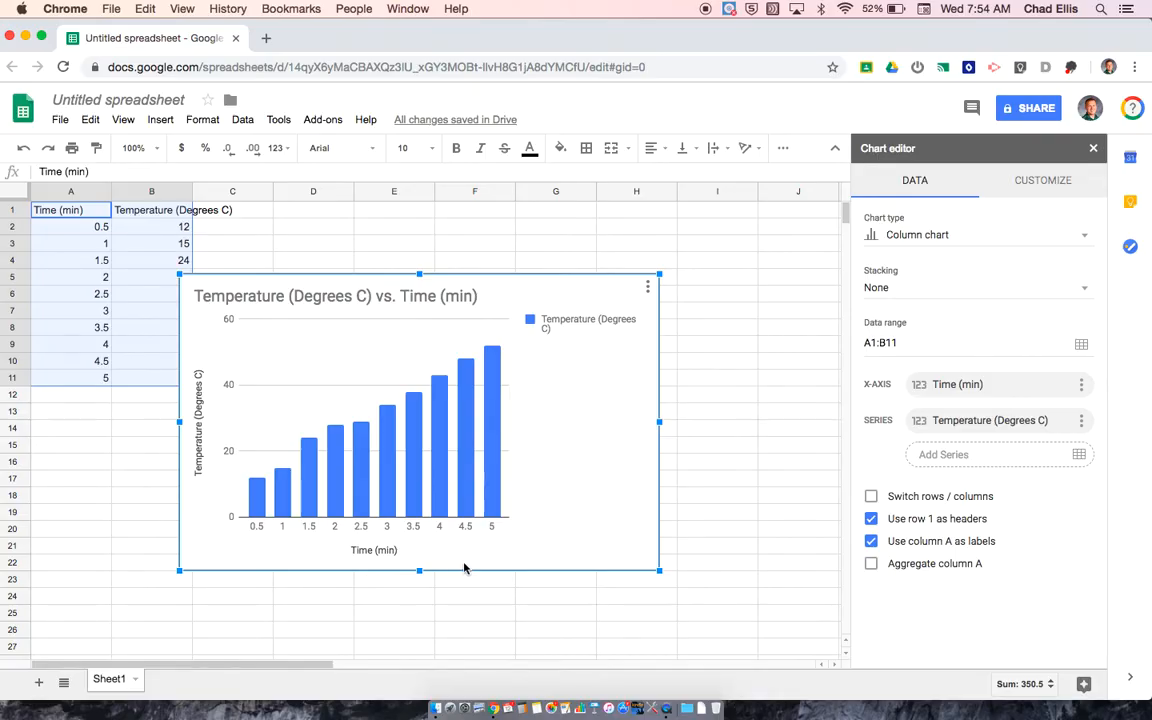
mouse_move(460, 390)
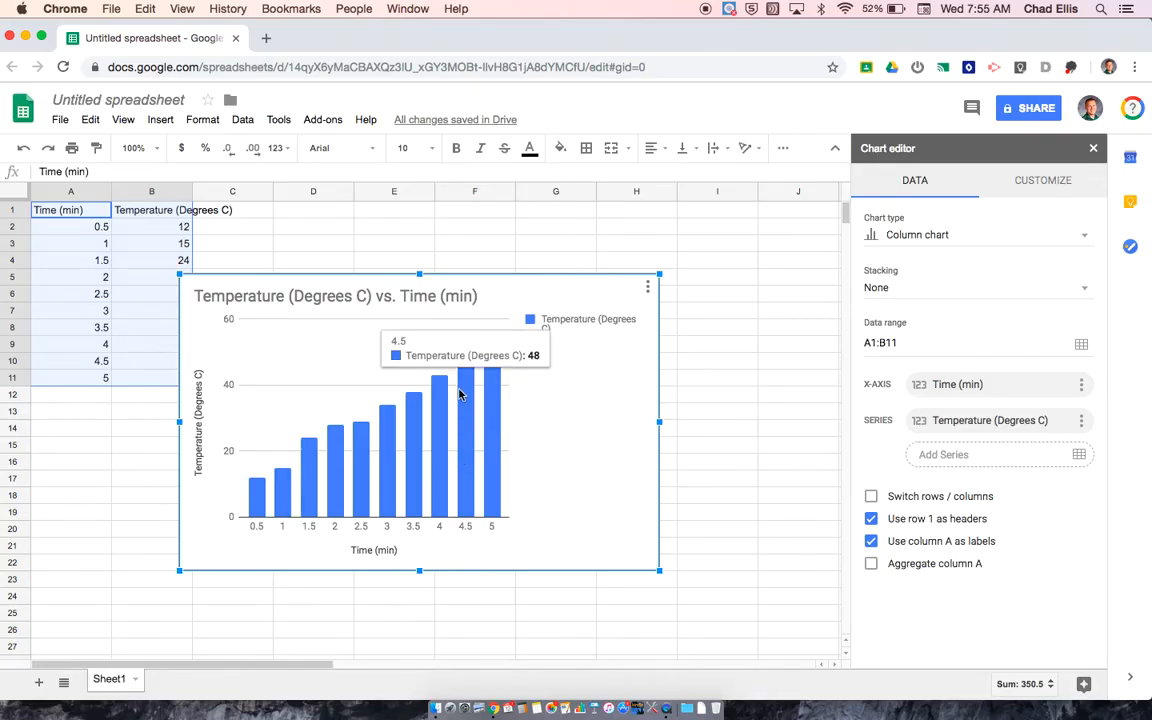
mouse_move(496, 482)
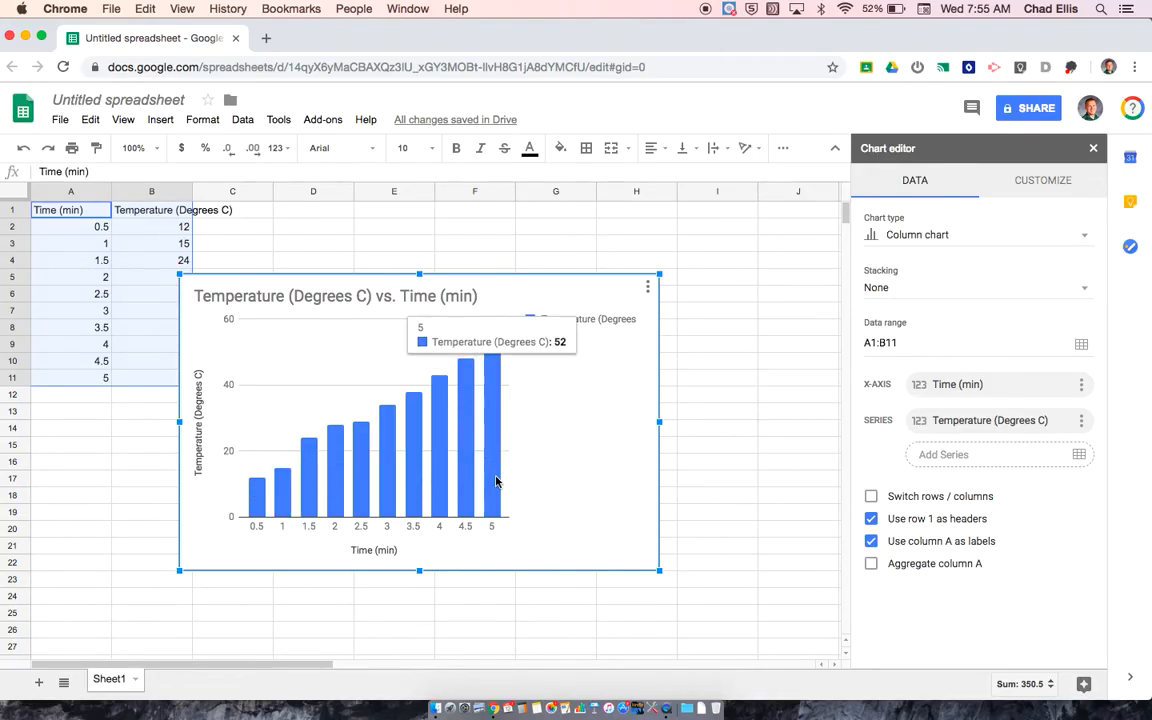
mouse_move(574, 424)
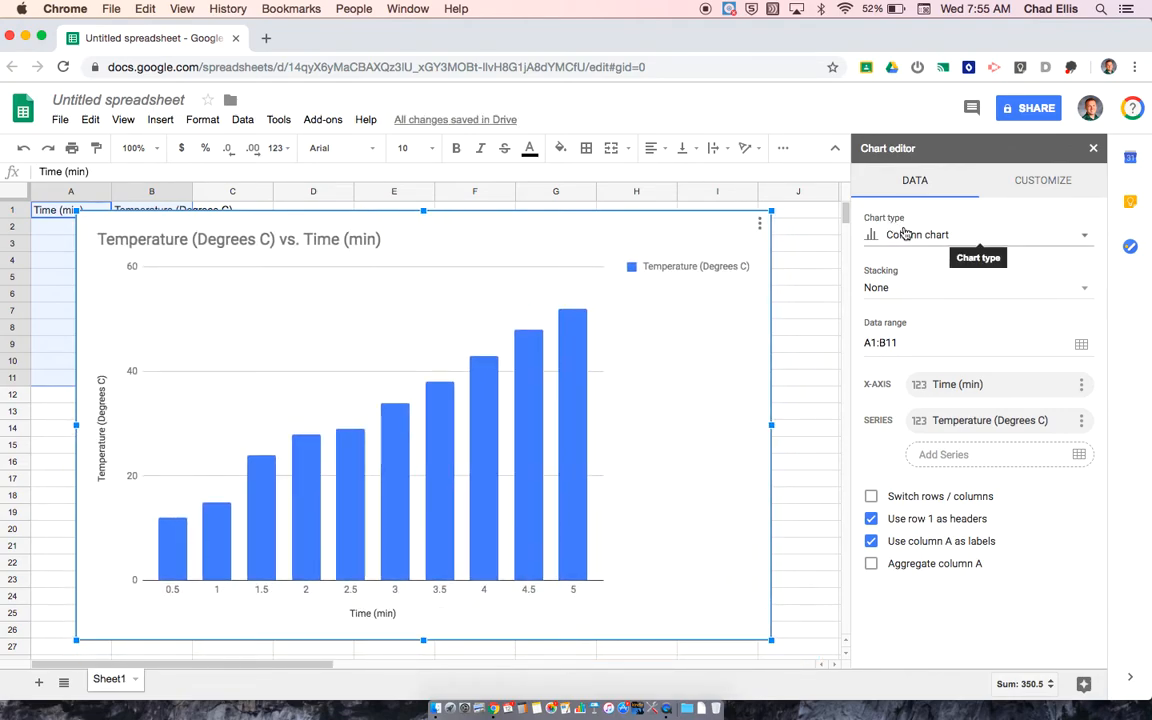
Change the chart type from column chart to the first Line chart.
left_click(978, 234)
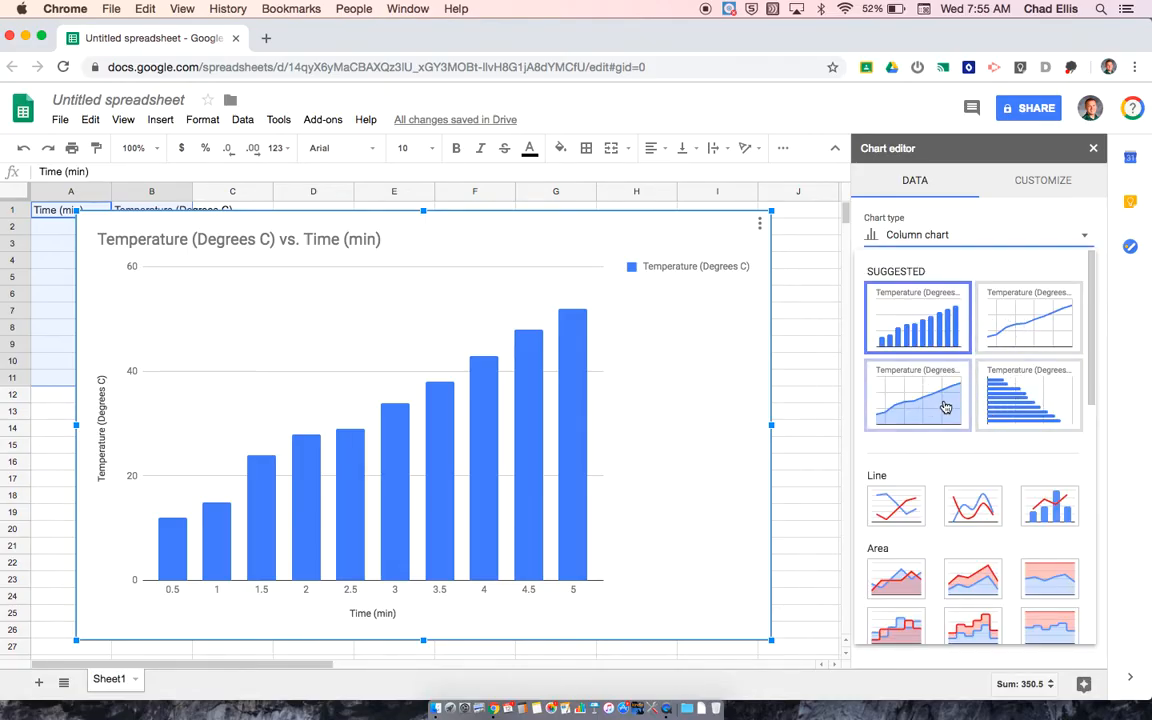
mouse_move(1040, 324)
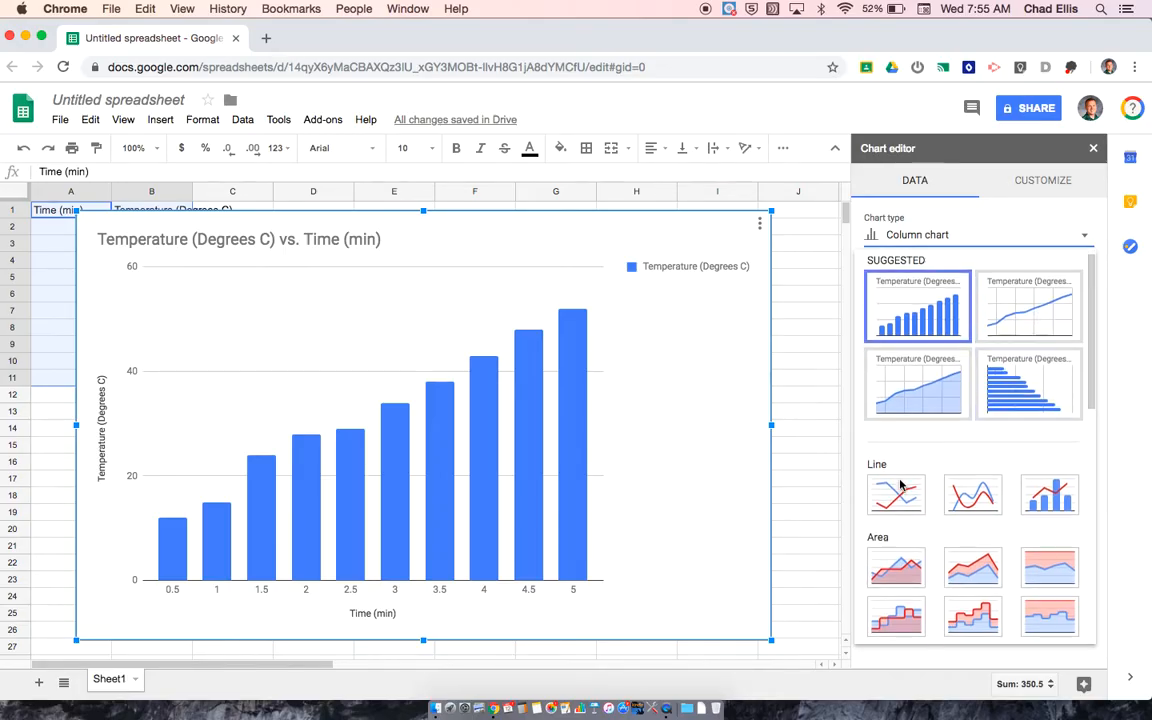
scroll("down", 3)
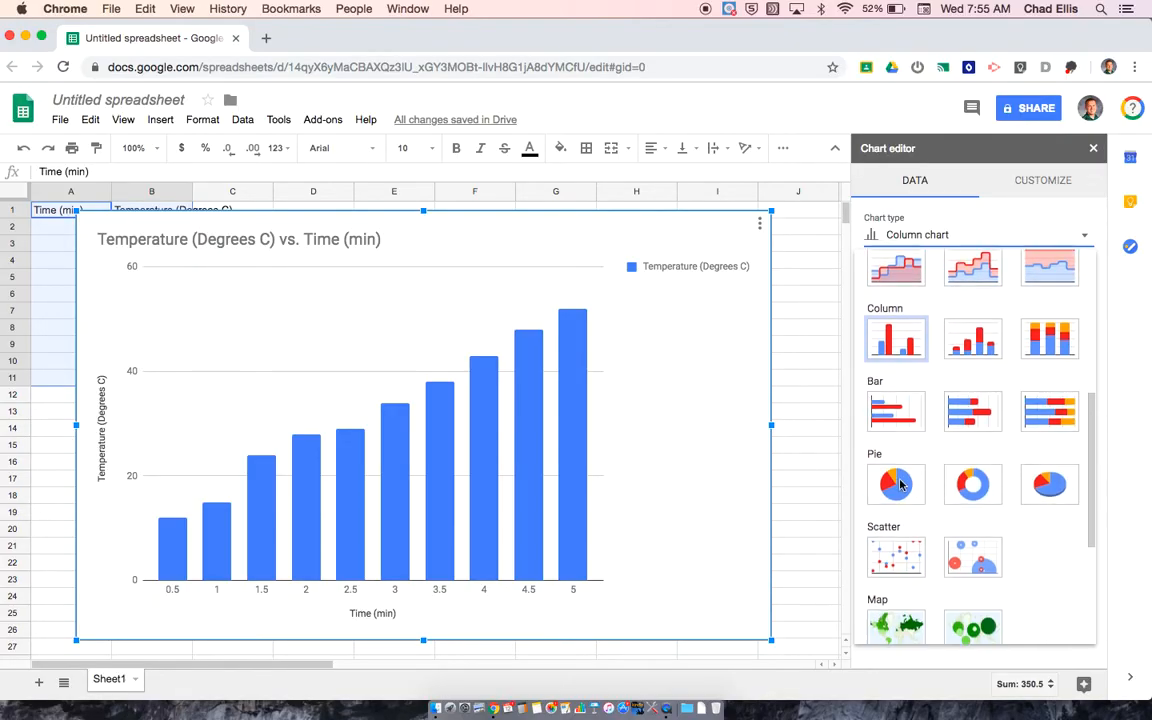
scroll("up", 3)
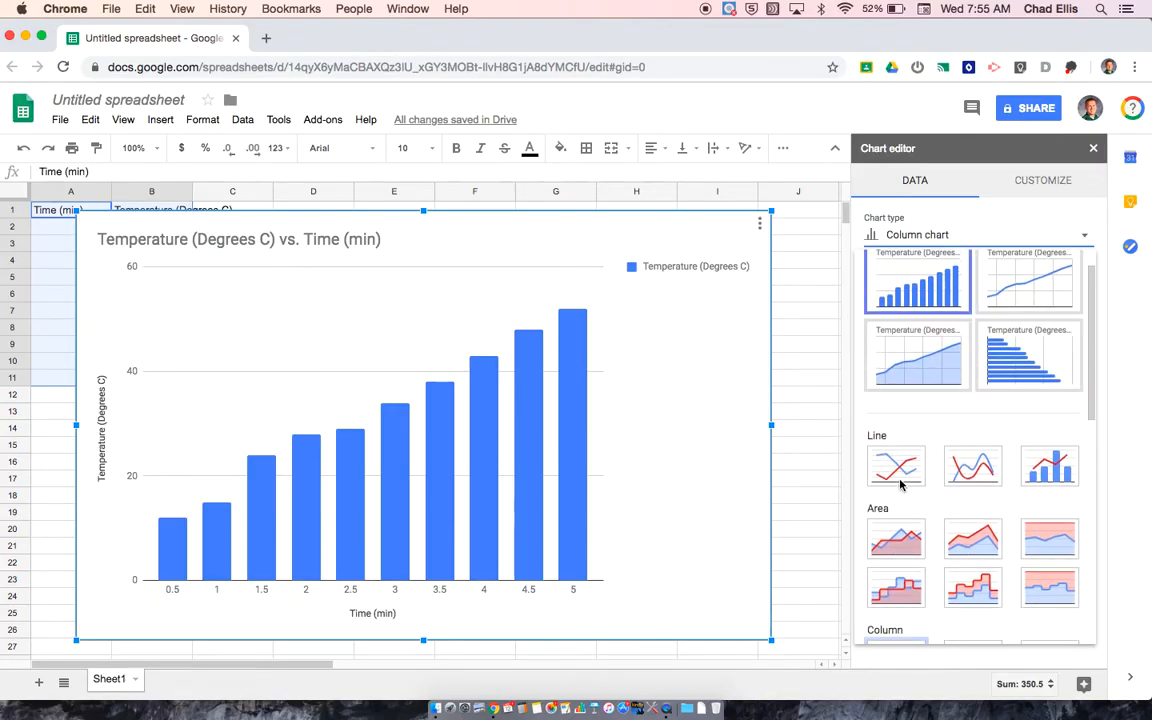
left_click(896, 466)
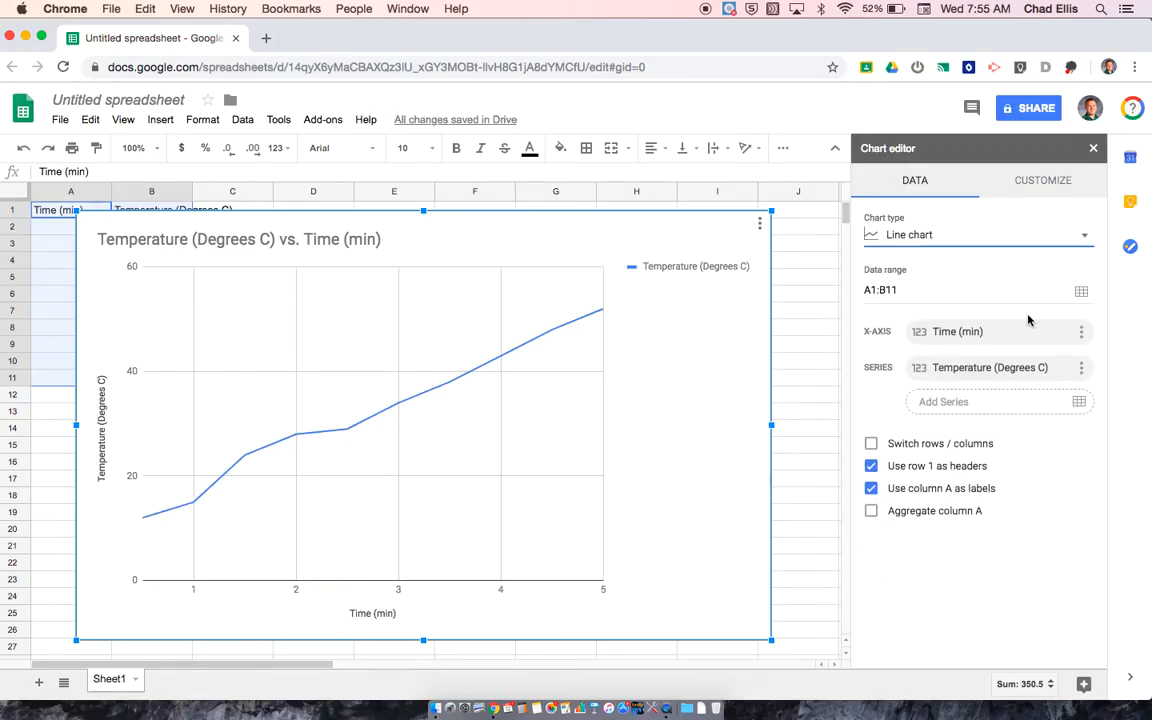
mouse_move(1044, 180)
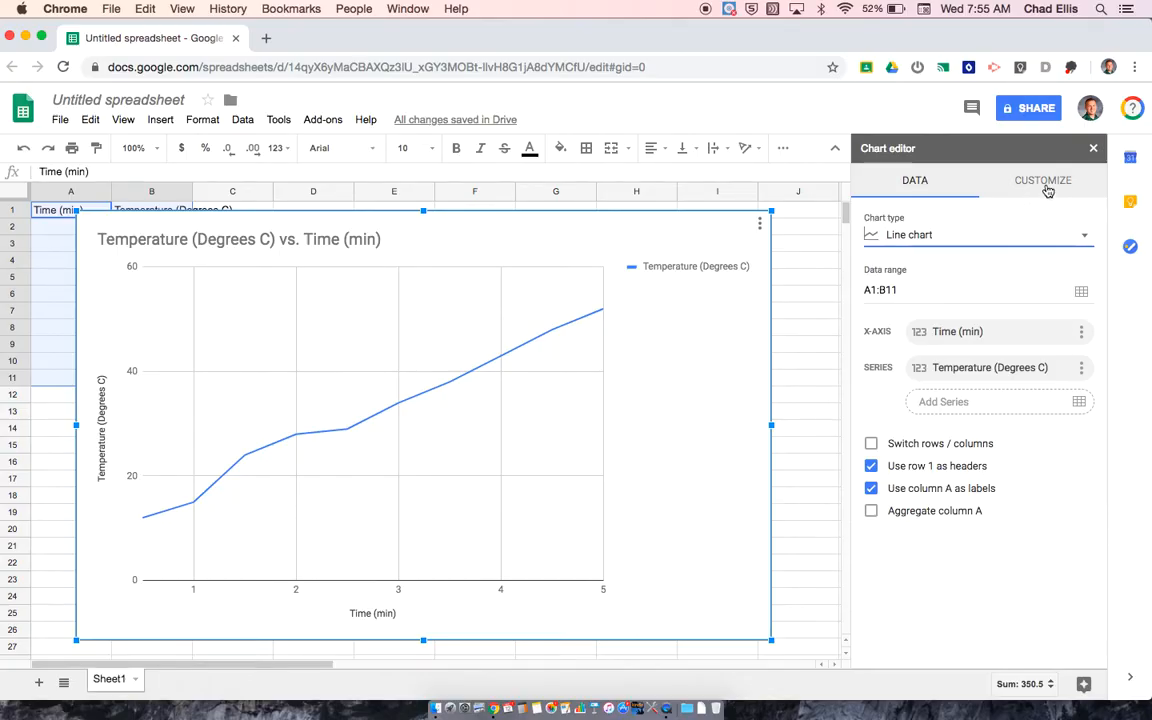
In the Customize tab, browse Chart style and expand the Chart & axis titles section.
left_click(1044, 180)
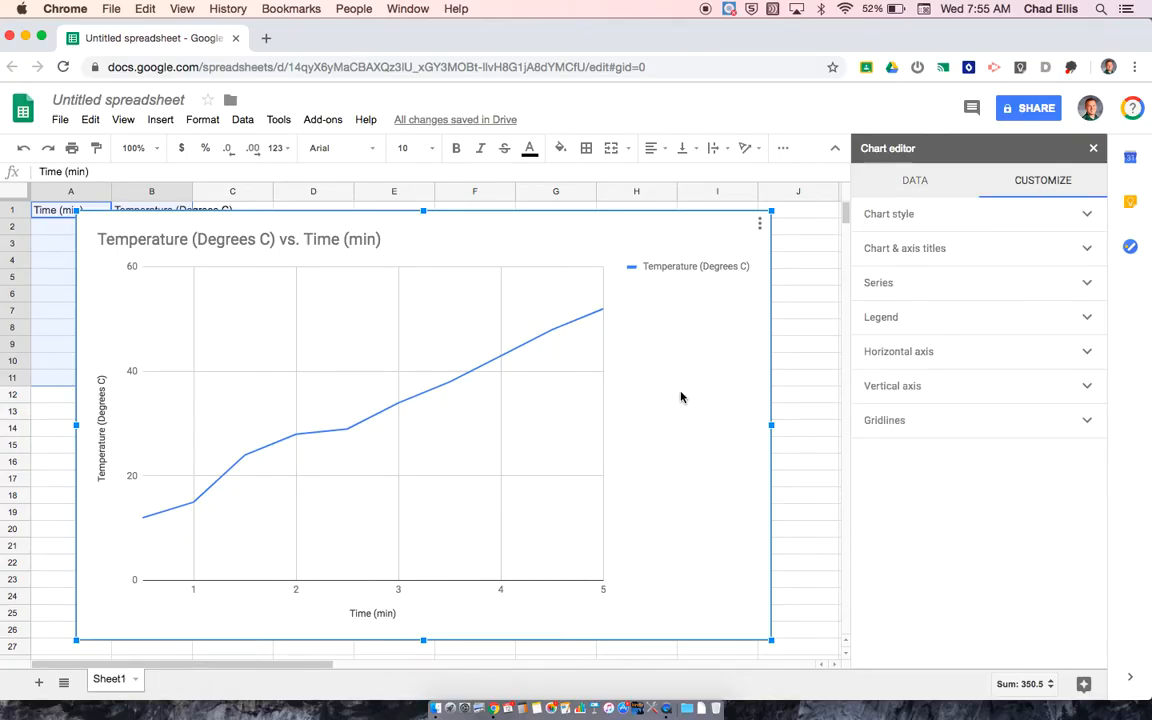
mouse_move(642, 412)
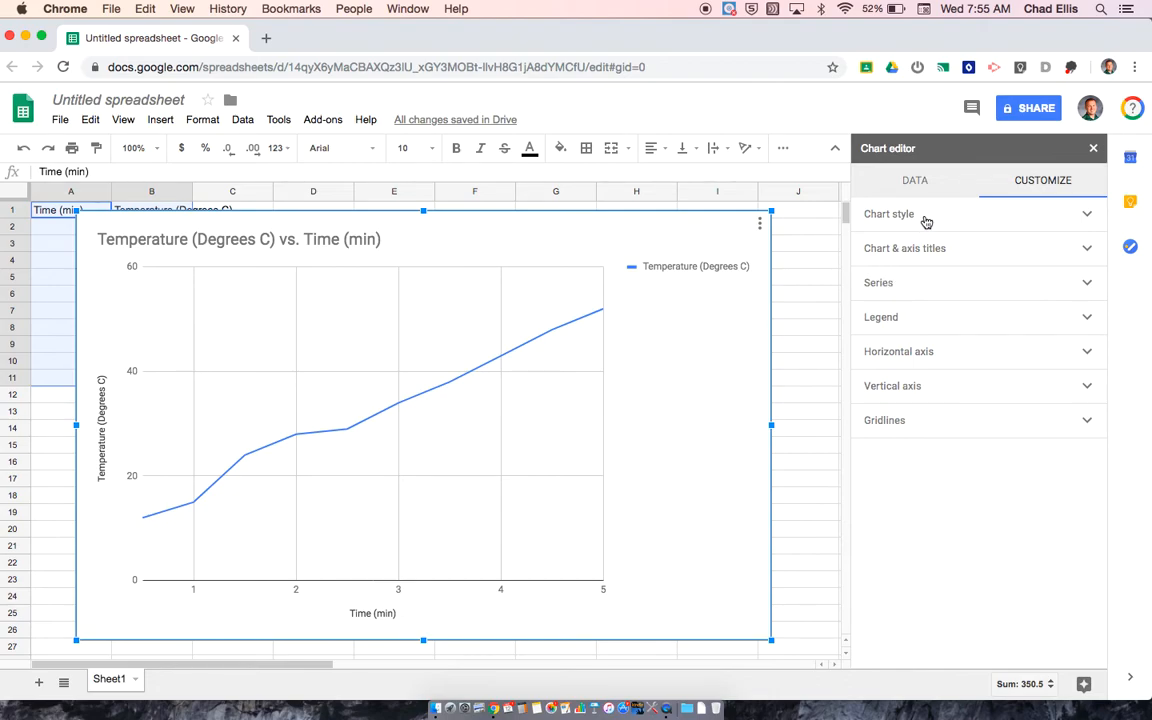
mouse_move(930, 238)
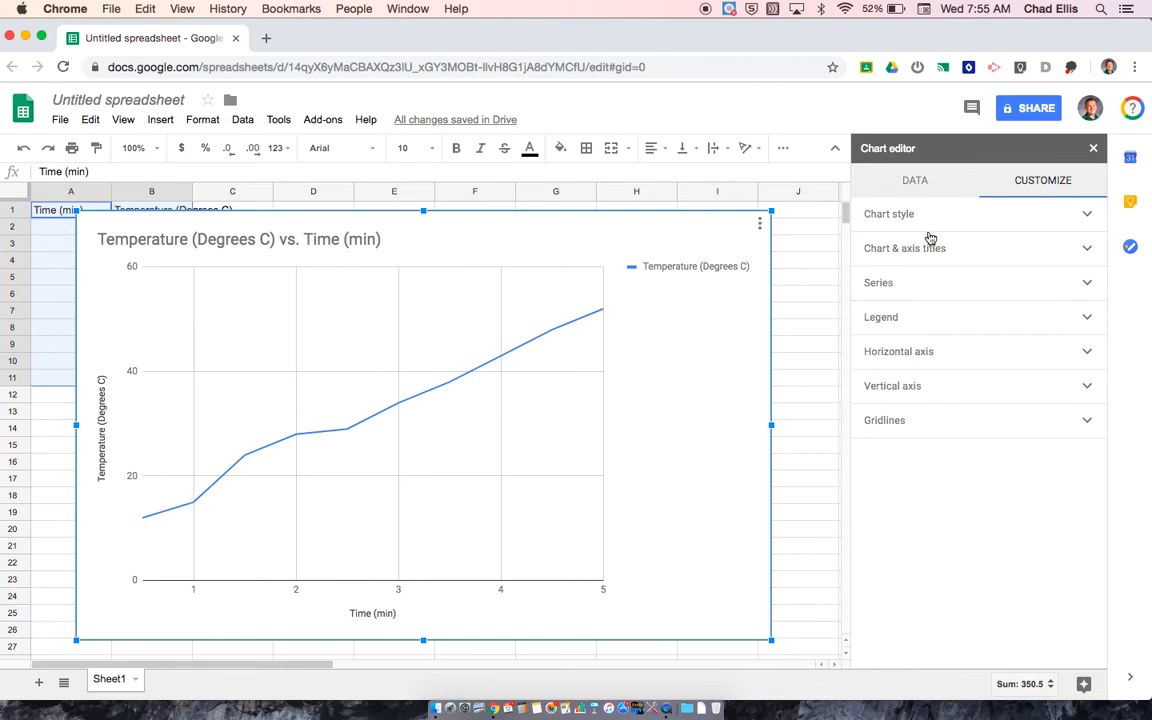
mouse_move(936, 224)
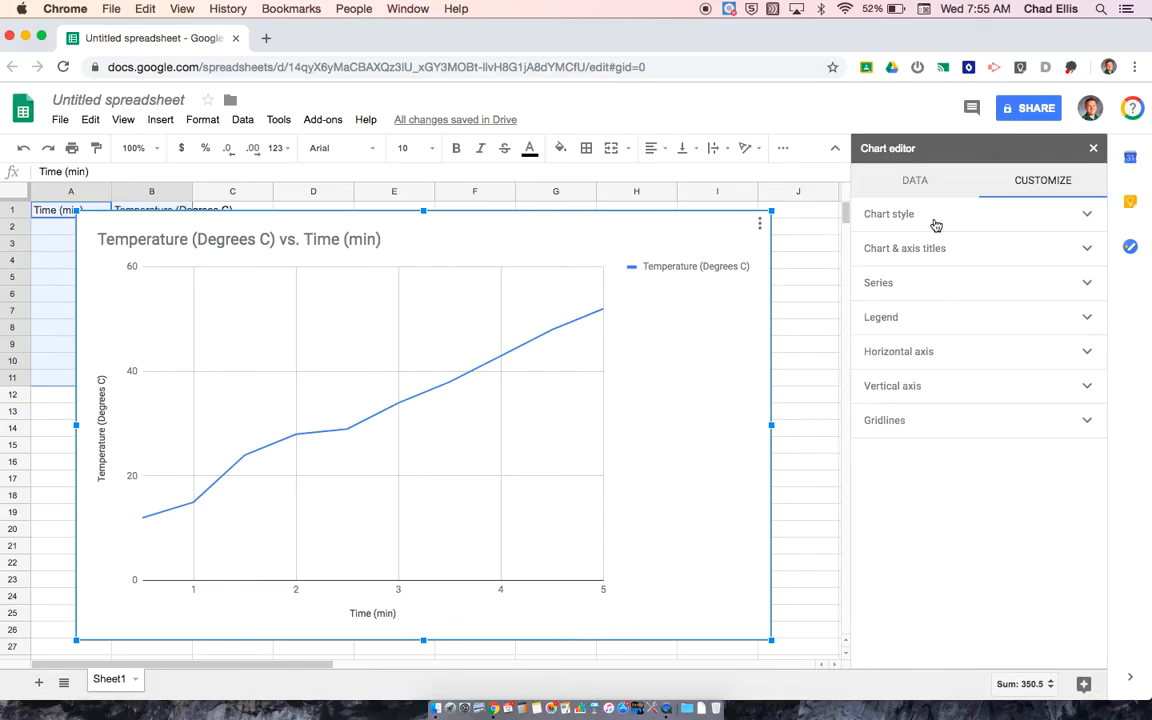
mouse_move(904, 216)
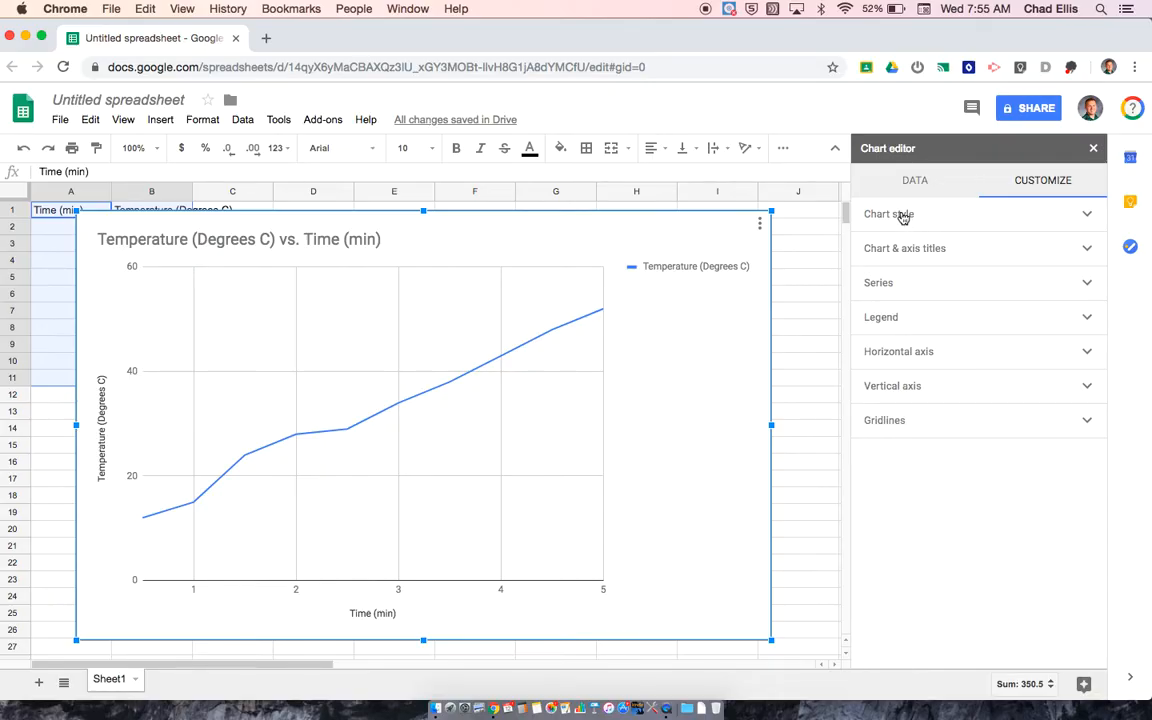
left_click(888, 212)
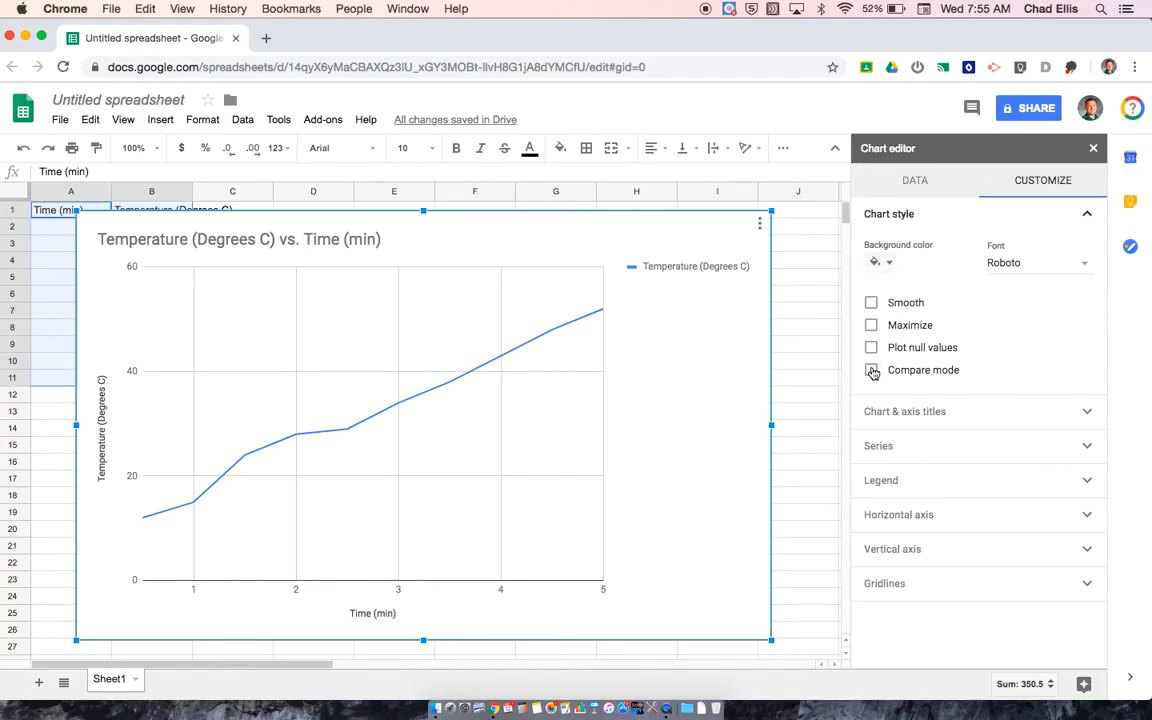
left_click(1086, 212)
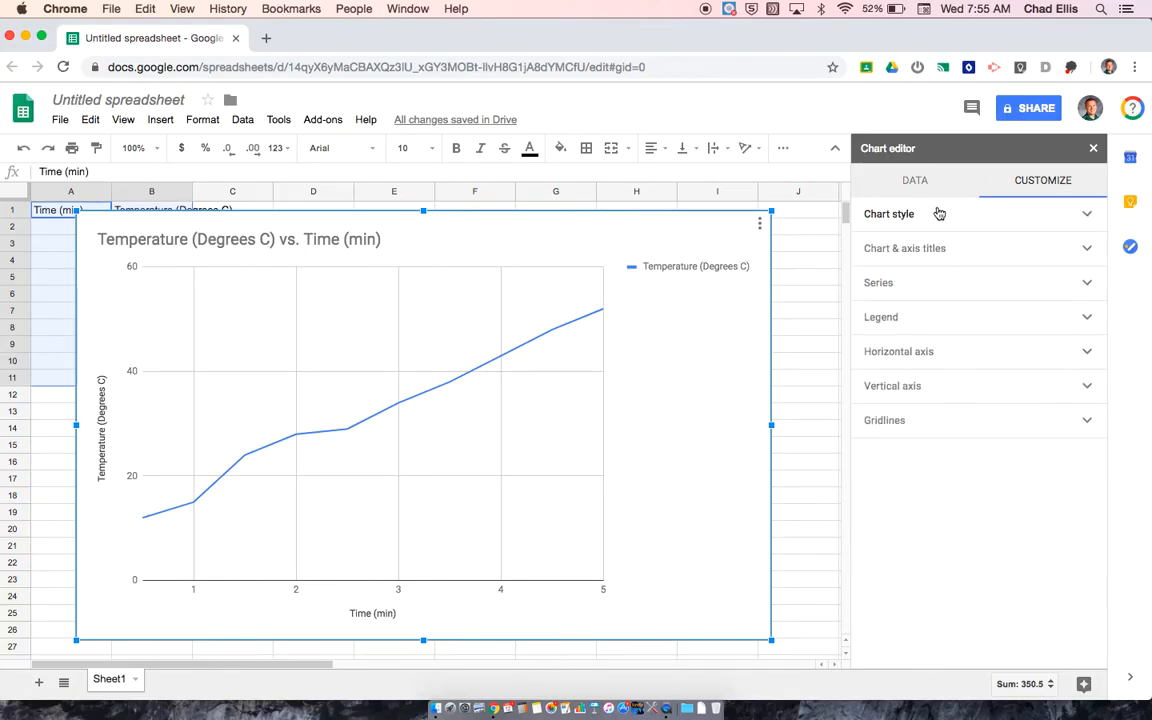
left_click(904, 248)
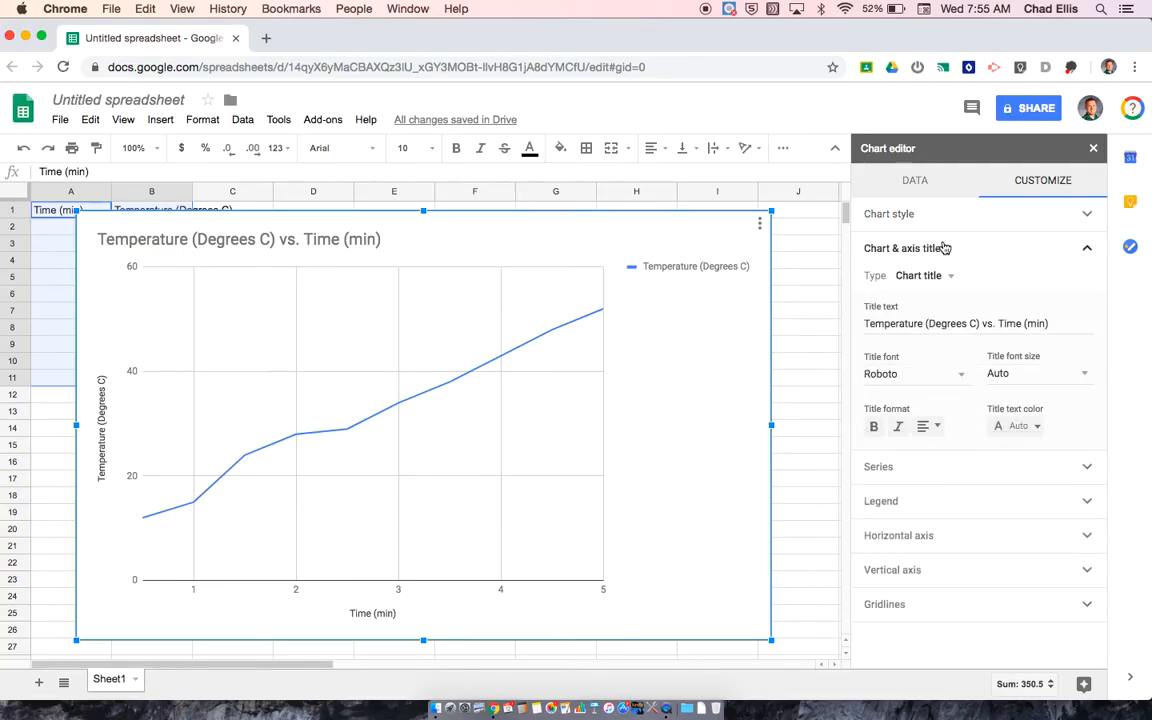
mouse_move(924, 256)
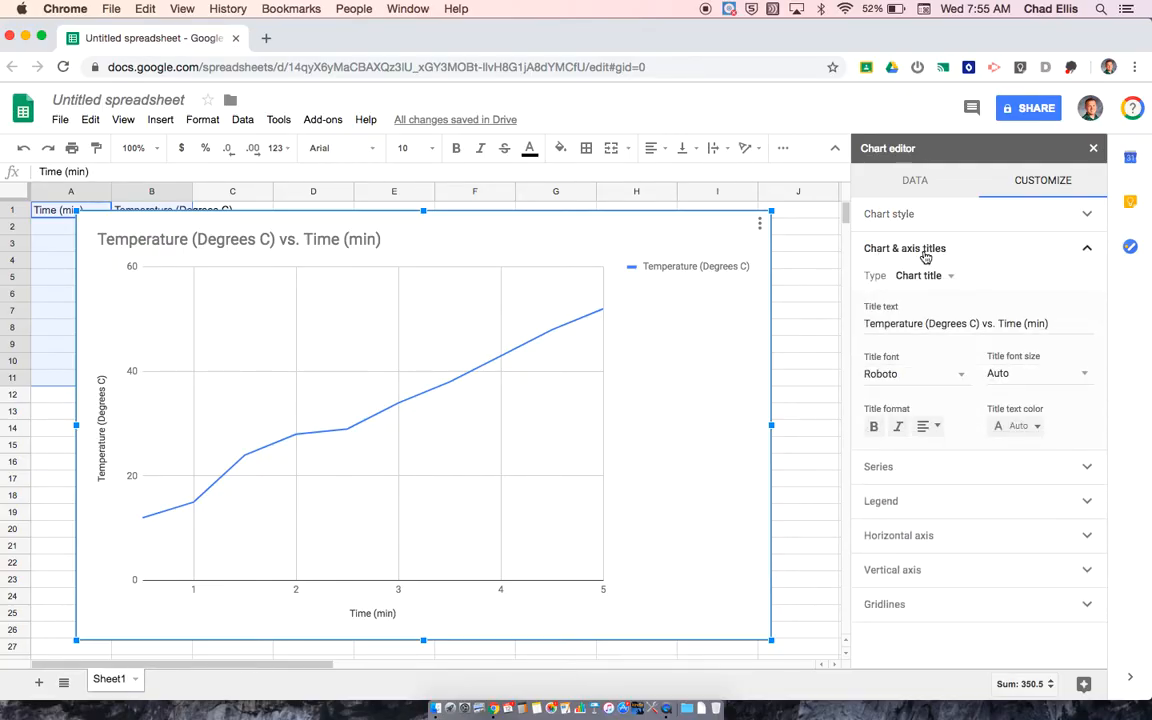
mouse_move(950, 276)
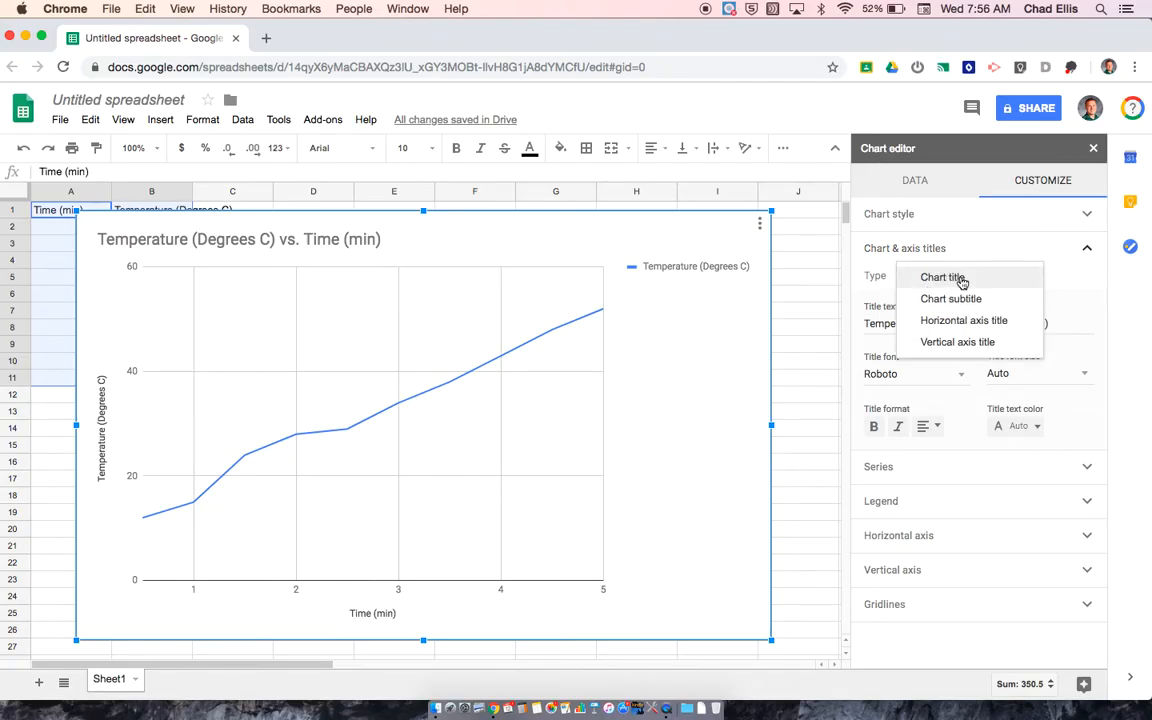
mouse_move(1004, 298)
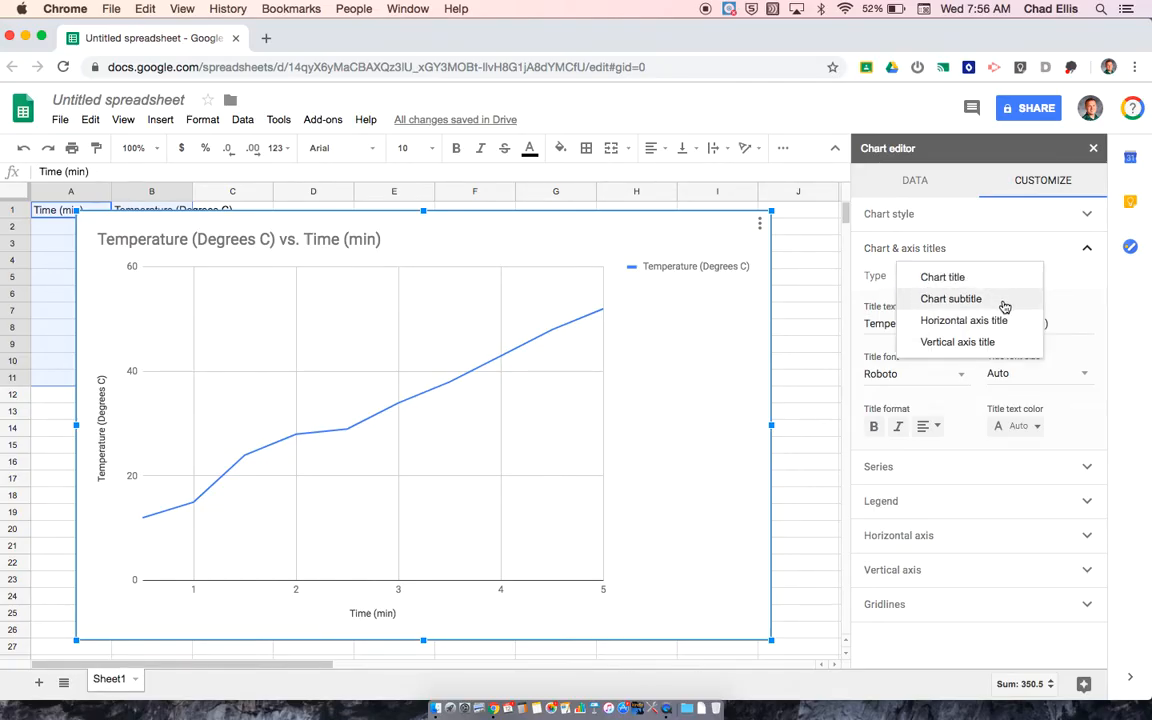
mouse_move(996, 290)
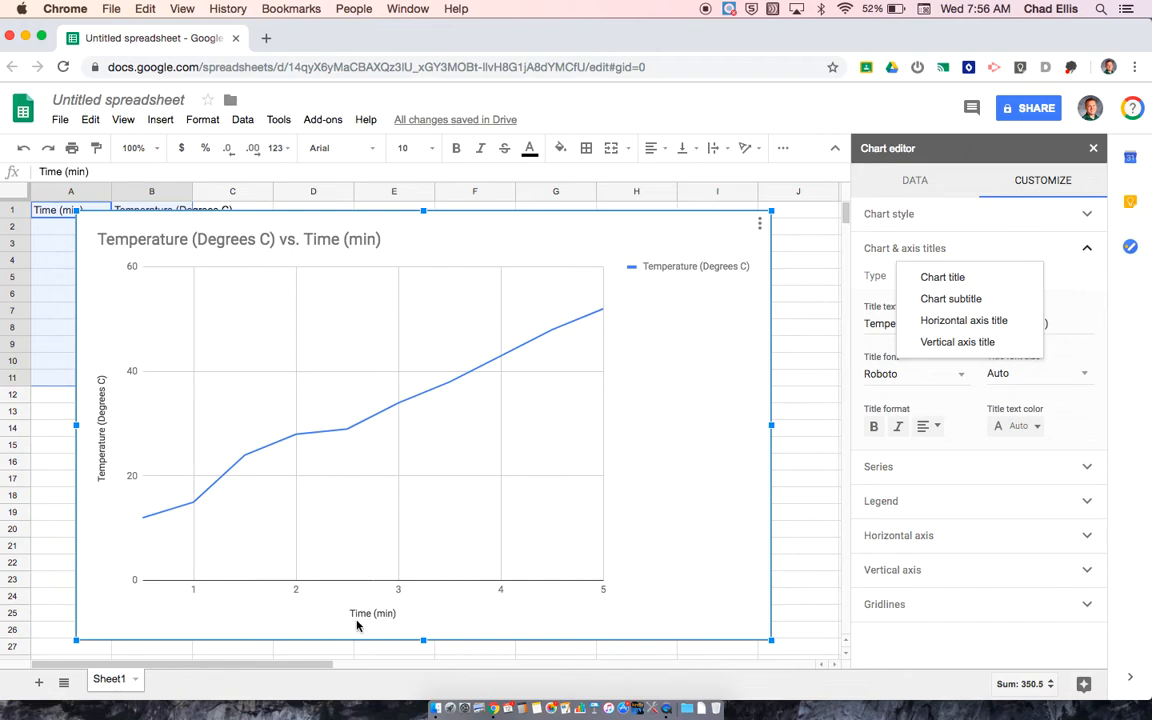
mouse_move(148, 516)
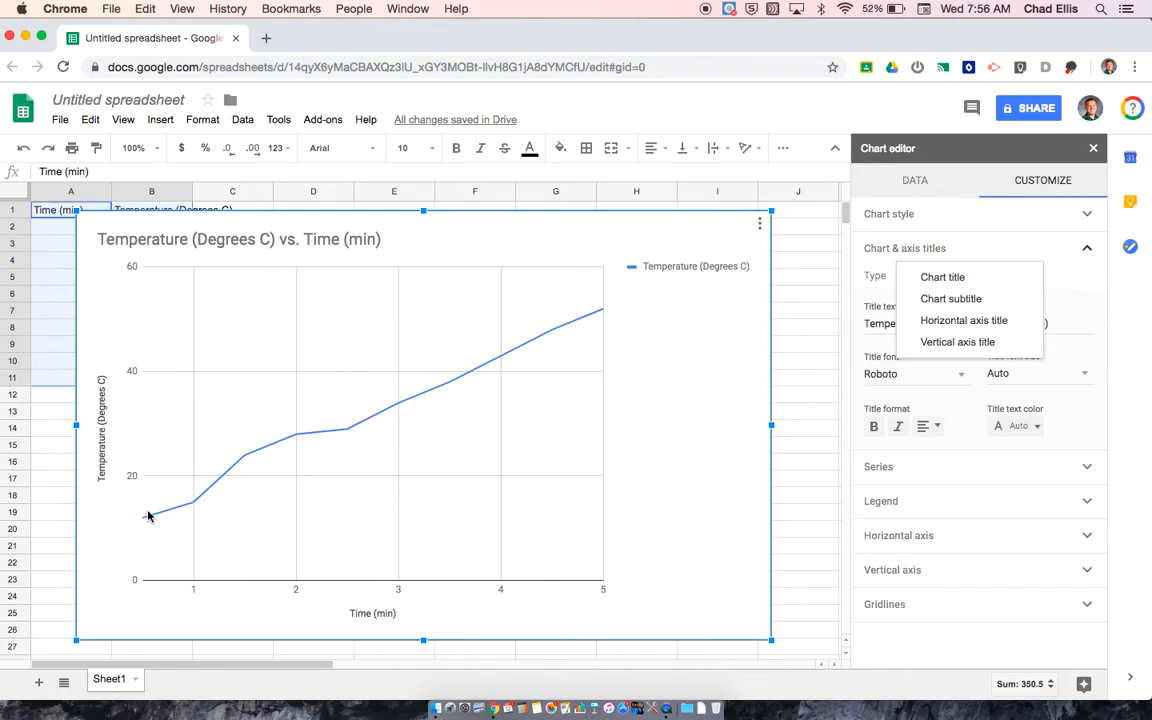
mouse_move(100, 504)
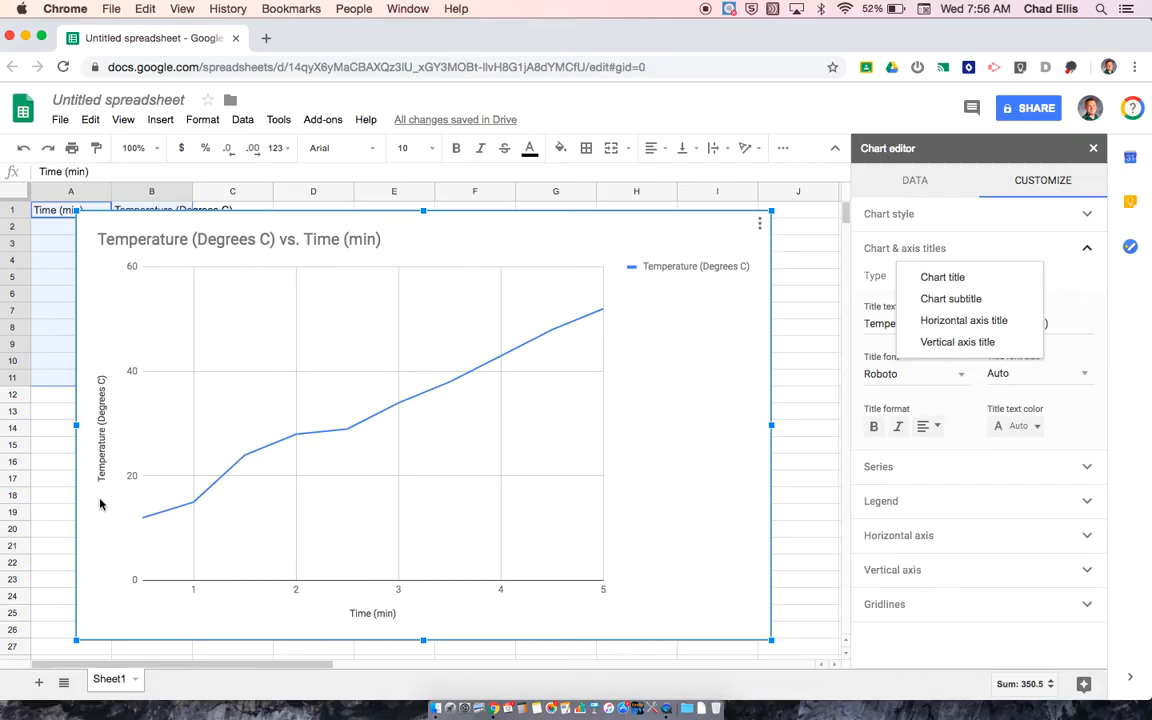
mouse_move(108, 396)
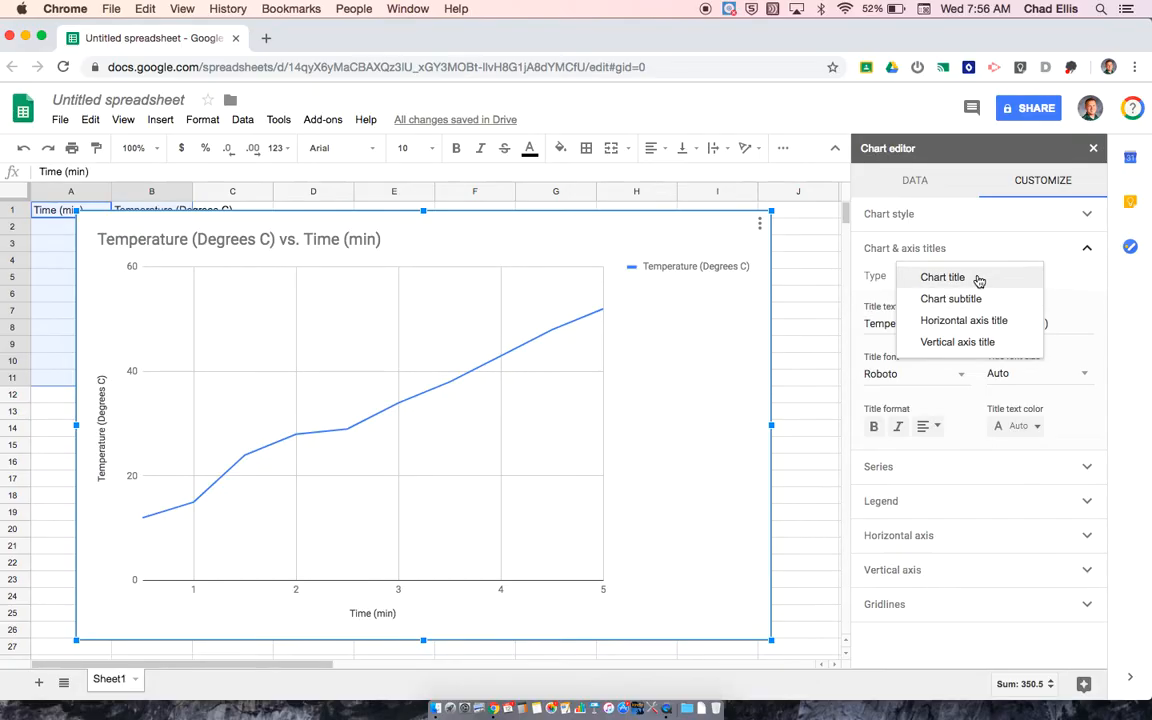
Set the chart title to 'Time vs. Temperature: Heating Curve of Water' and collapse the section.
left_click(942, 276)
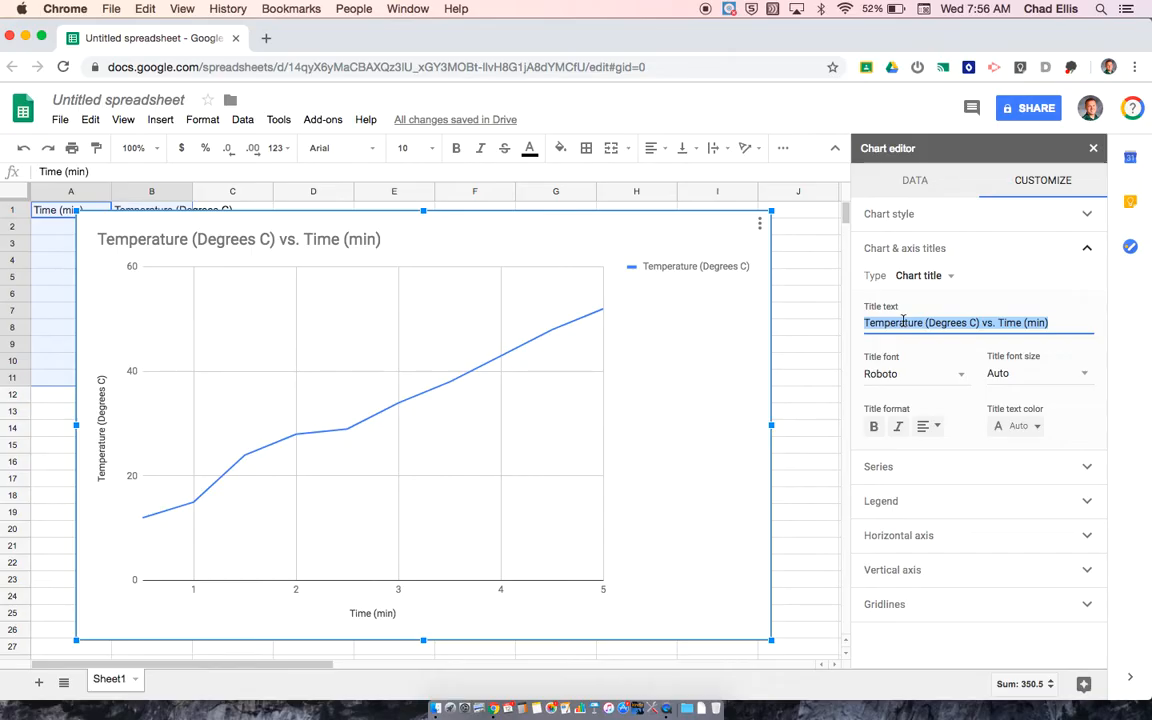
type("Time vs.")
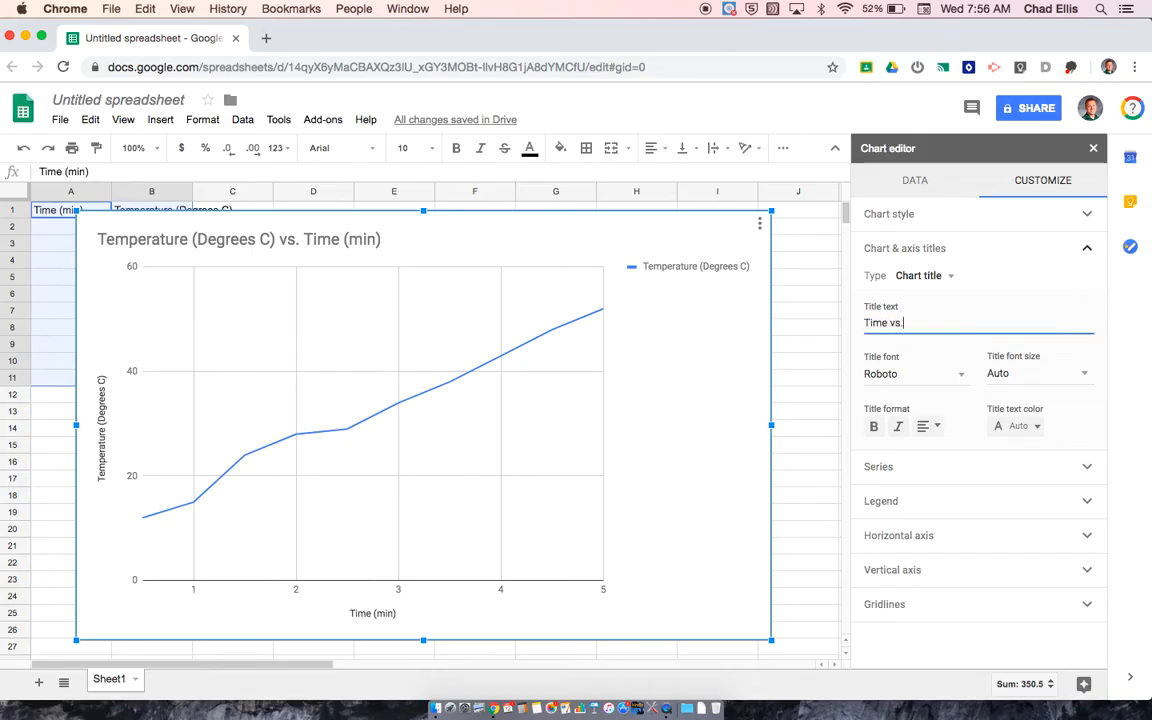
type("Tem")
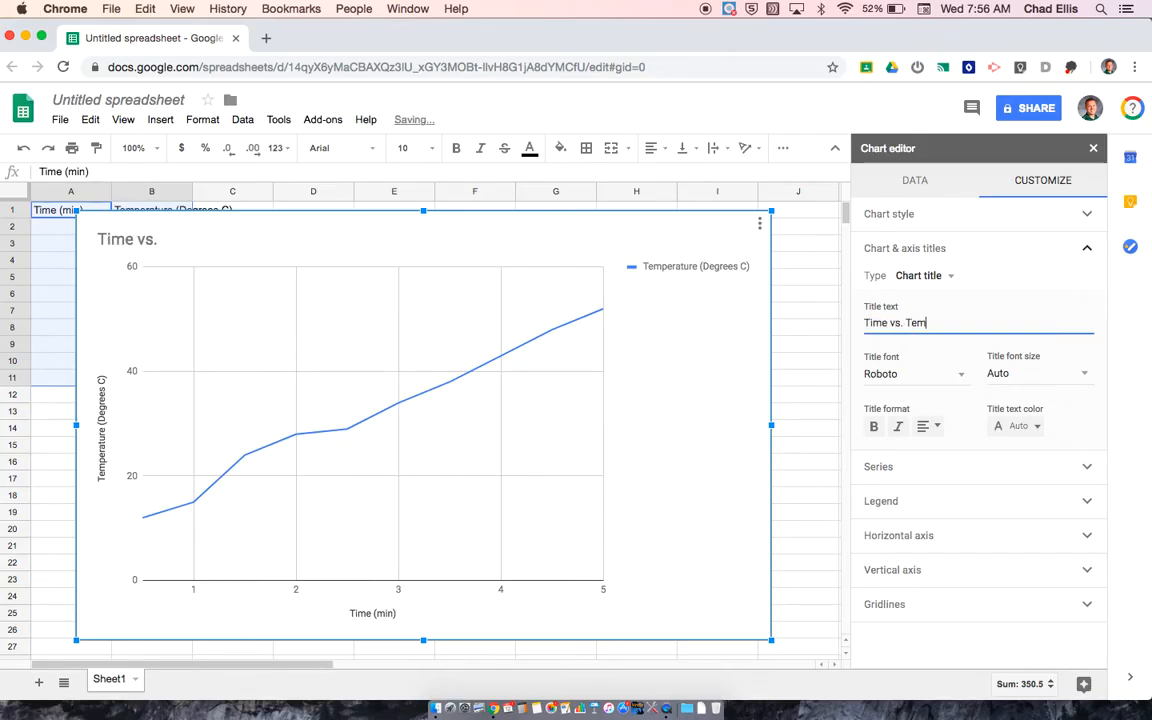
type("perature:")
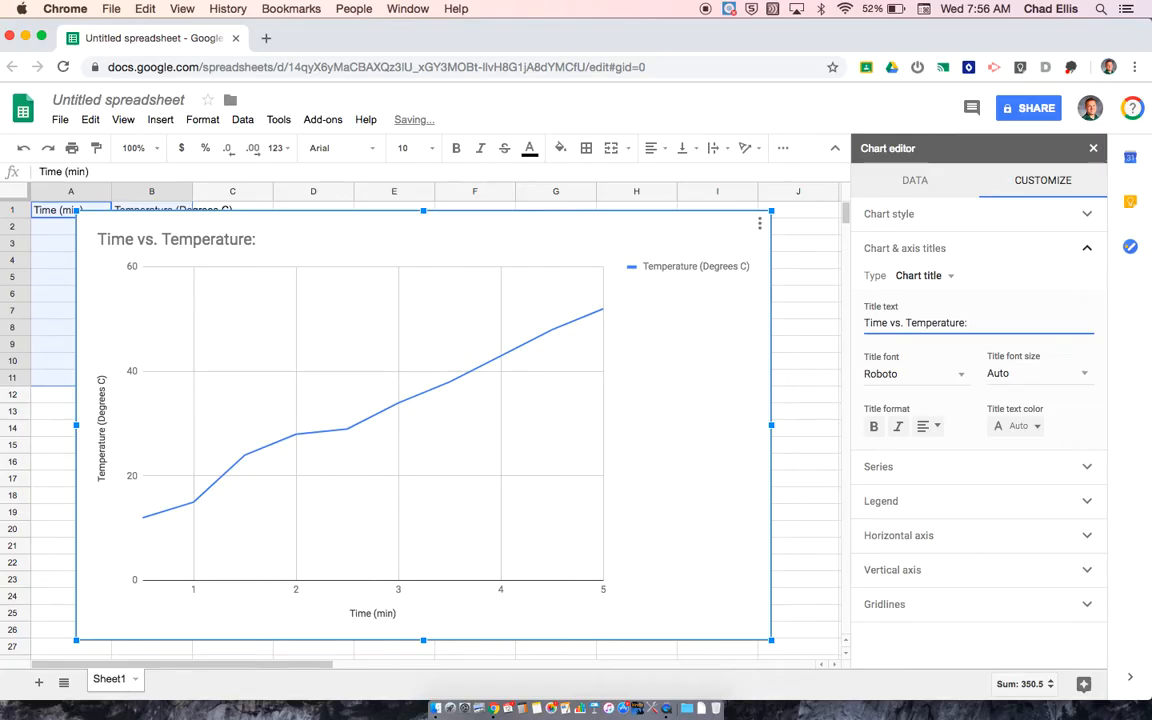
type("H")
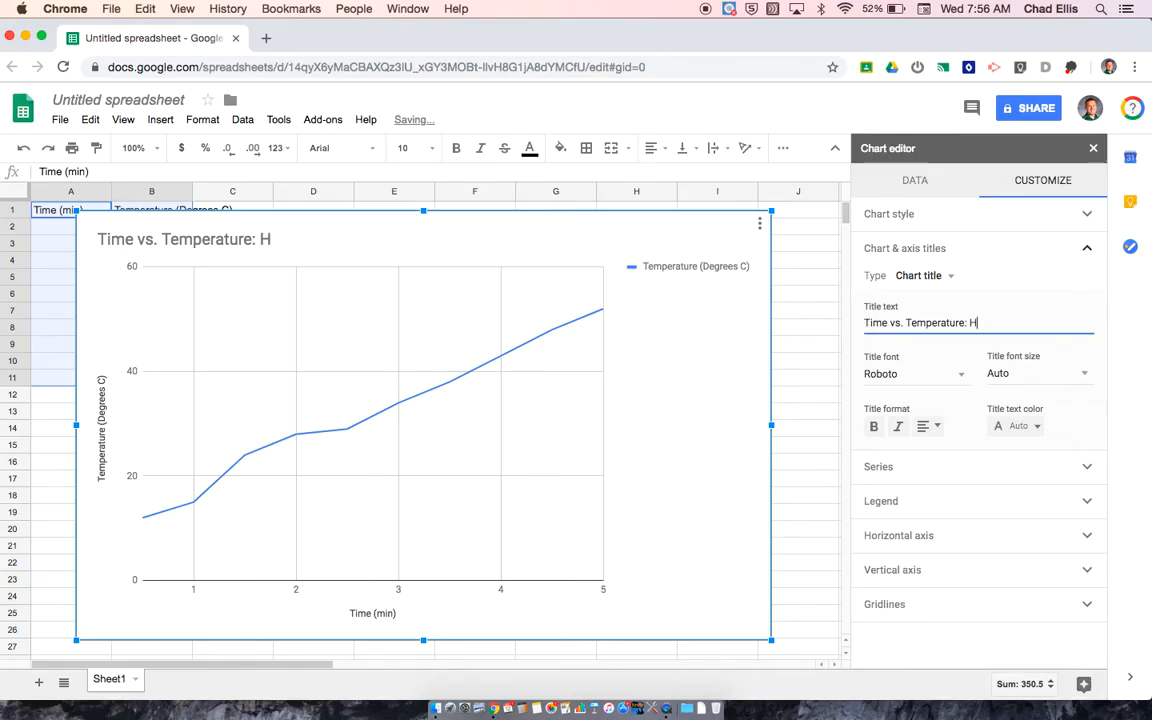
type("eating")
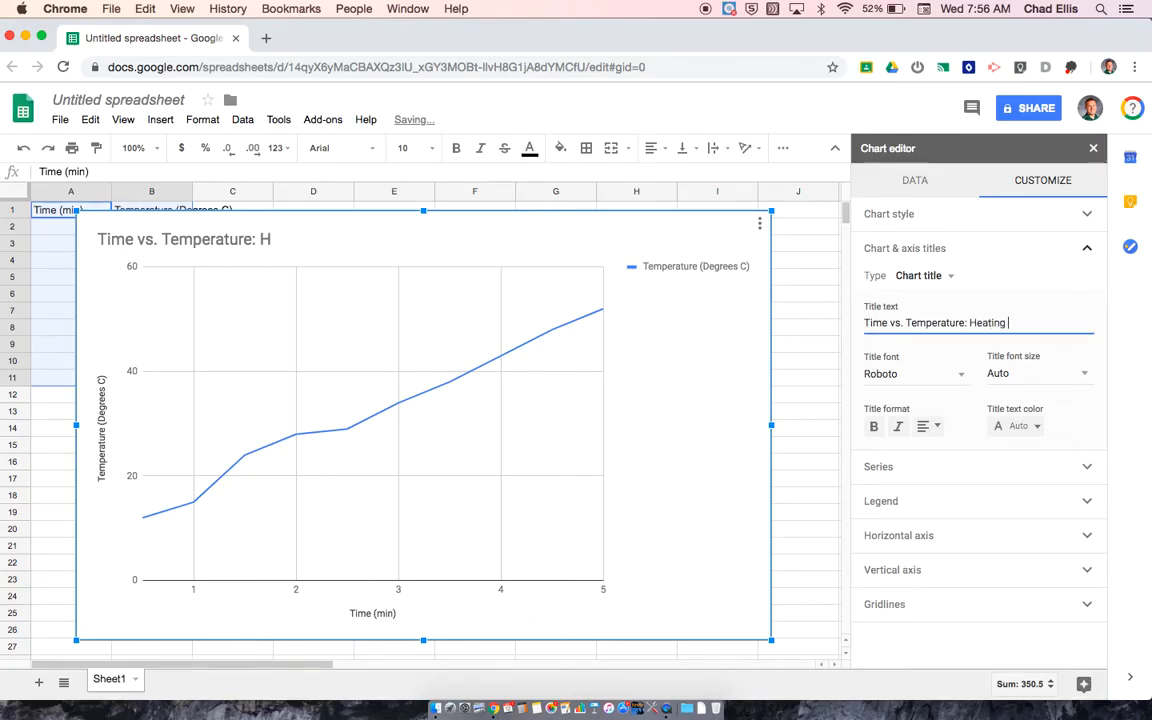
type("Curve of Wa")
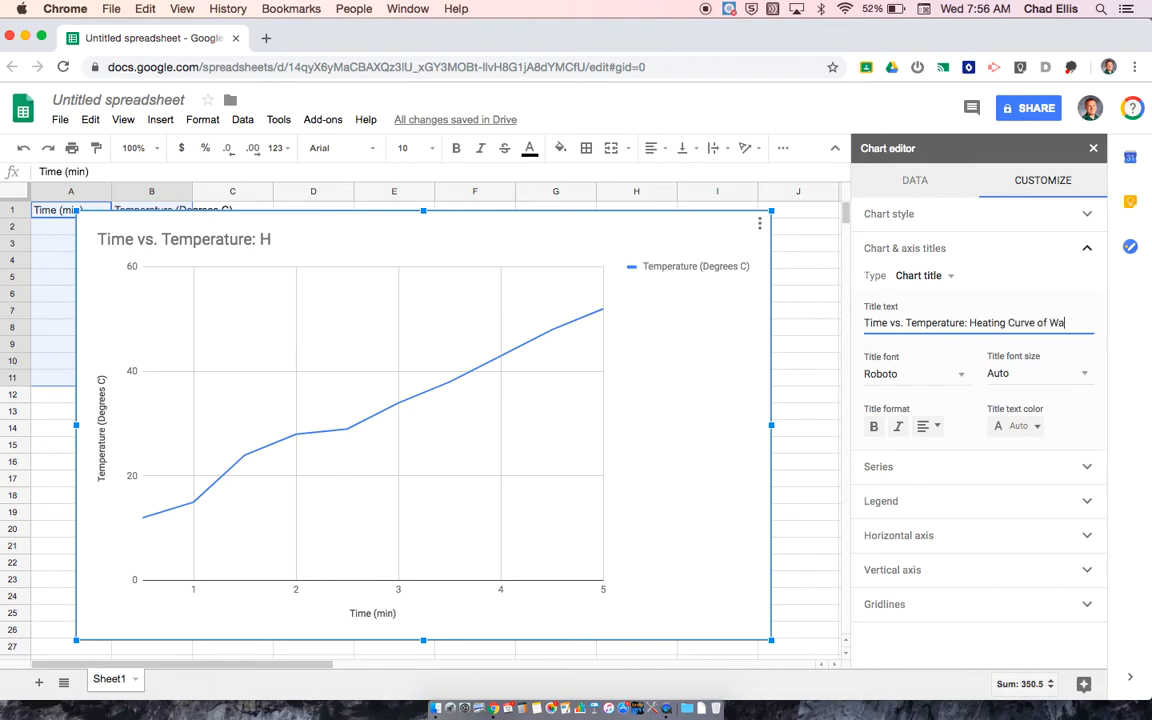
type("ter")
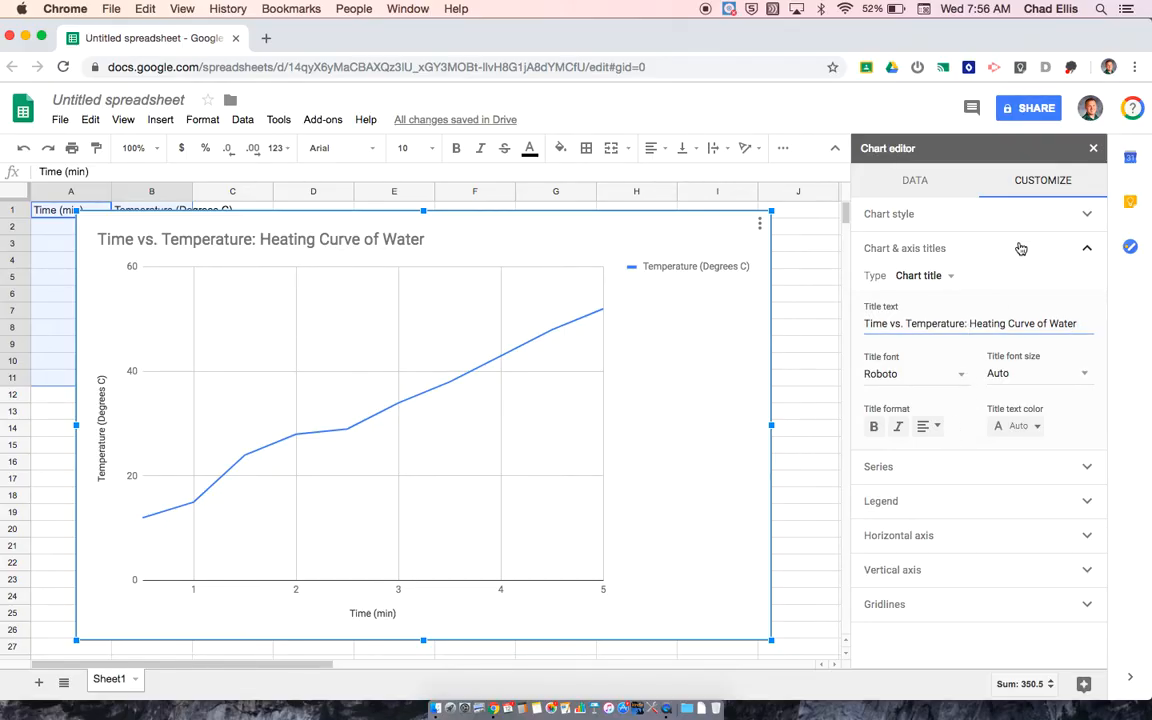
left_click(1088, 248)
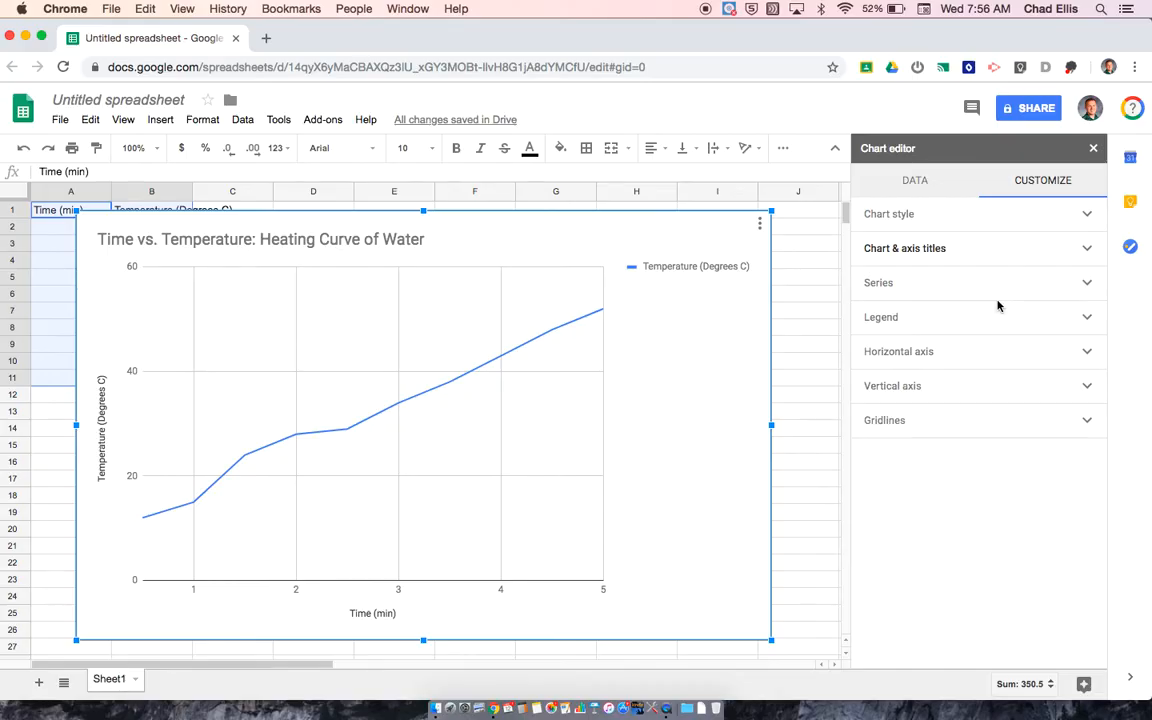
mouse_move(688, 270)
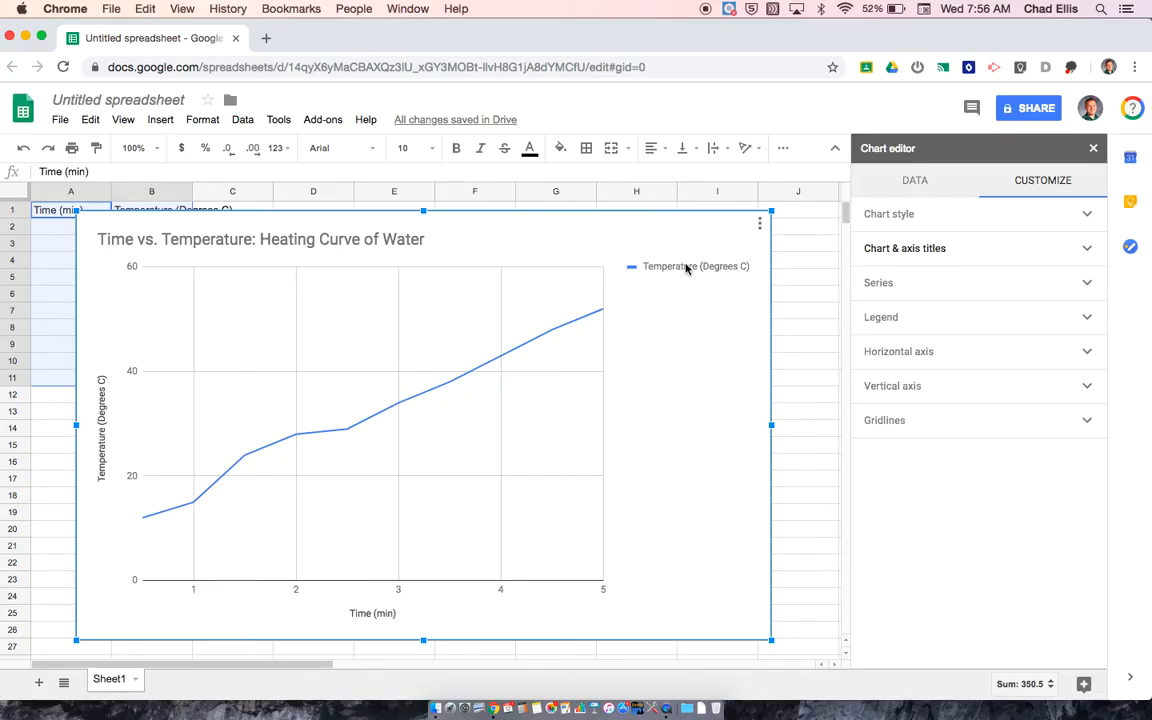
mouse_move(884, 316)
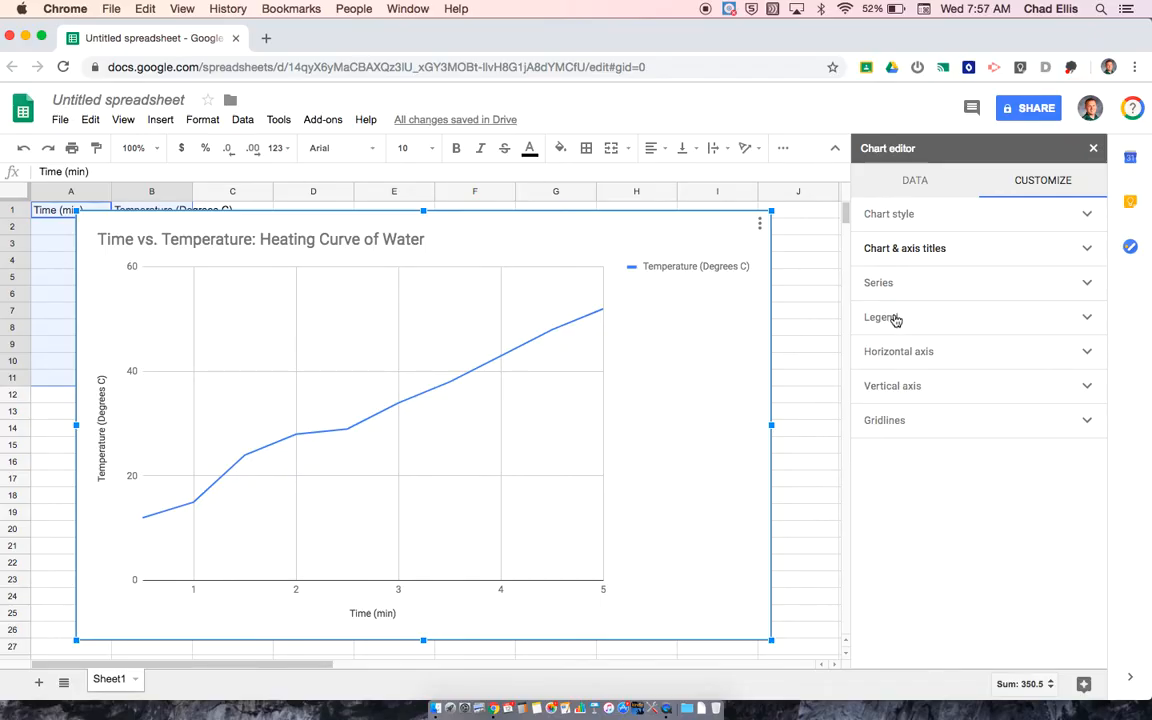
mouse_move(692, 270)
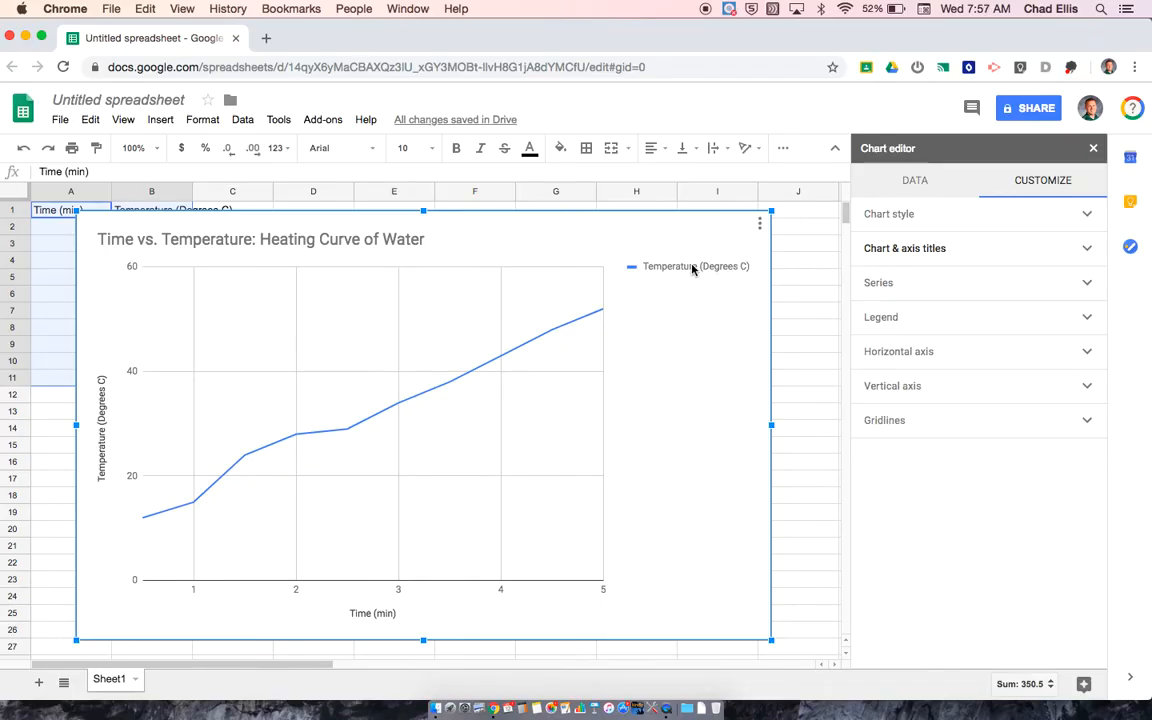
mouse_move(170, 504)
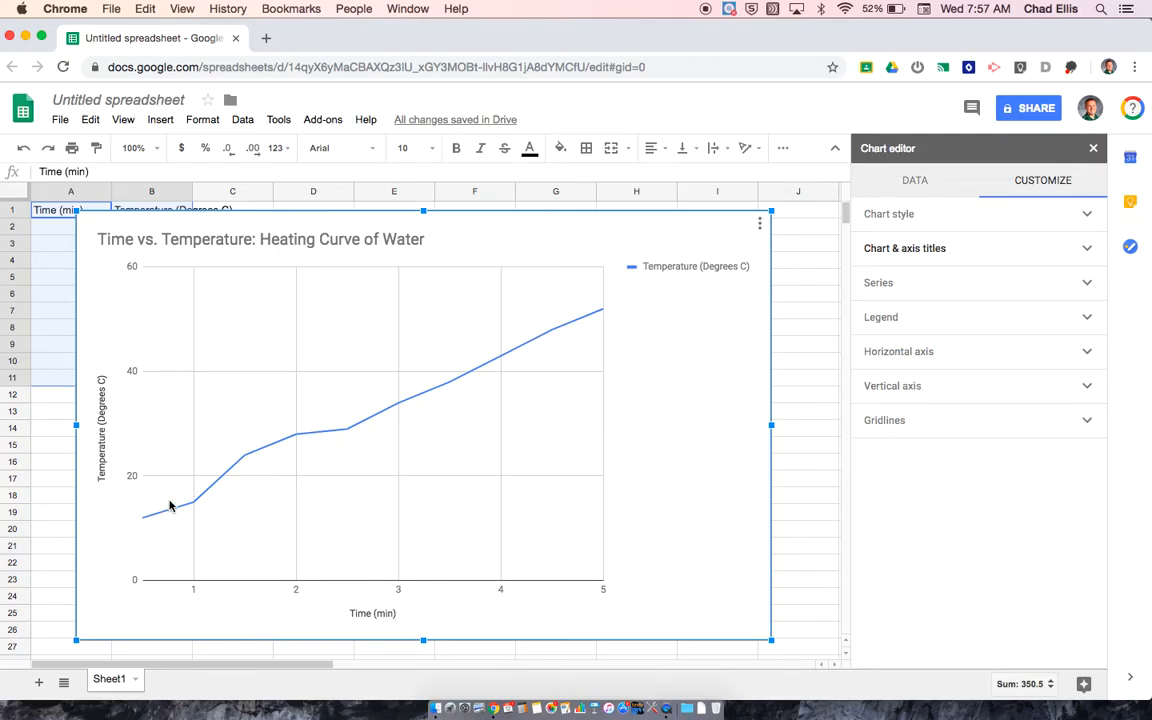
mouse_move(460, 440)
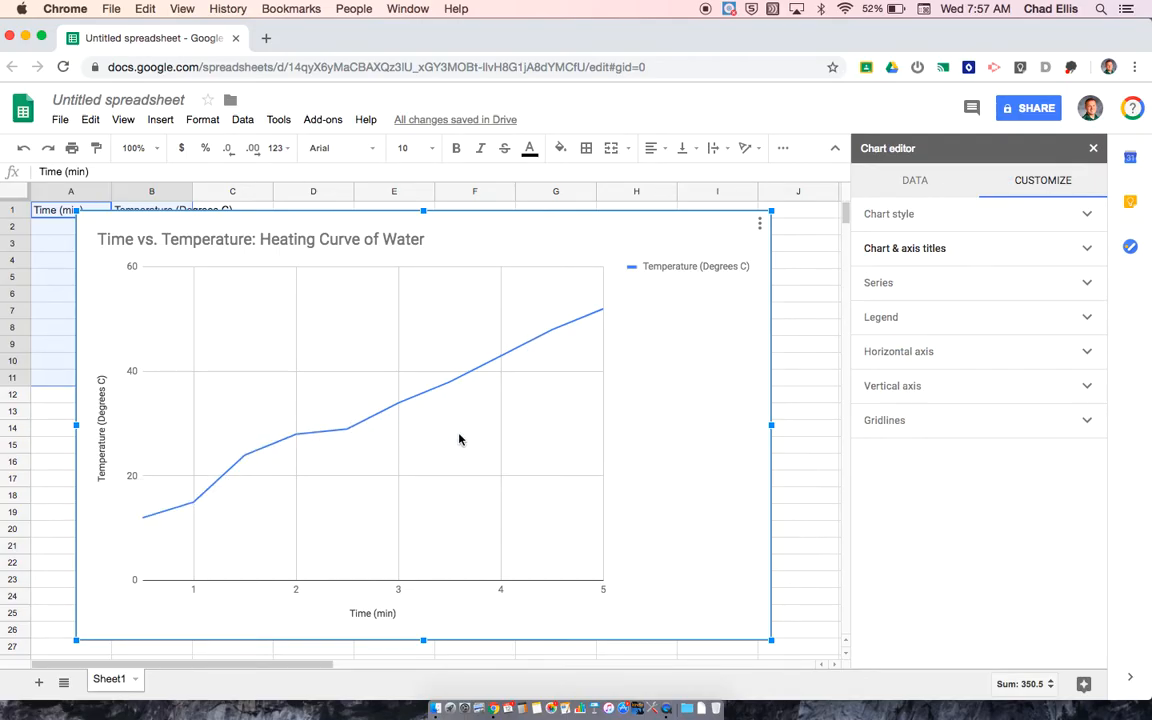
mouse_move(624, 288)
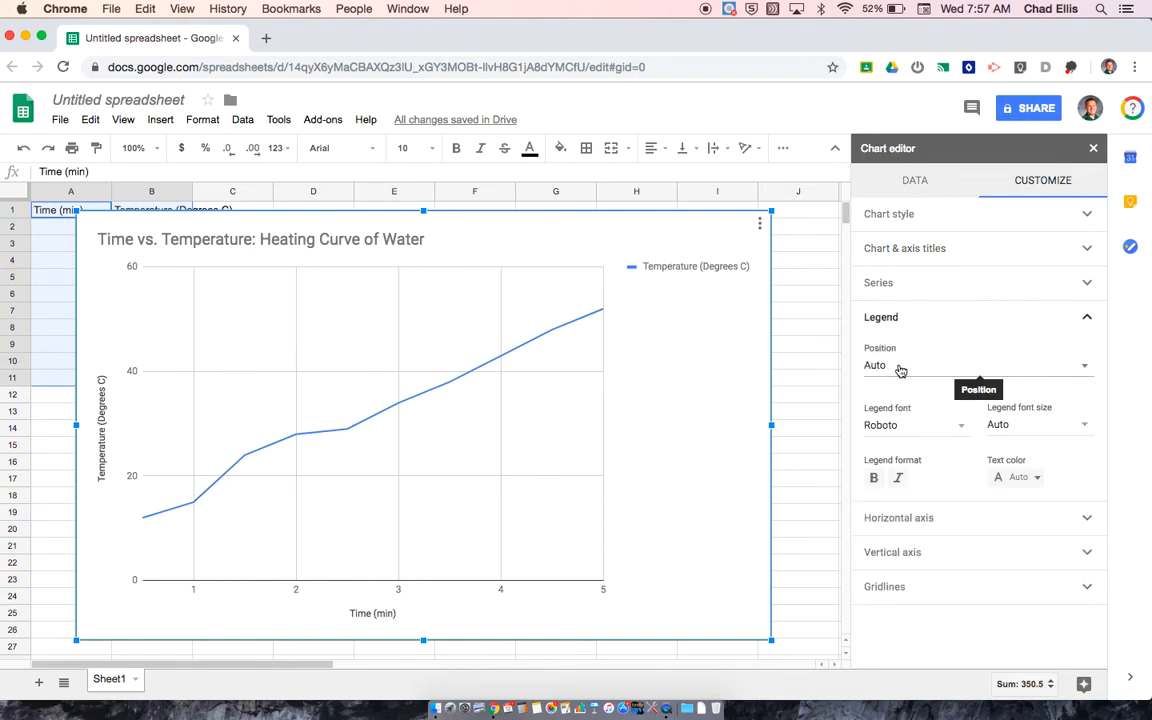
Set the legend position to None so the plot fills the chart area.
left_click(976, 364)
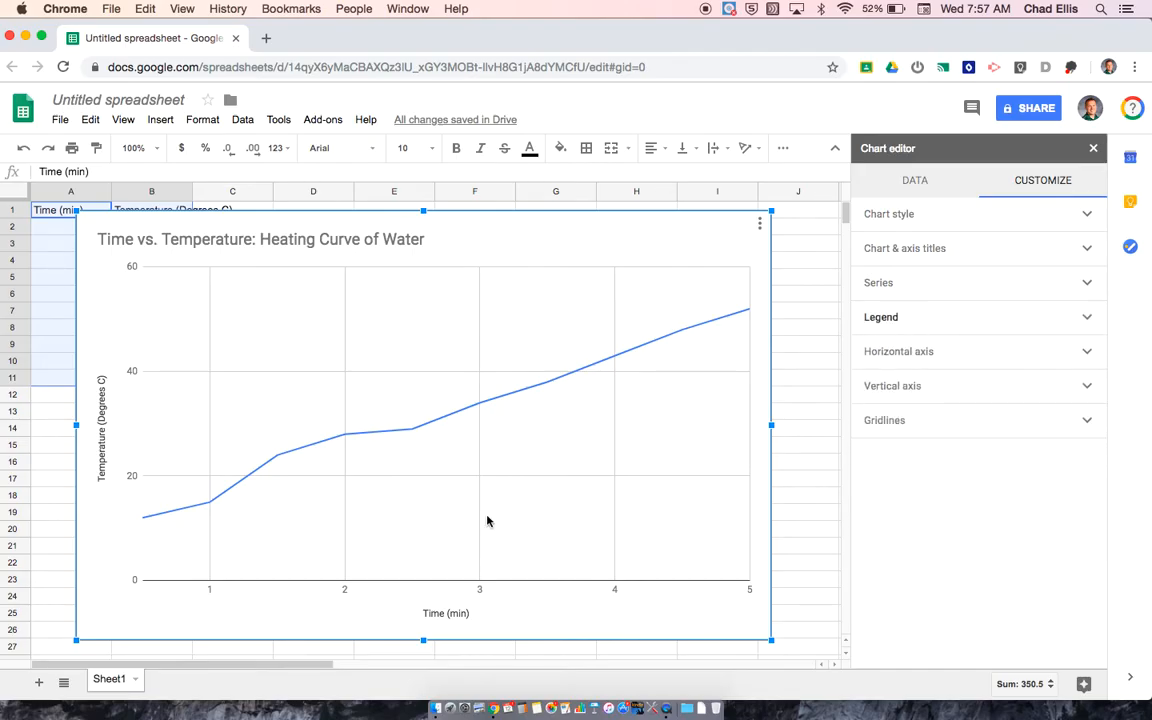
mouse_move(164, 592)
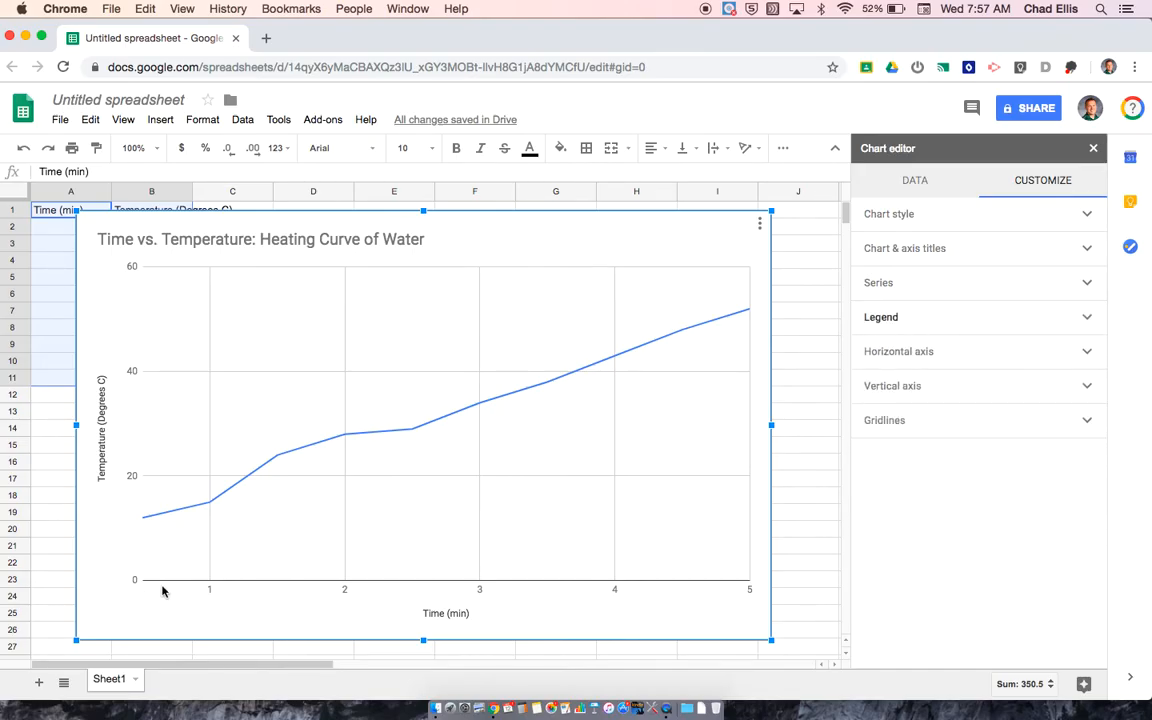
mouse_move(518, 604)
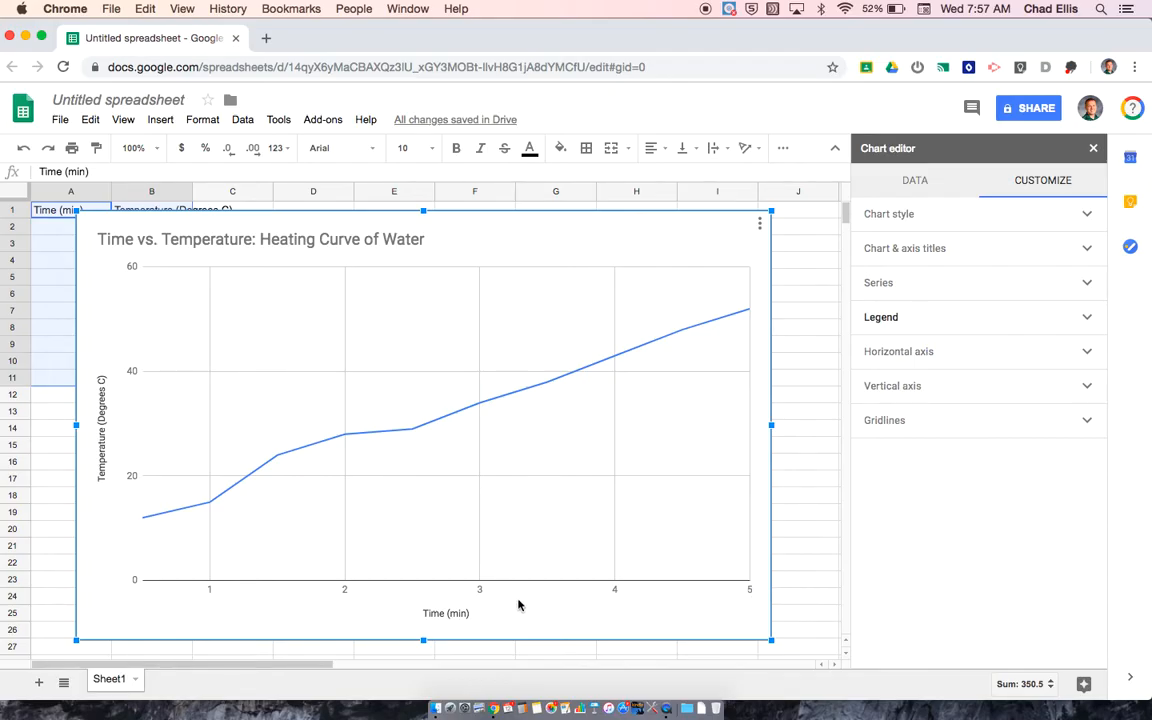
mouse_move(146, 588)
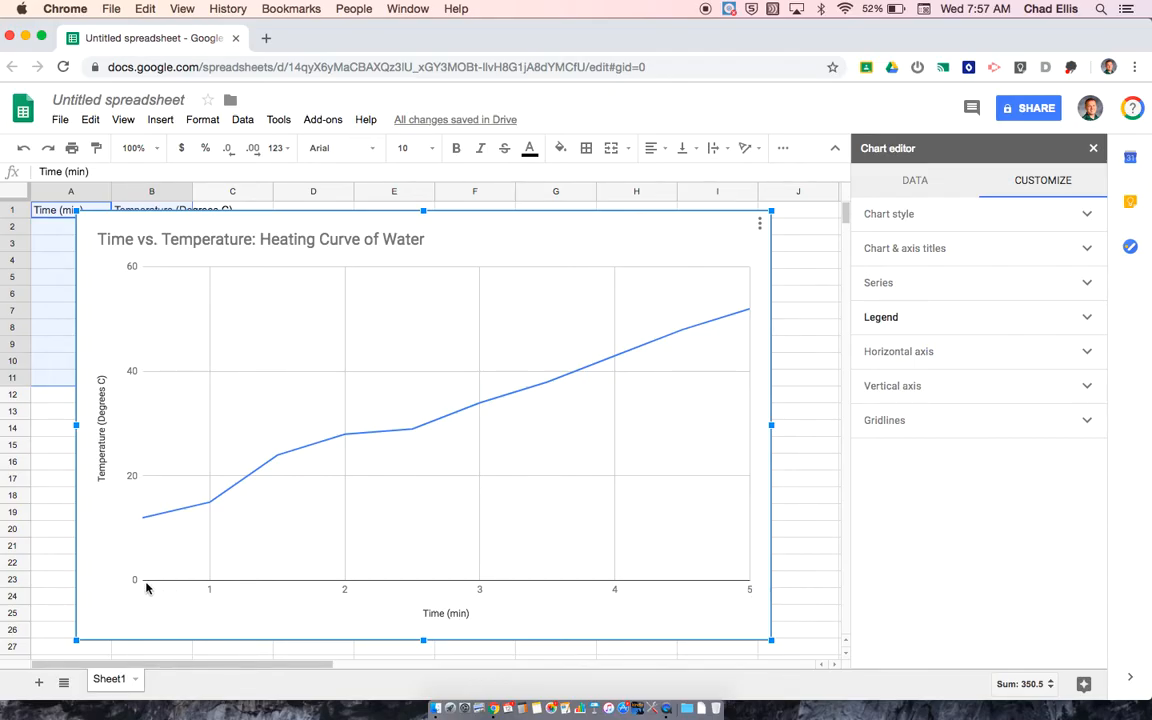
mouse_move(684, 490)
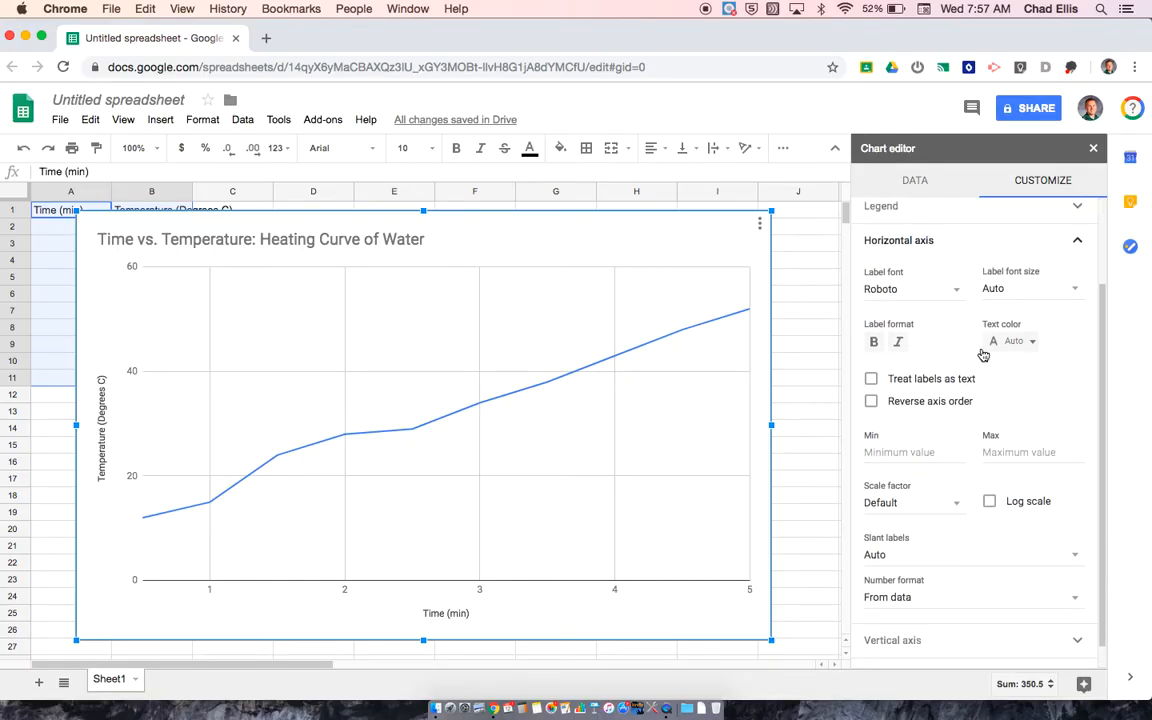
Set the horizontal axis Min to 0 so the time scale runs 0 to 5.
scroll("down", 3)
type("0")
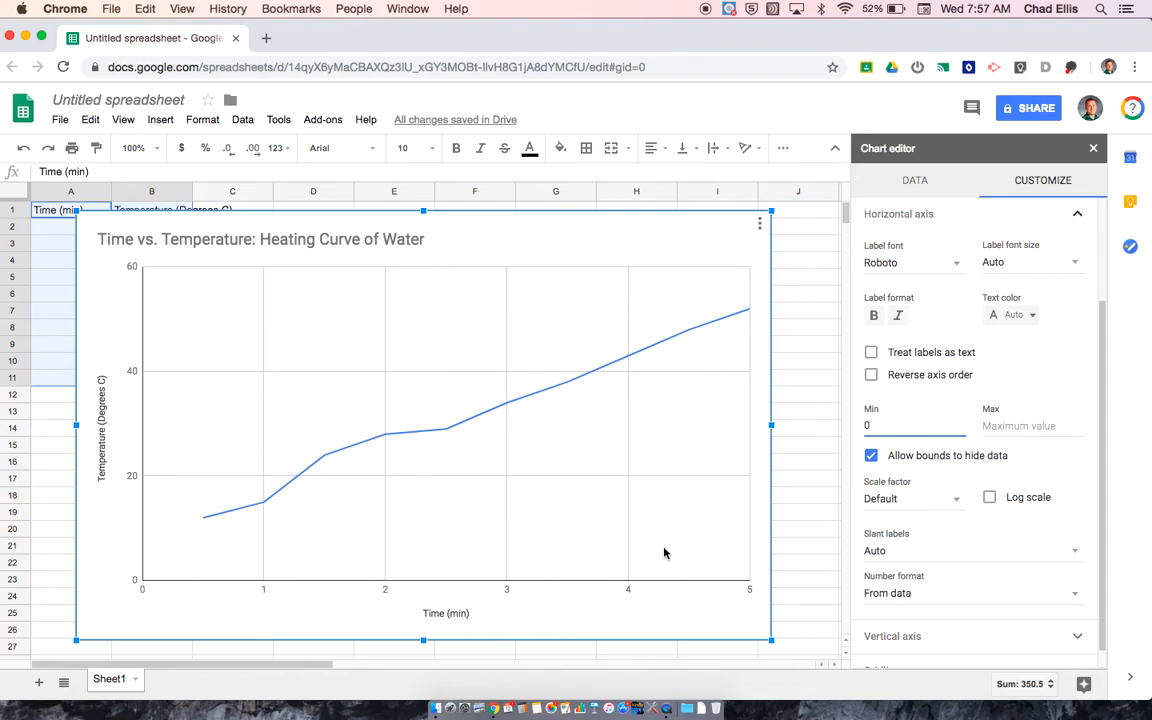
mouse_move(950, 456)
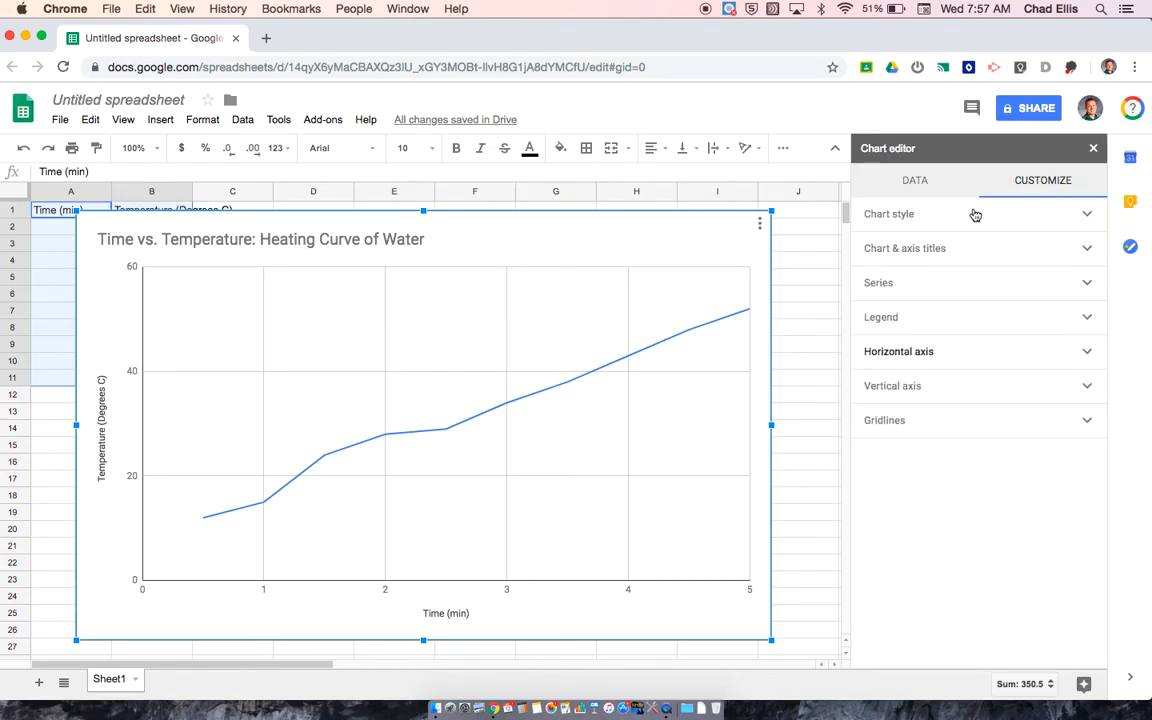
mouse_move(420, 588)
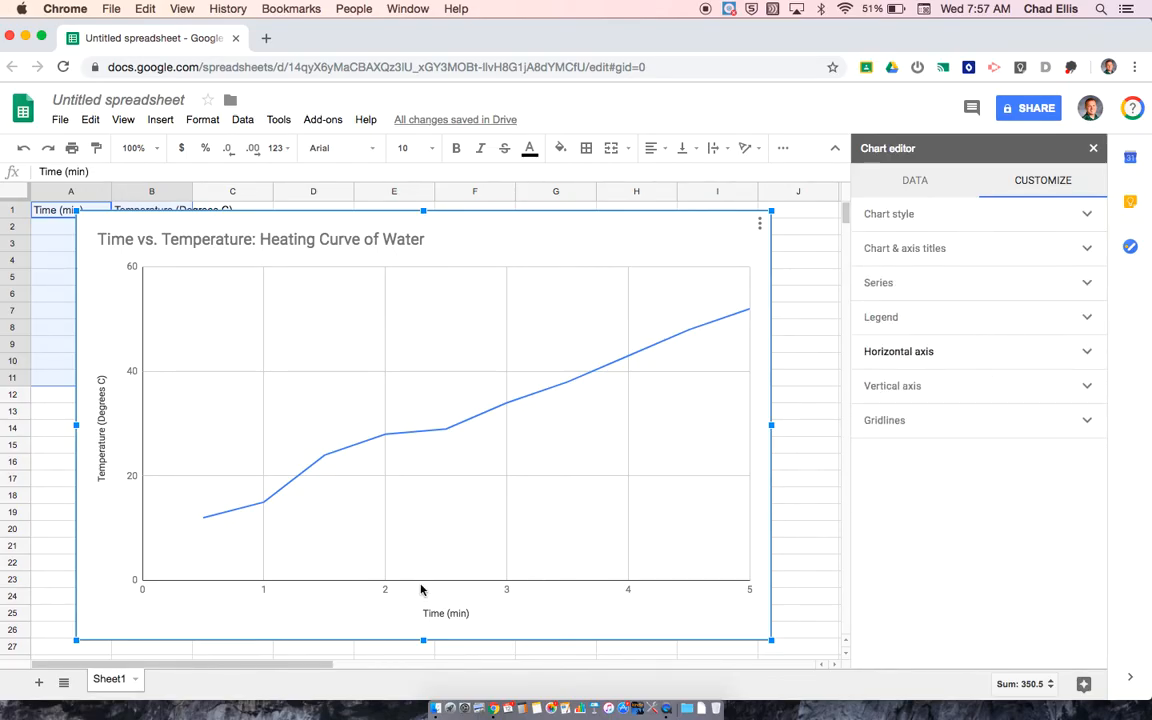
mouse_move(764, 460)
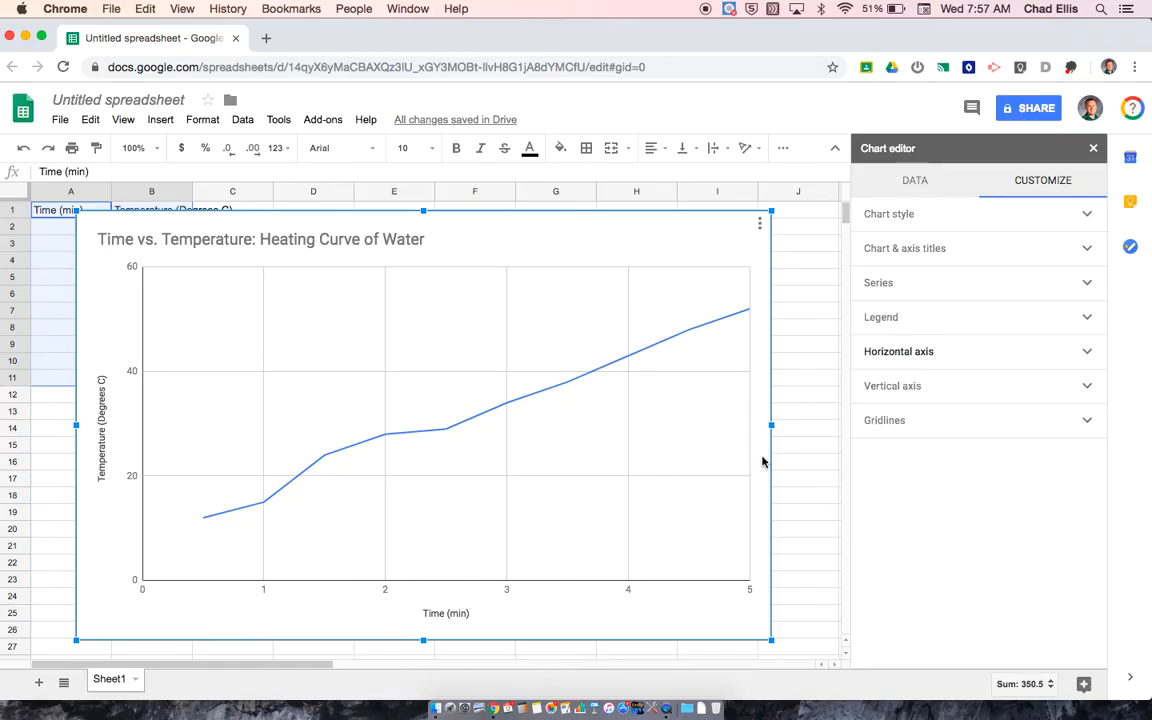
mouse_move(744, 578)
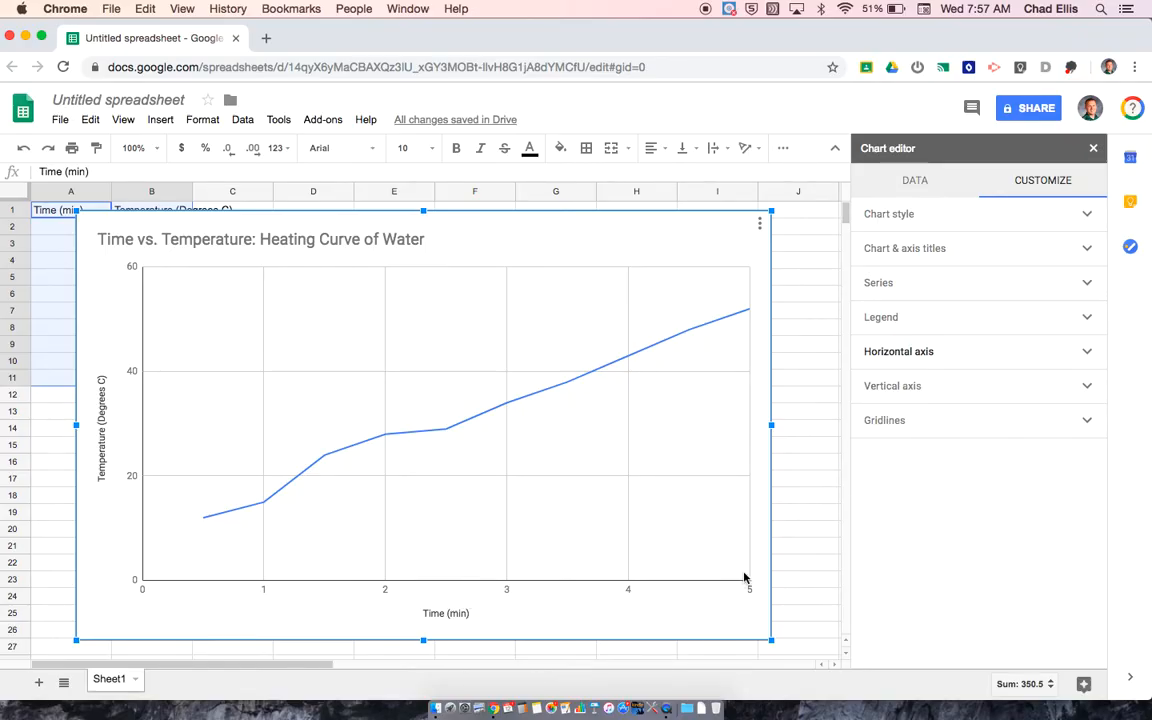
mouse_move(276, 336)
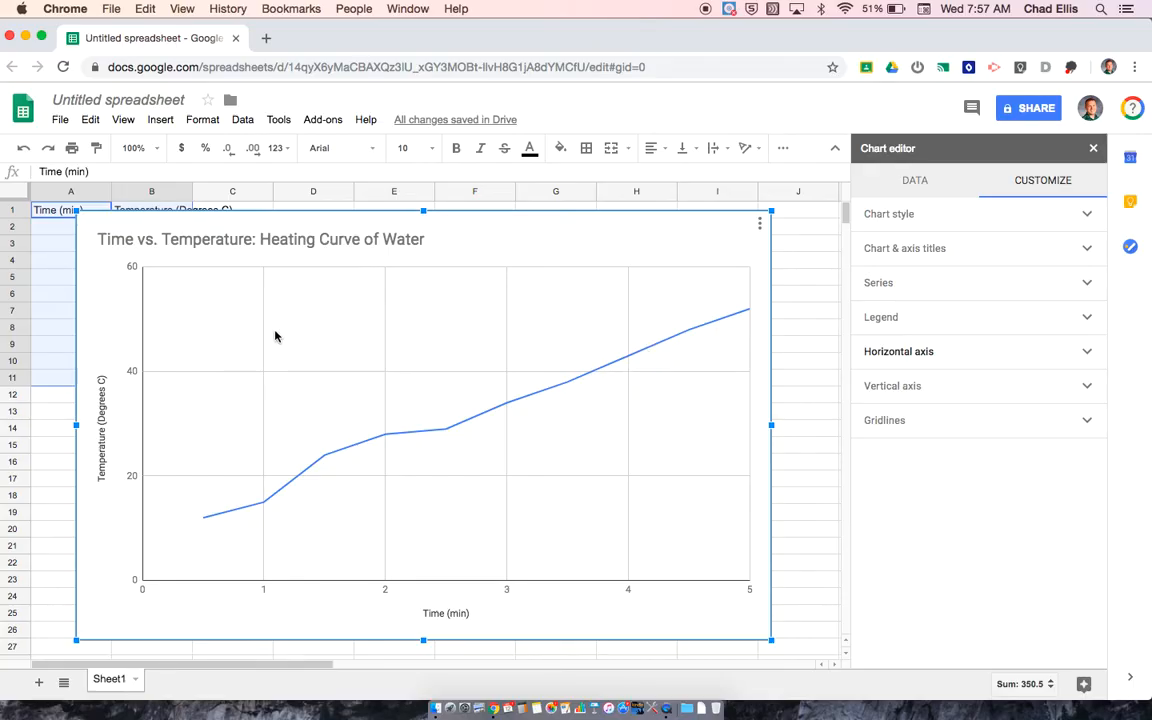
mouse_move(344, 586)
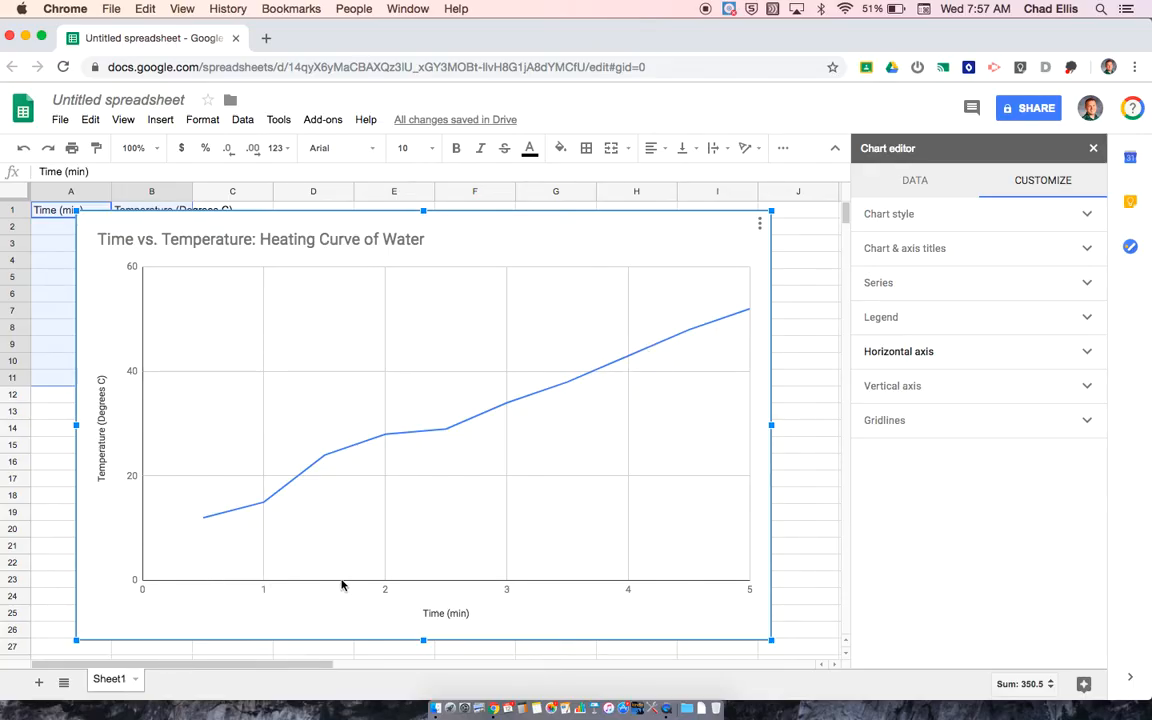
mouse_move(292, 594)
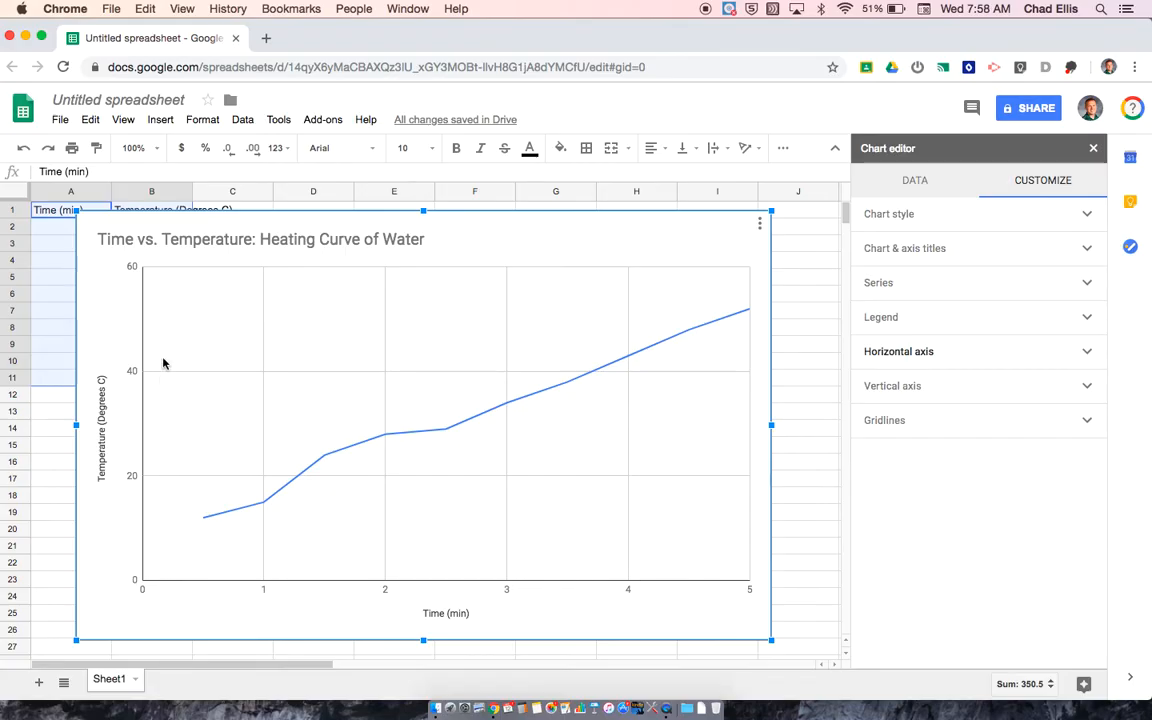
mouse_move(918, 412)
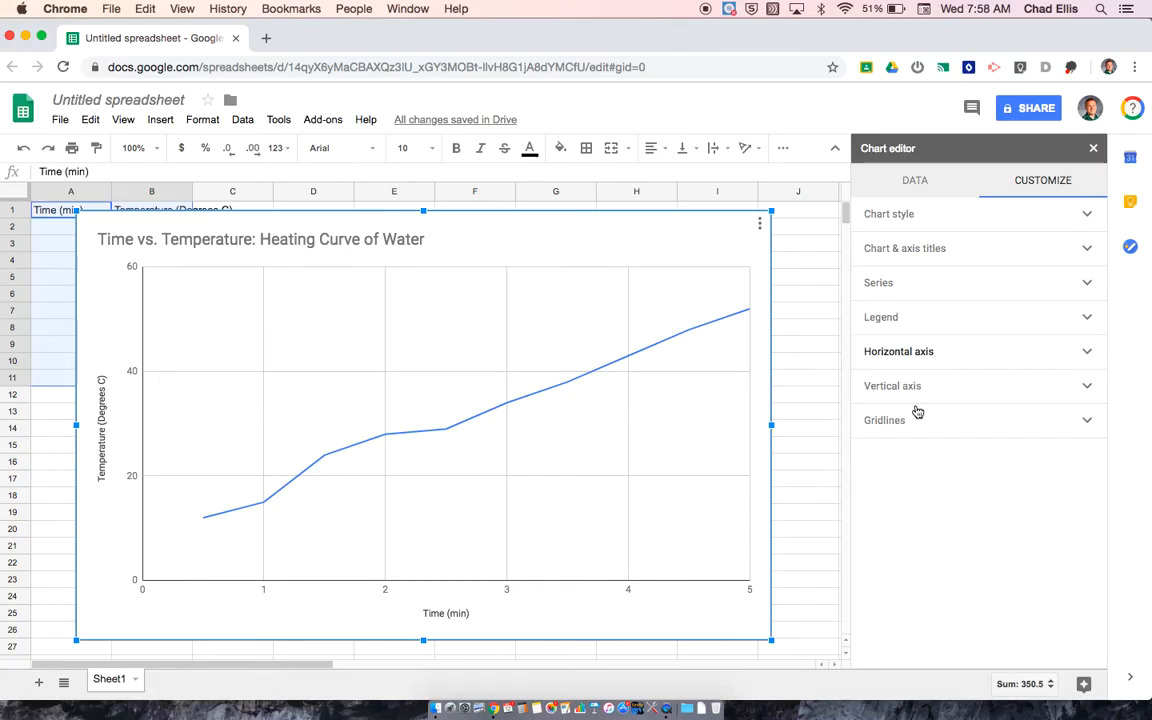
mouse_move(558, 388)
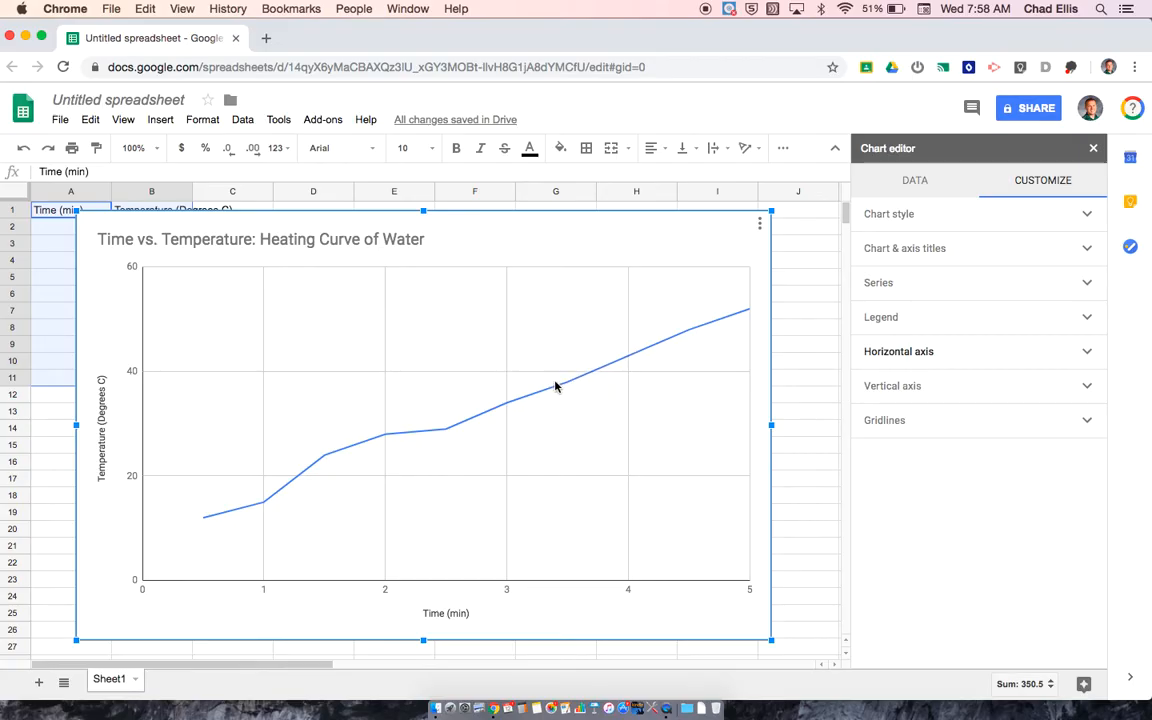
mouse_move(420, 436)
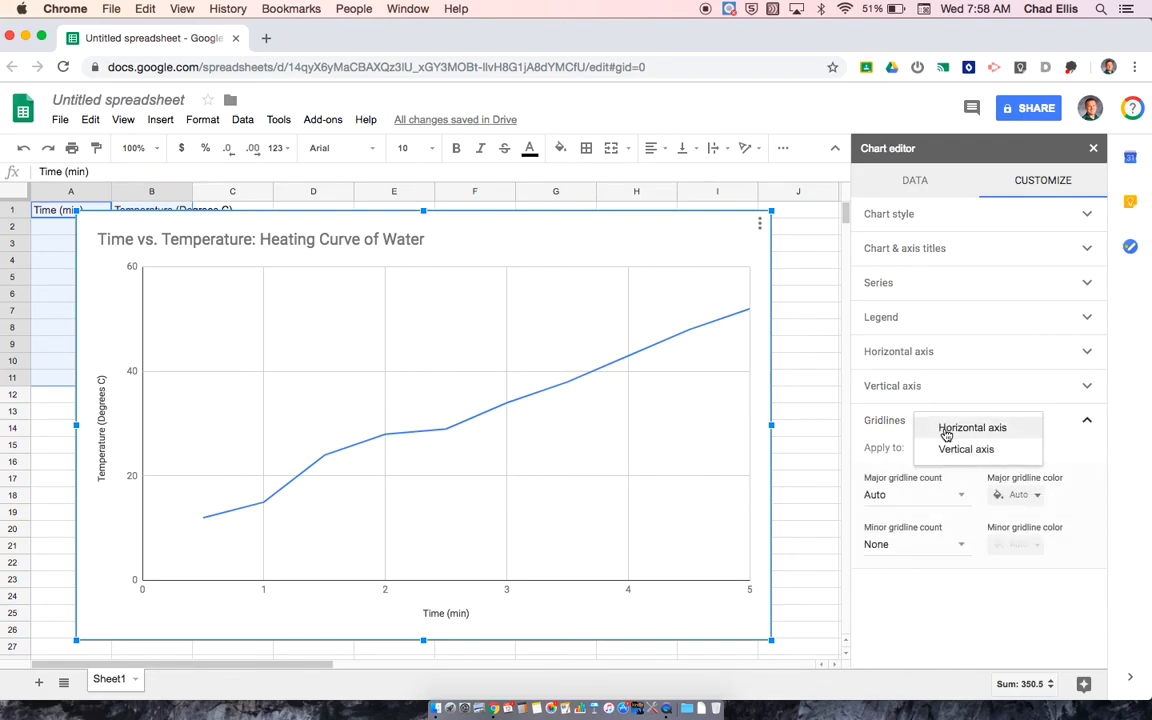
Apply gridlines to the horizontal axis with a minor gridline count of 4.
left_click(972, 428)
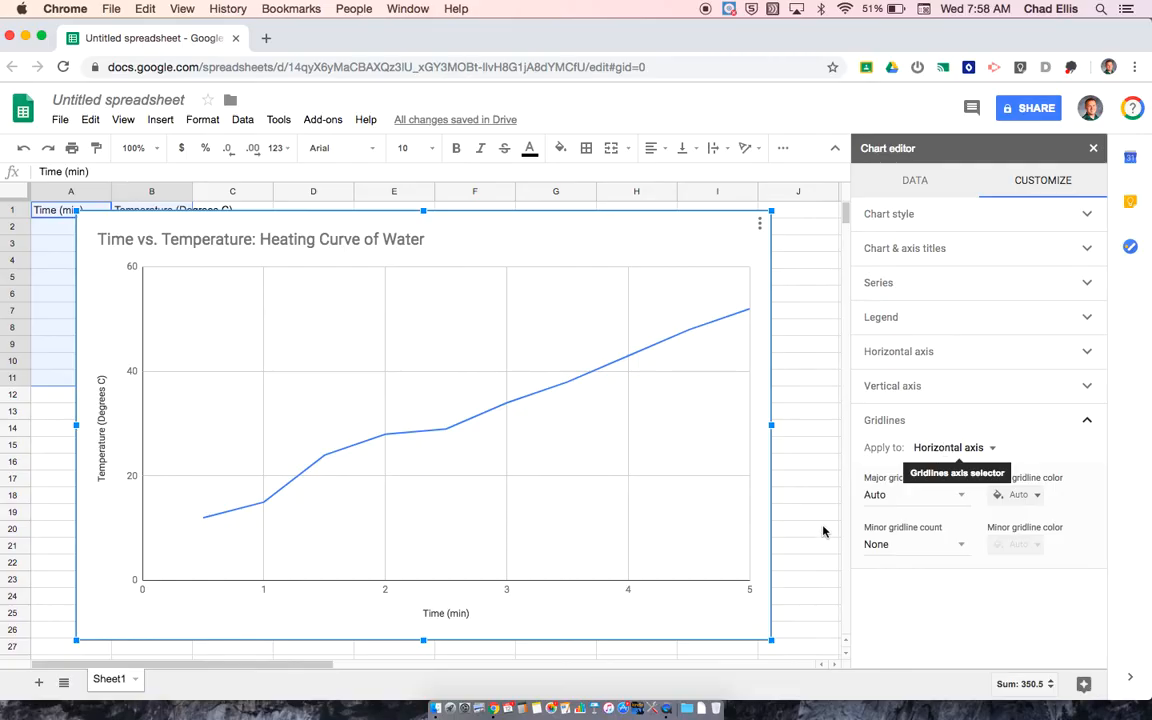
mouse_move(930, 514)
type("1")
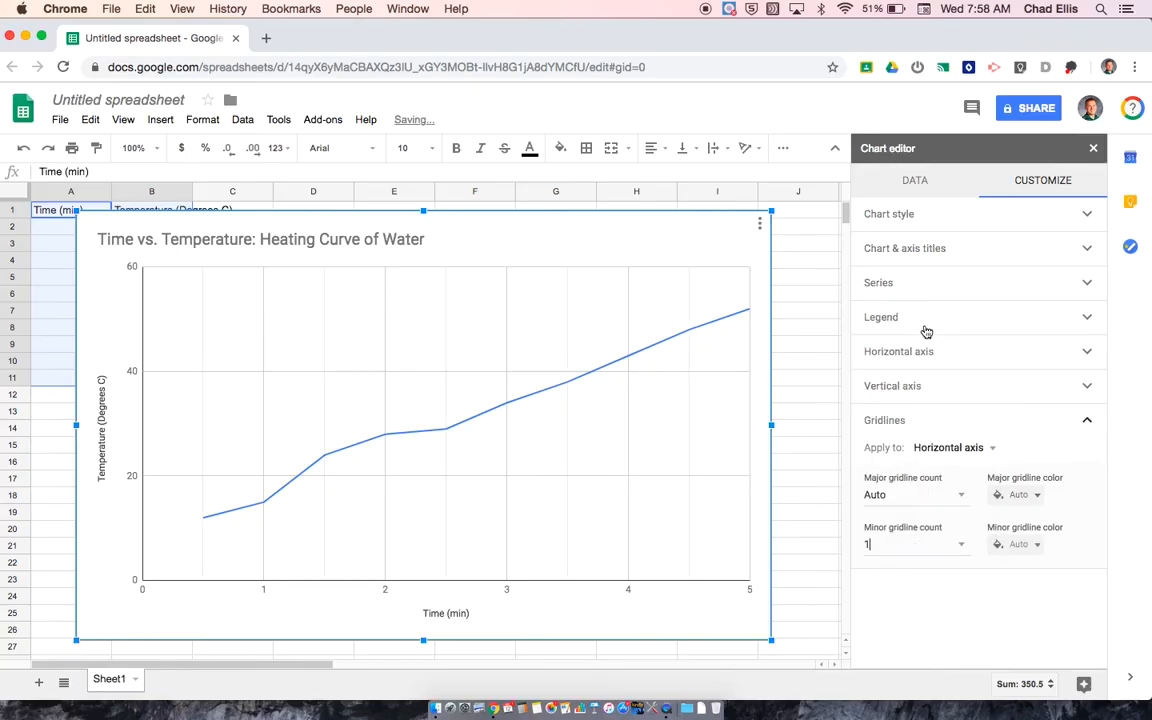
mouse_move(252, 564)
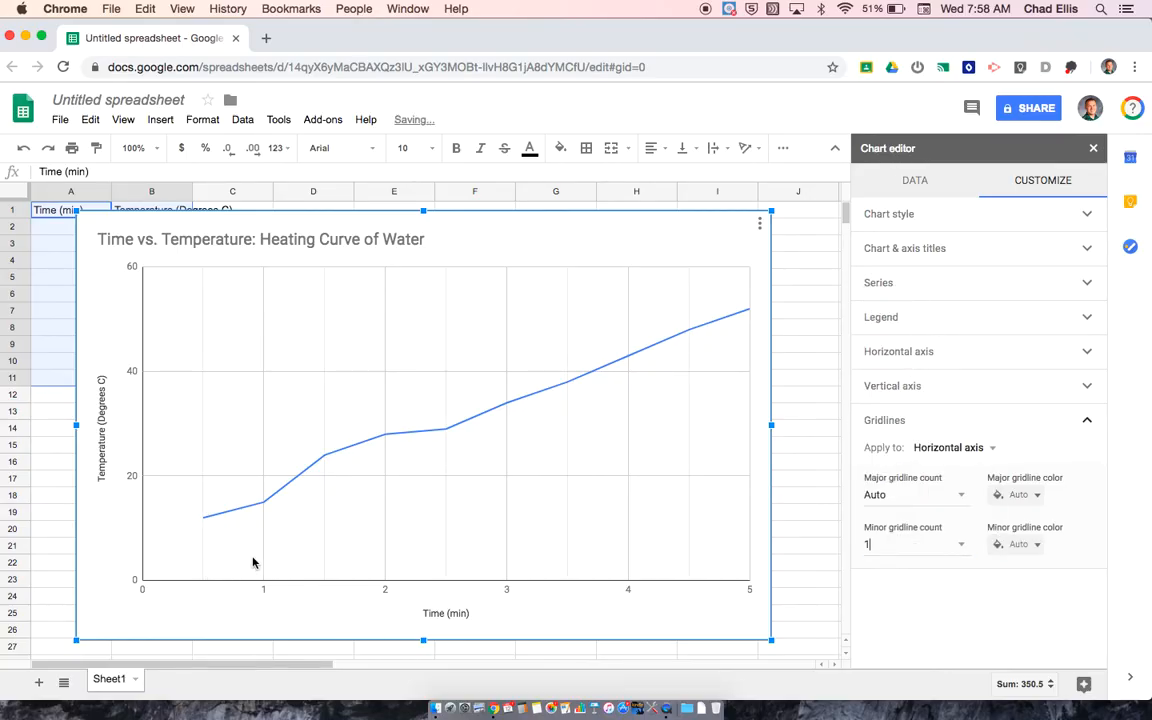
mouse_move(594, 550)
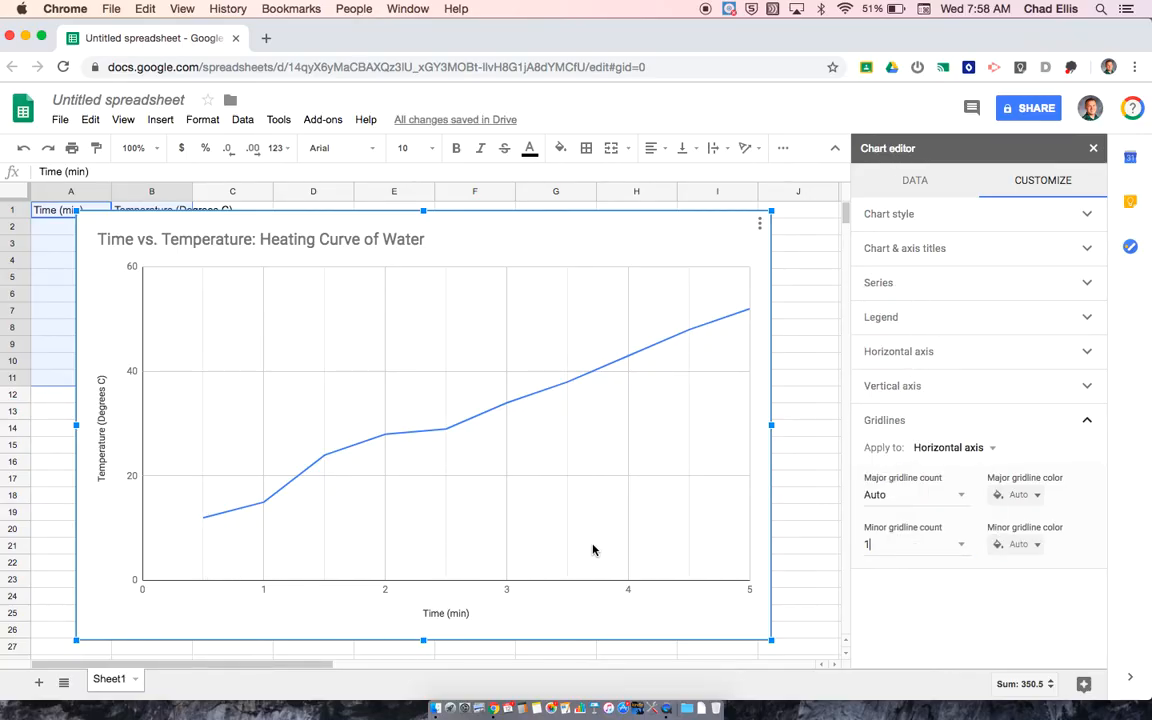
mouse_move(294, 596)
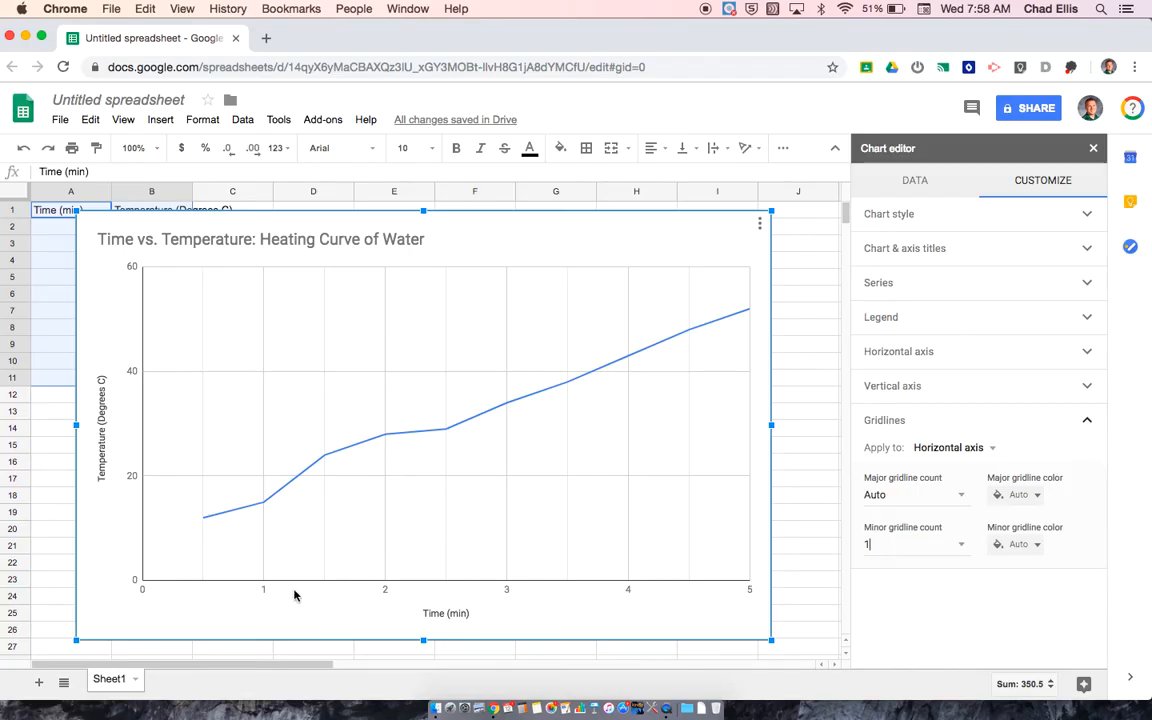
mouse_move(460, 588)
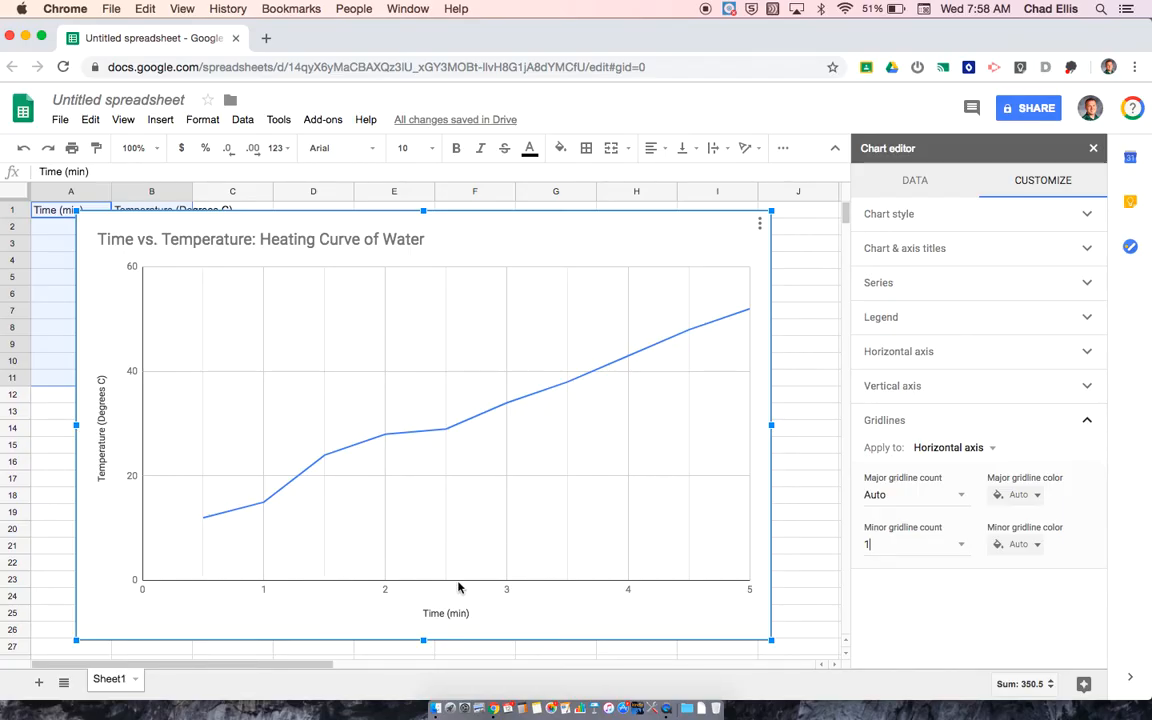
mouse_move(576, 586)
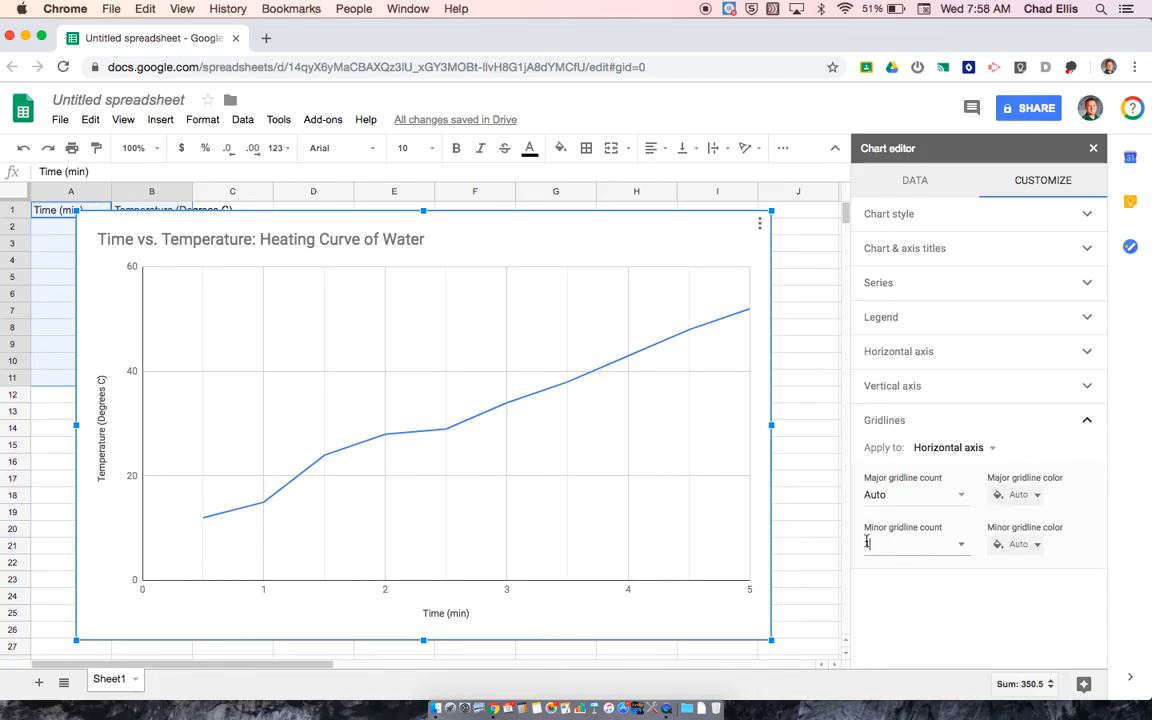
type("1")
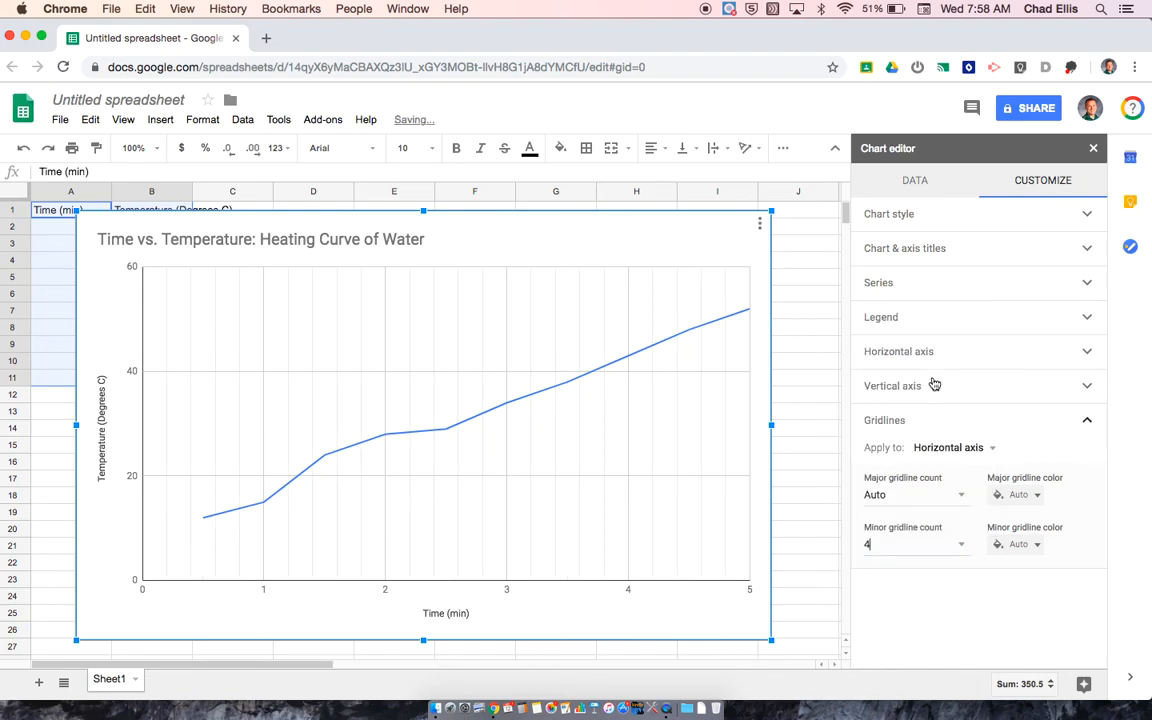
mouse_move(170, 580)
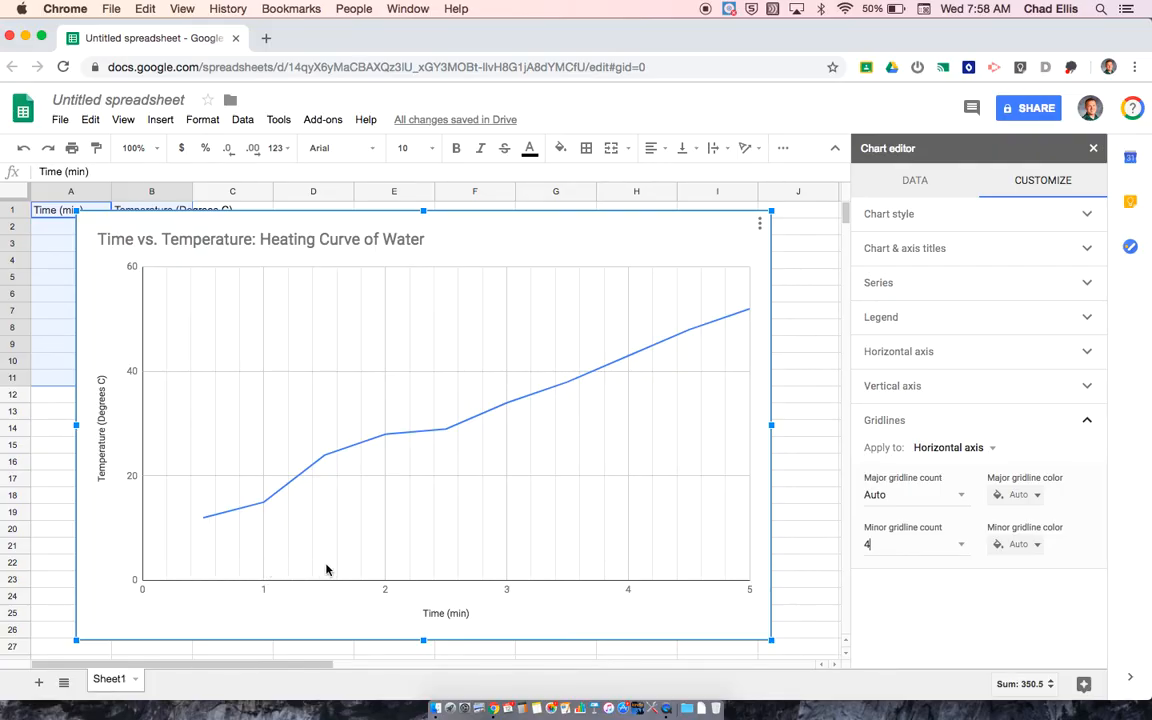
mouse_move(380, 572)
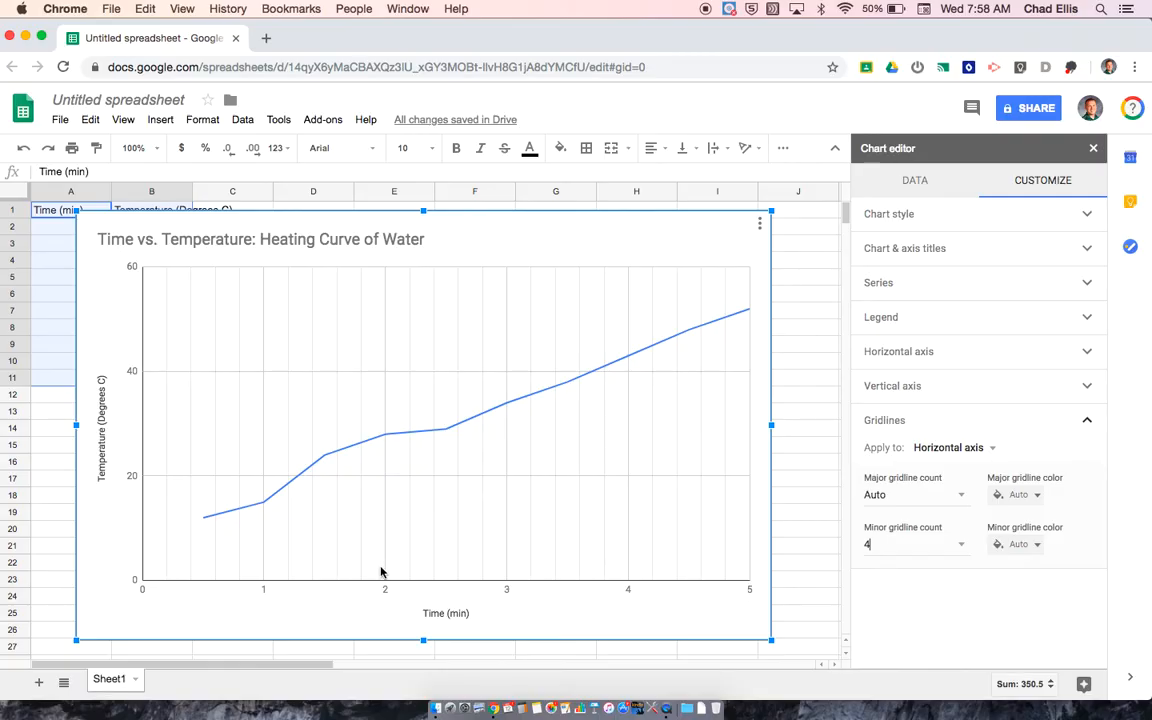
mouse_move(350, 562)
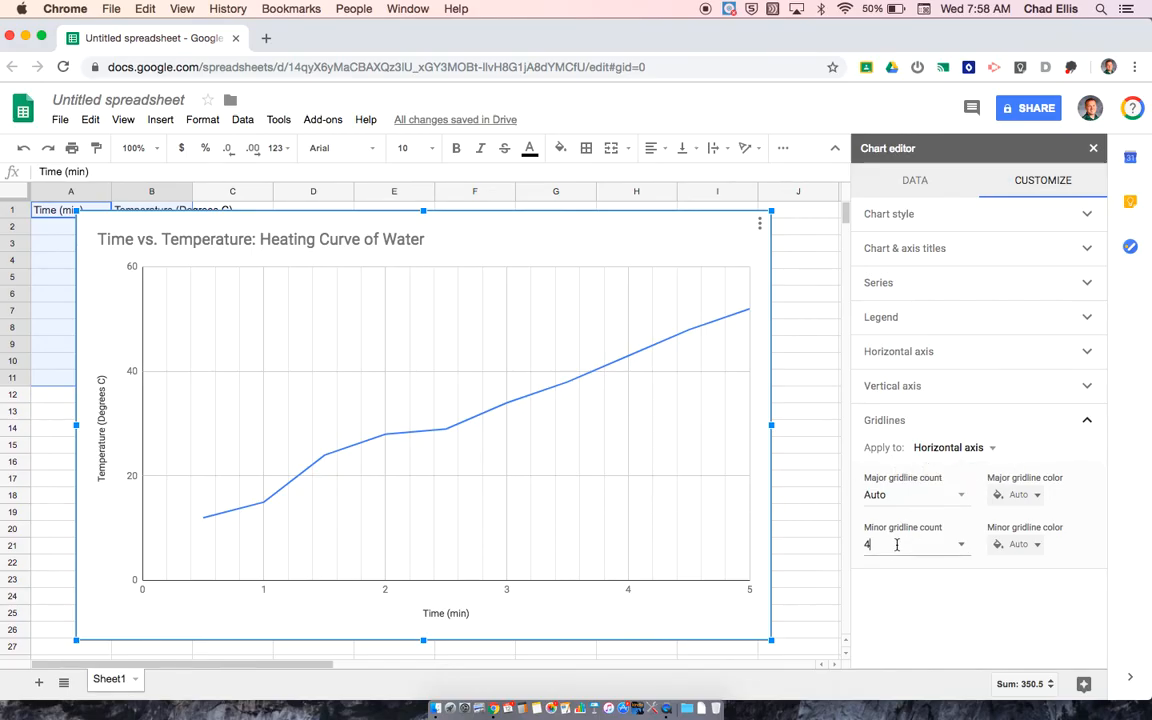
left_click(950, 448)
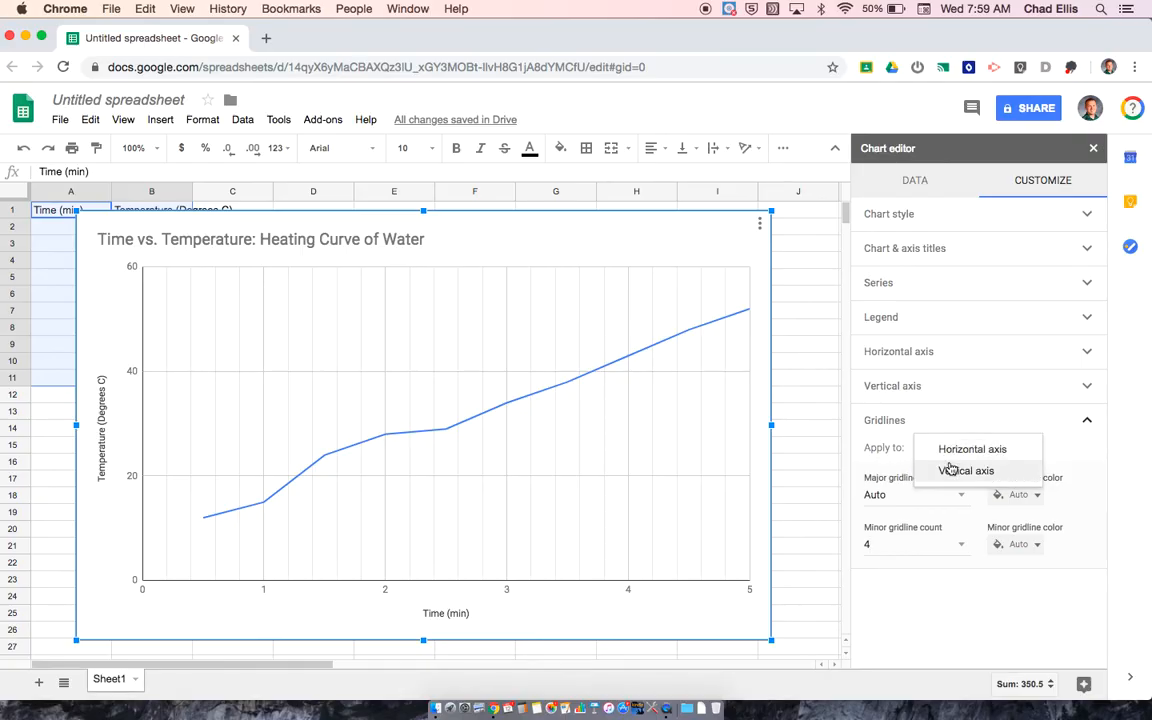
Apply gridlines to the vertical axis and turn on minor gridlines with a count of four.
left_click(966, 470)
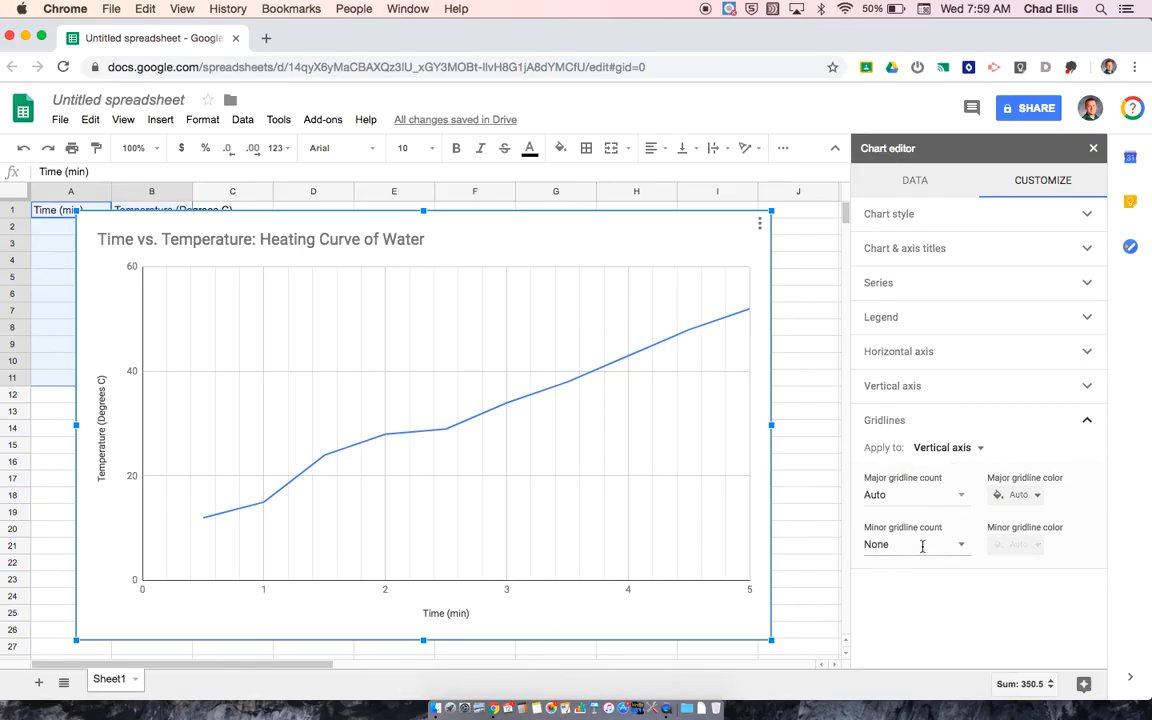
left_click(910, 544)
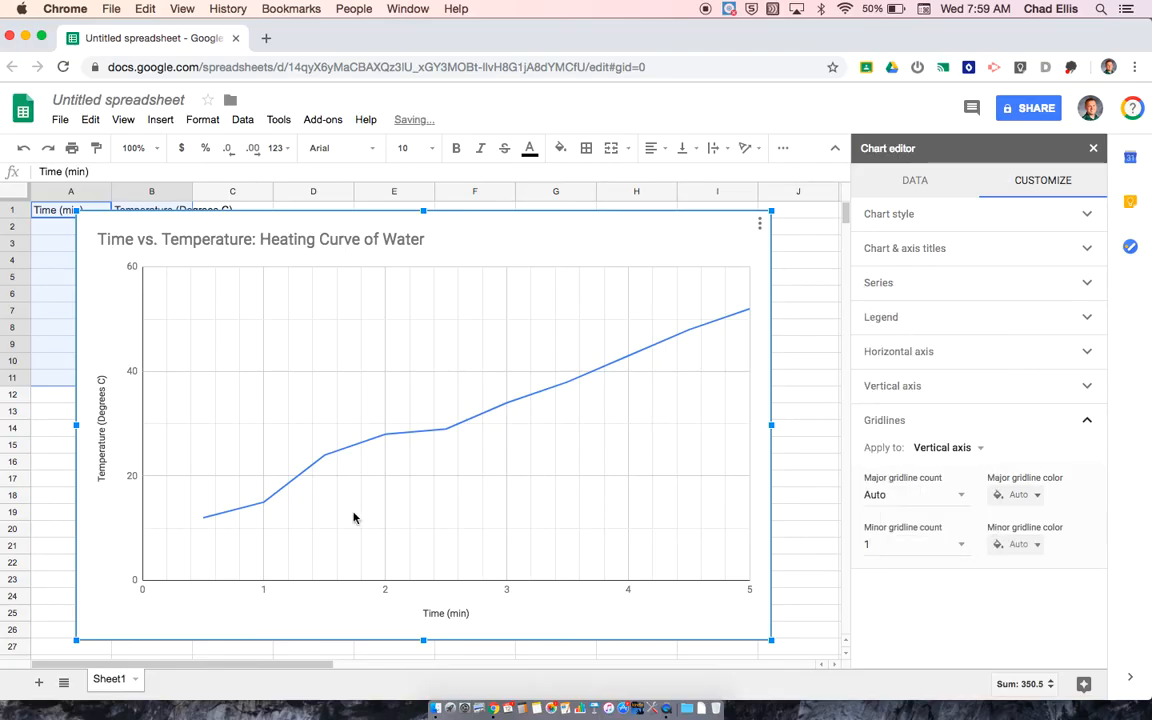
mouse_move(248, 338)
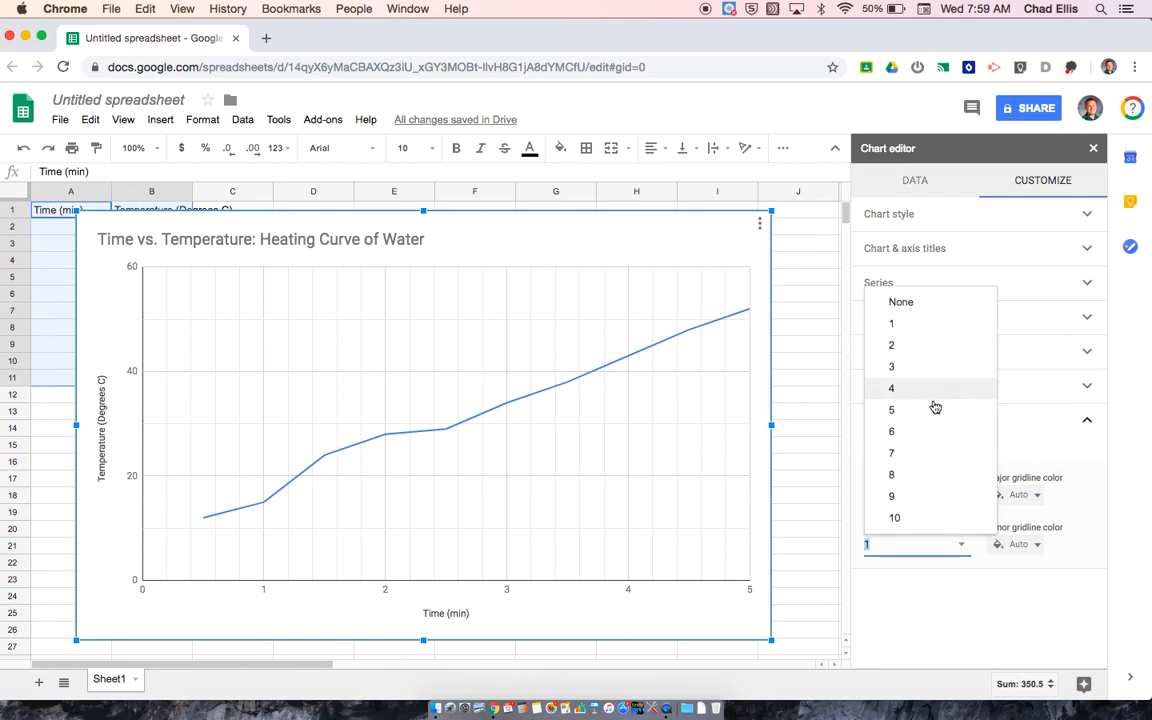
left_click(892, 408)
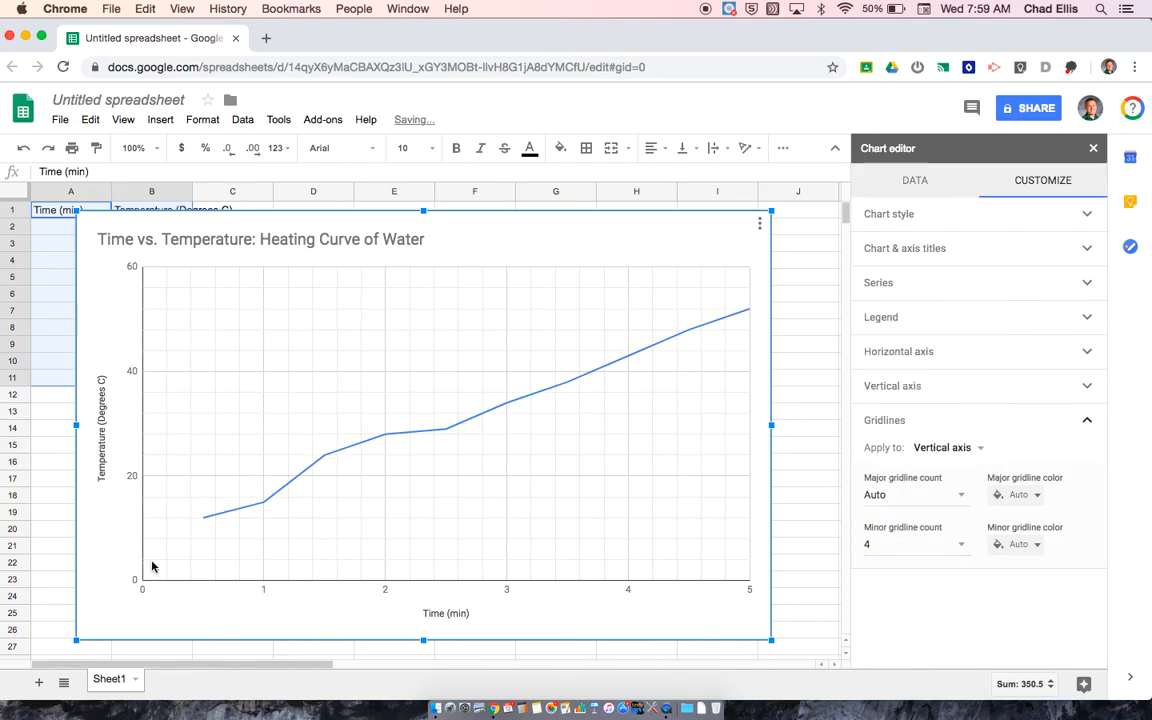
mouse_move(156, 520)
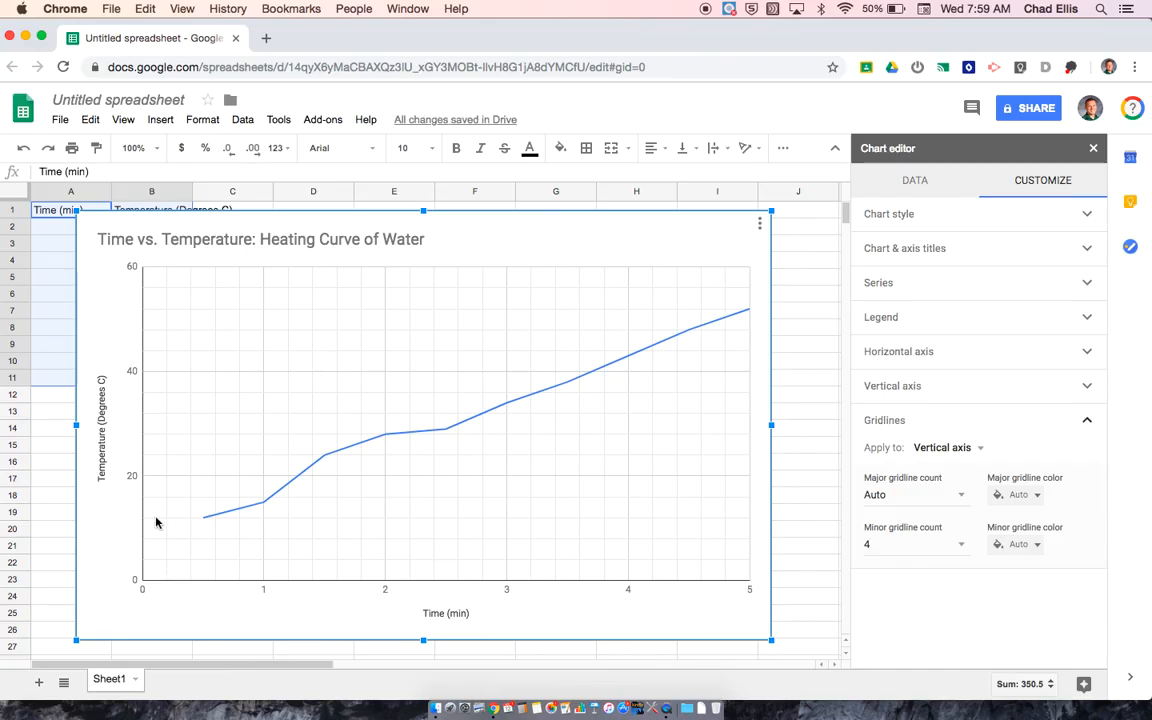
mouse_move(164, 482)
type("3")
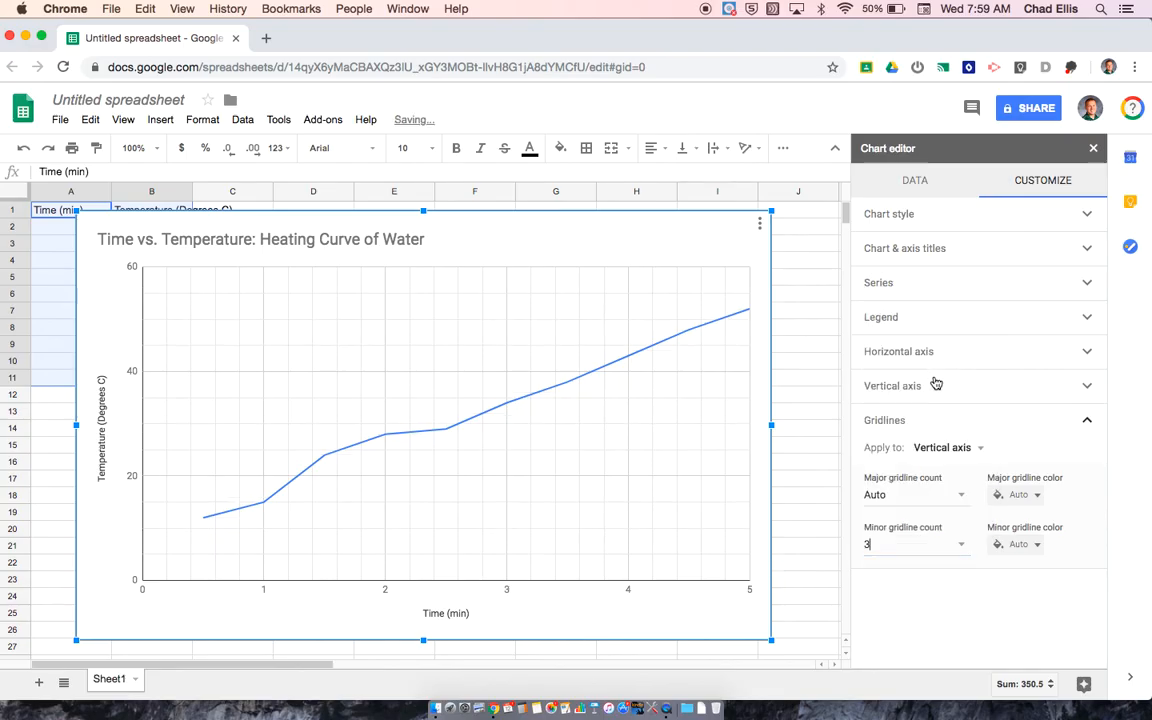
mouse_move(160, 532)
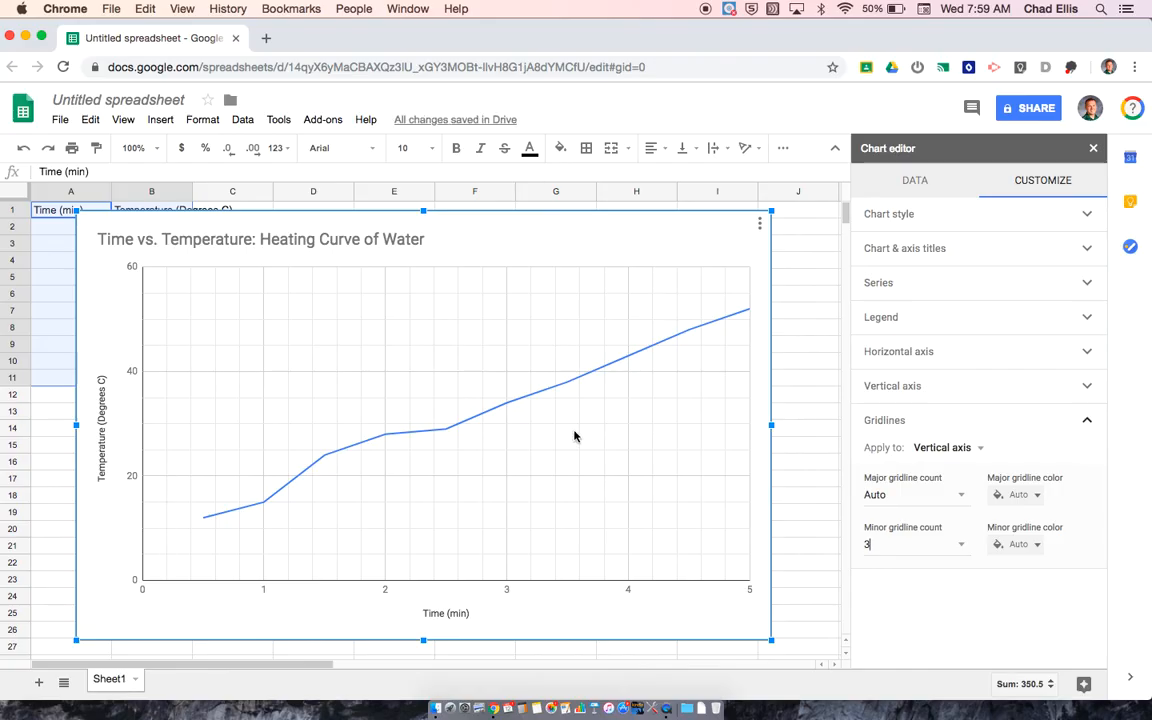
mouse_move(148, 556)
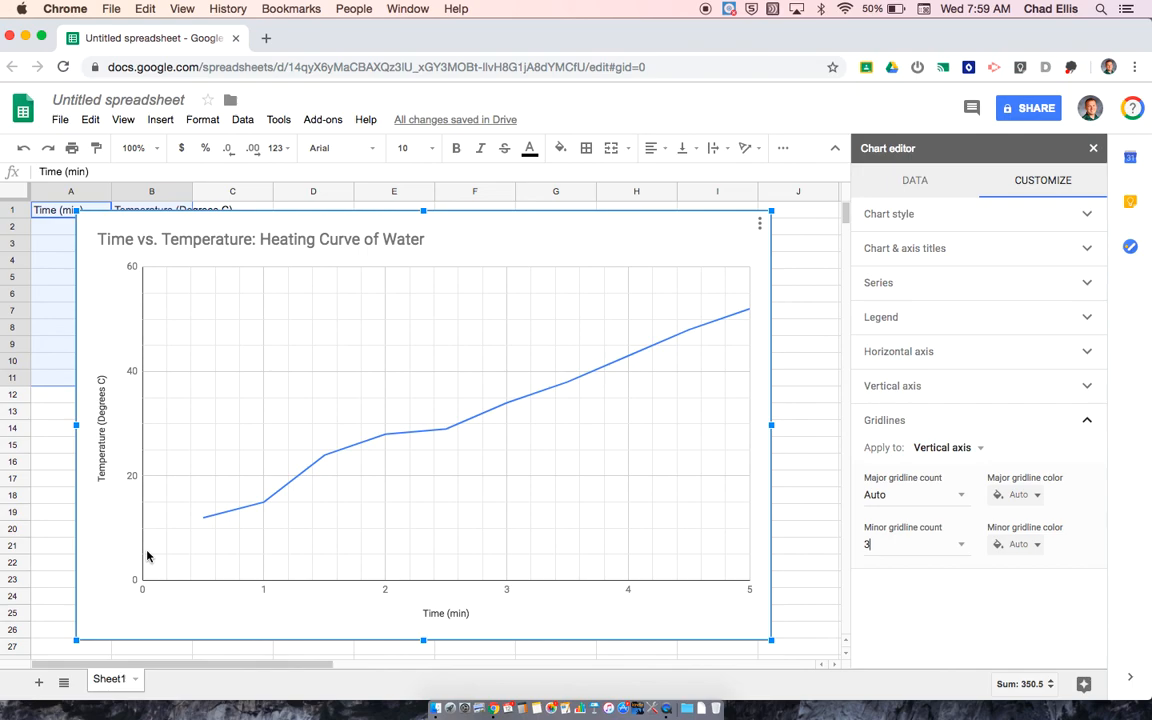
mouse_move(136, 482)
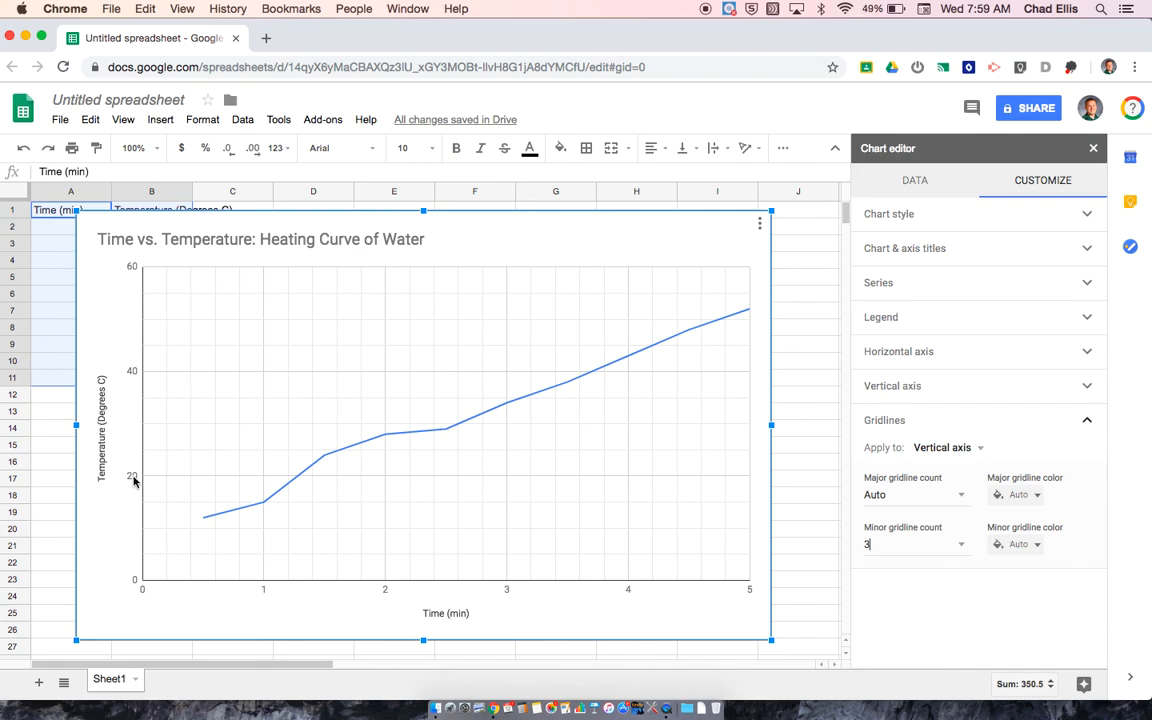
mouse_move(164, 496)
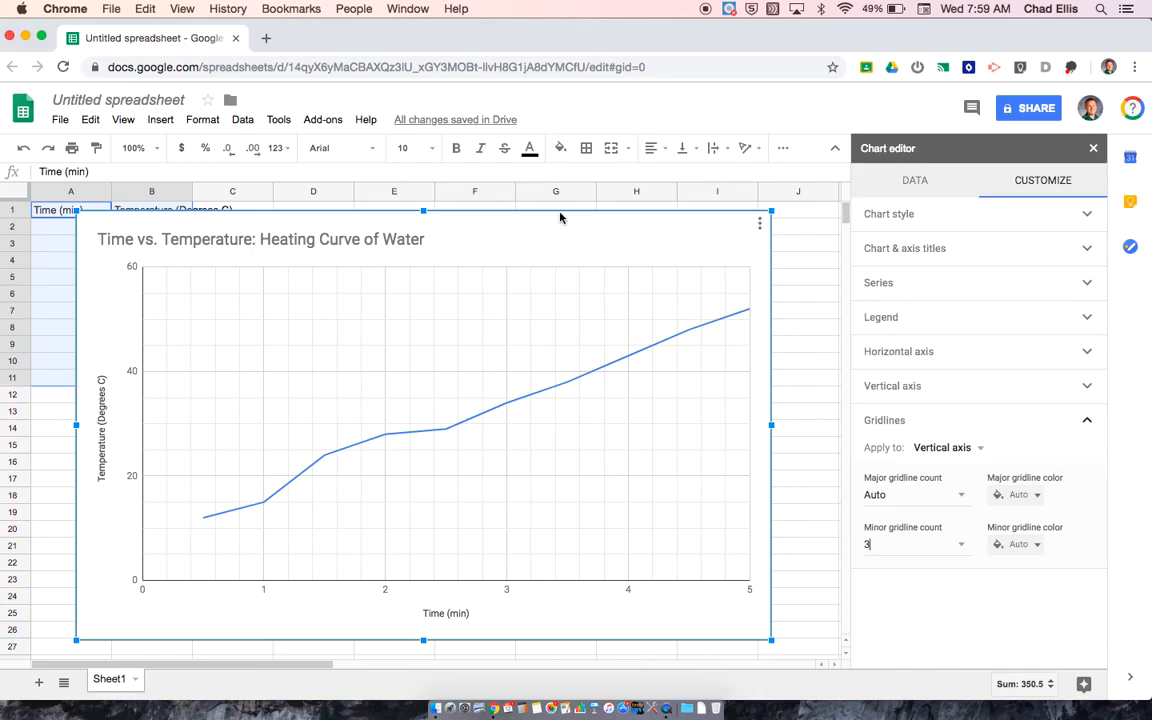
mouse_move(540, 238)
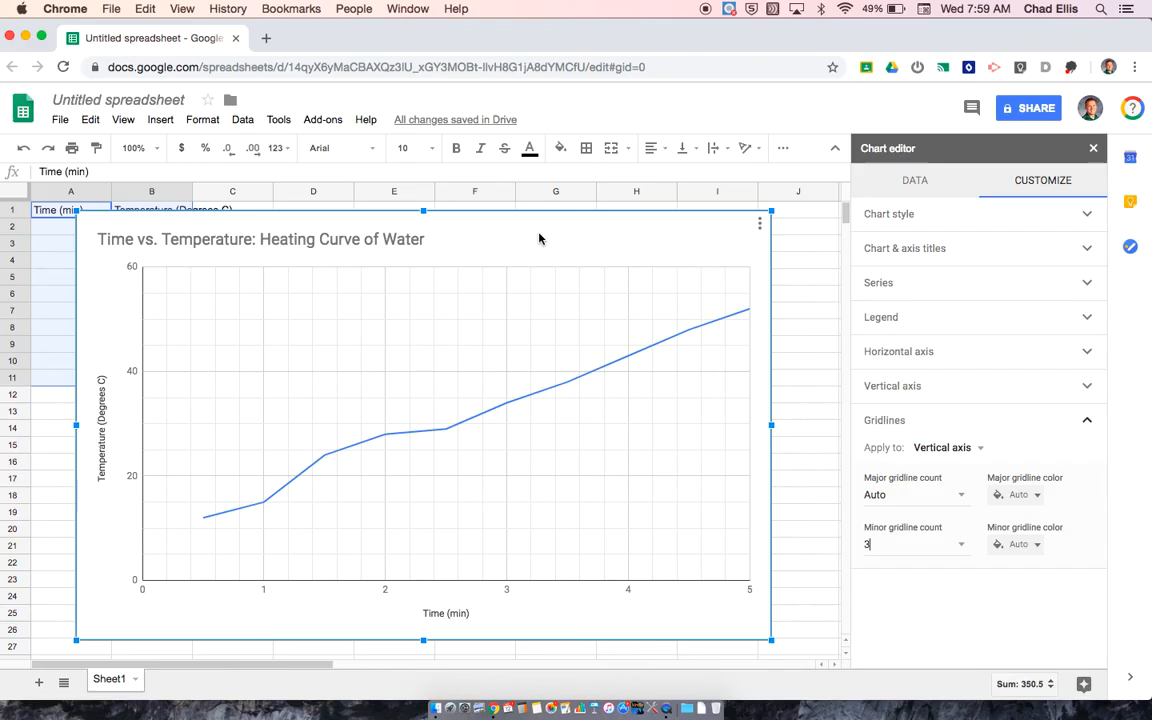
mouse_move(420, 628)
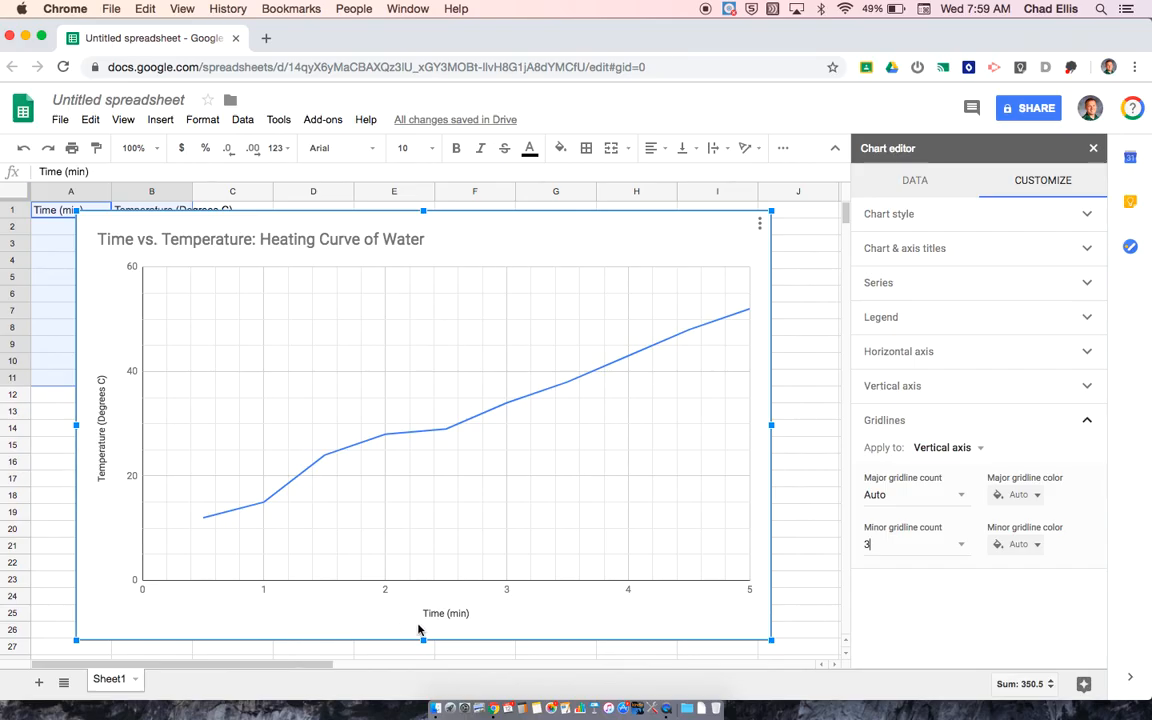
mouse_move(104, 464)
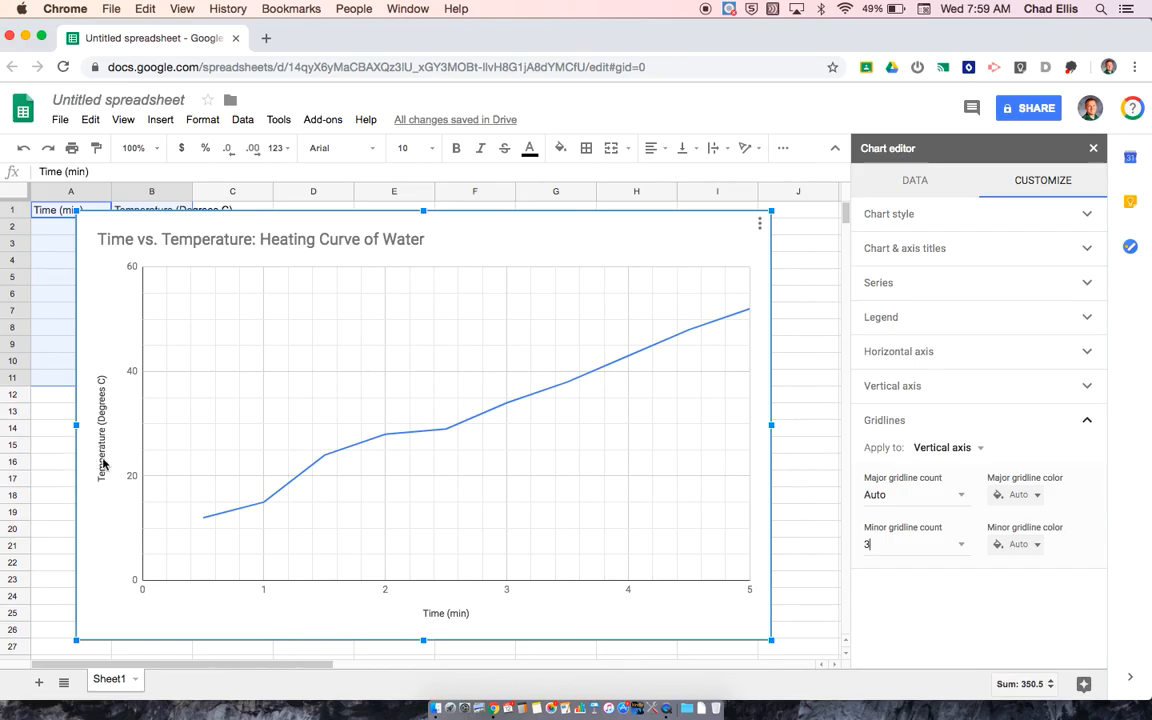
mouse_move(270, 556)
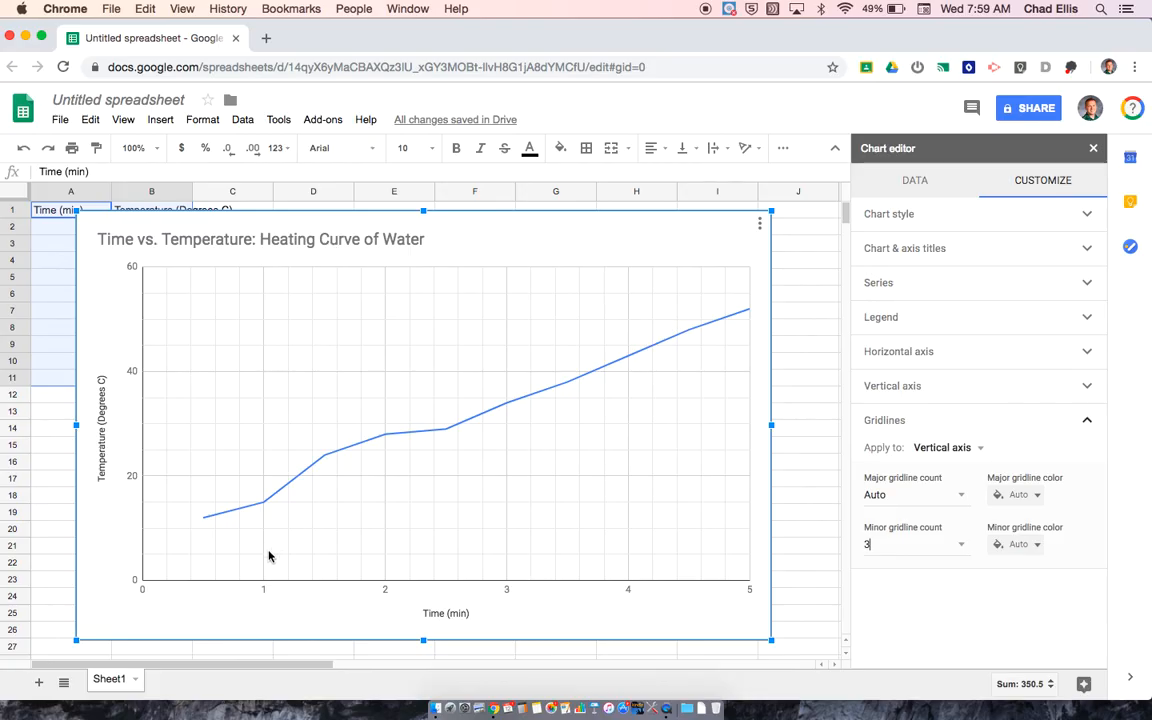